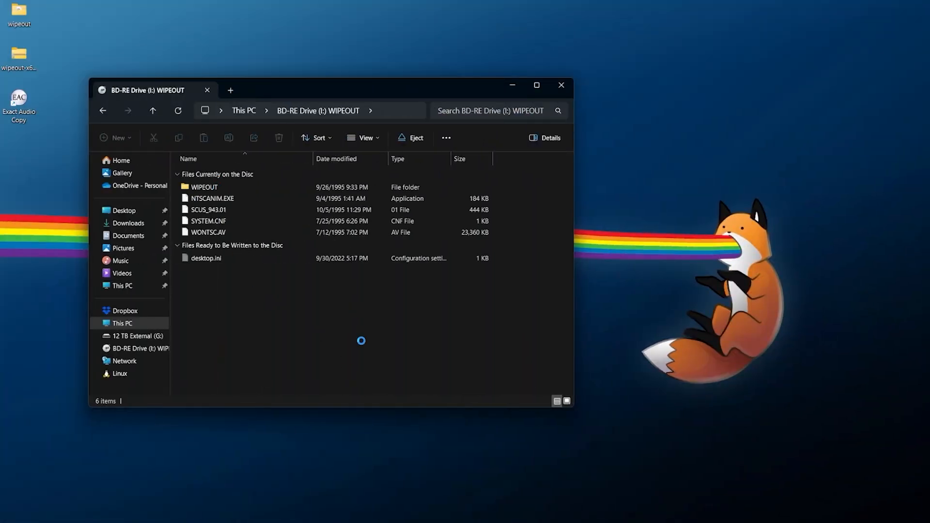
- Switch the Deck from Gaming Mode to Desktop Mode and show the favourite applications
left_click(208, 221)
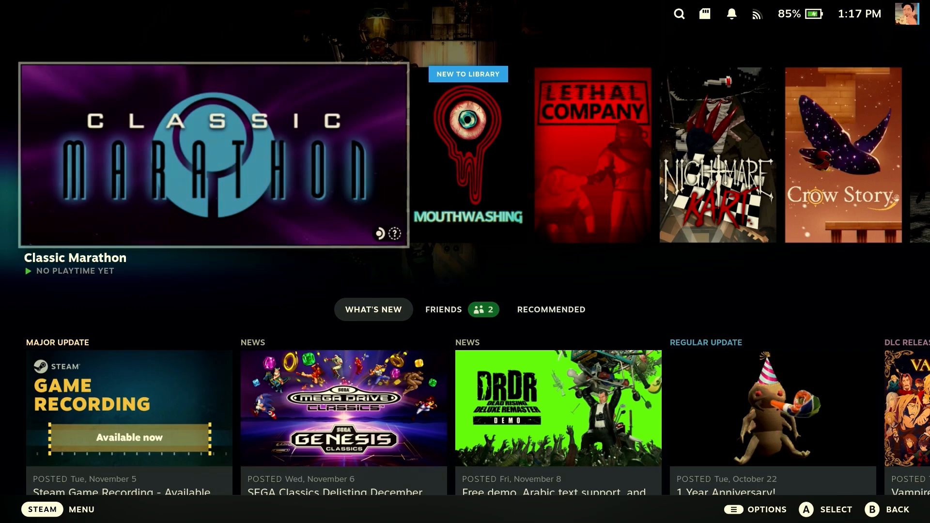
left_click(42, 509)
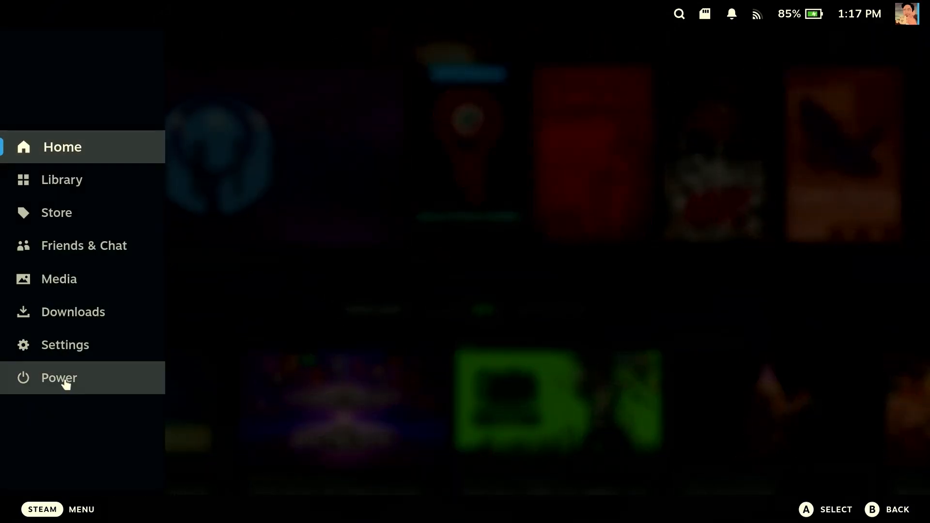
left_click(58, 378)
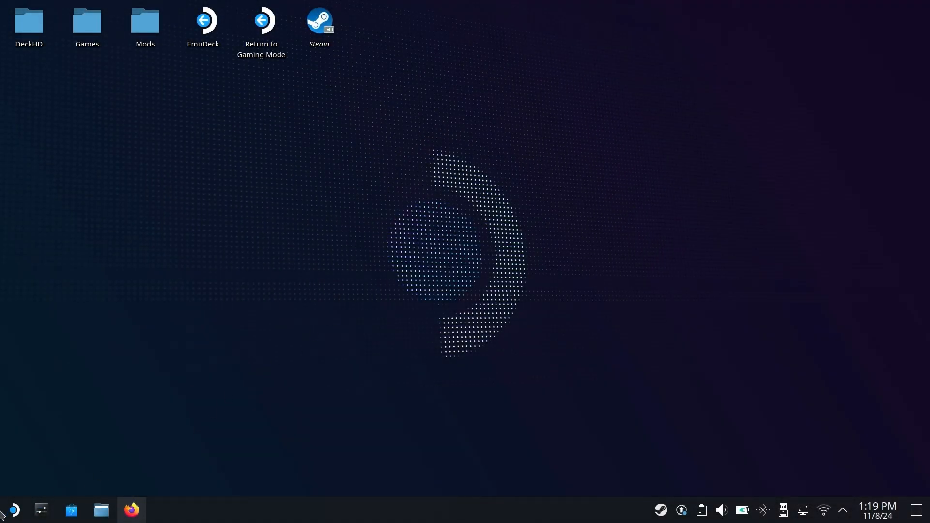
left_click(12, 510)
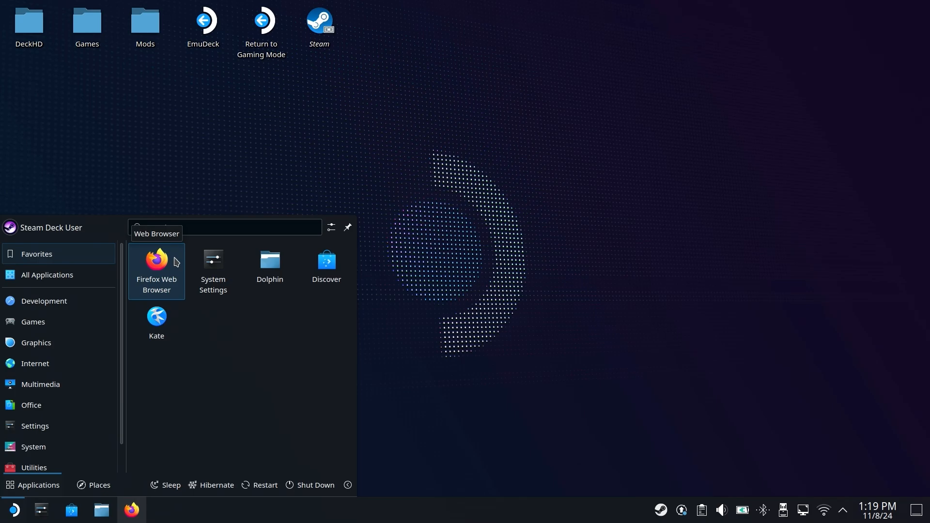
- Launch Firefox and read through the wipeout-phantom-edition README Setup section down to Screenshots
left_click(156, 263)
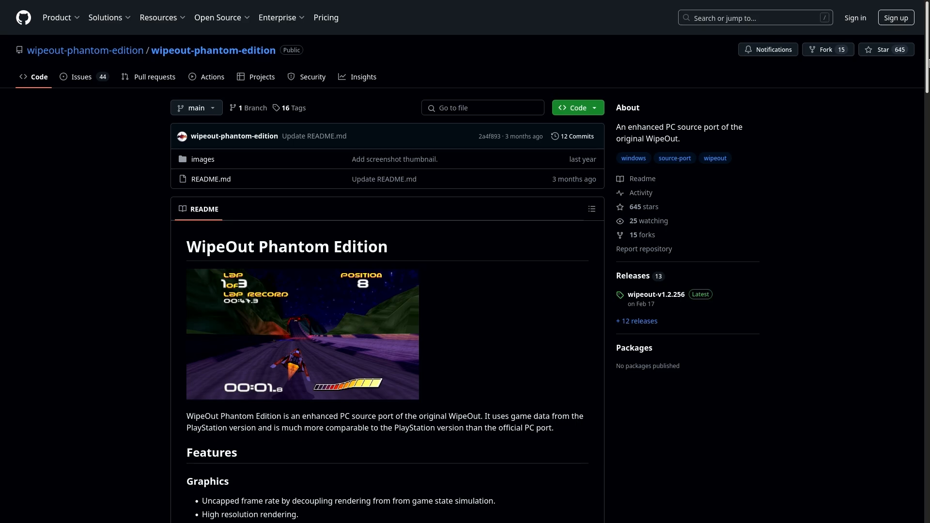
mouse_move(853, 203)
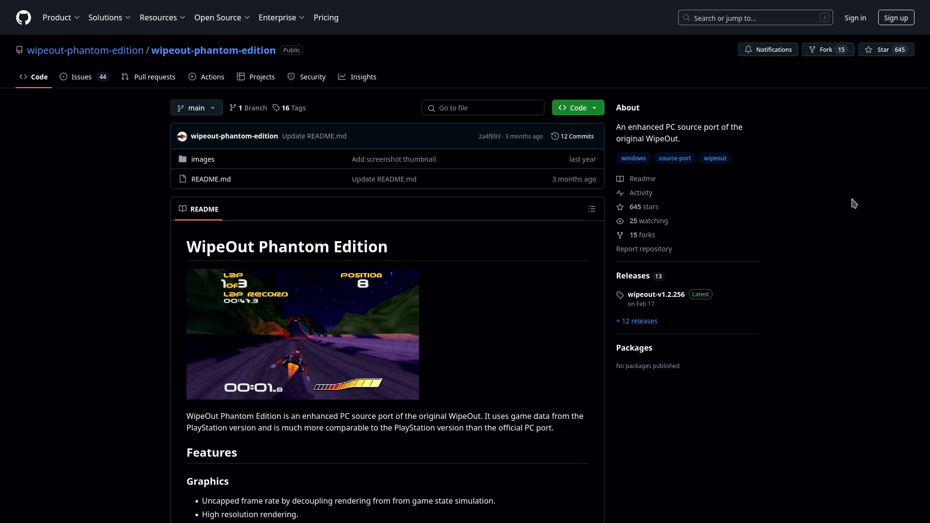
scroll("down", 3)
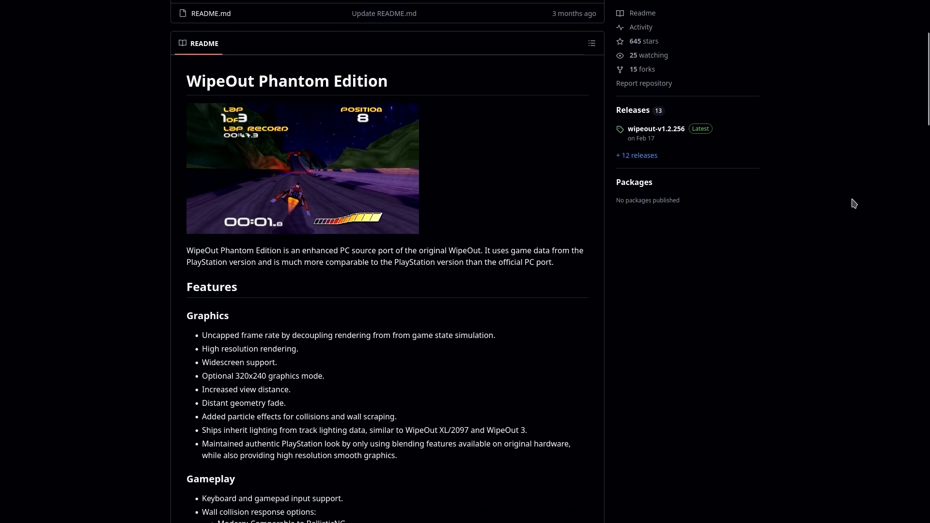
scroll("down", 3)
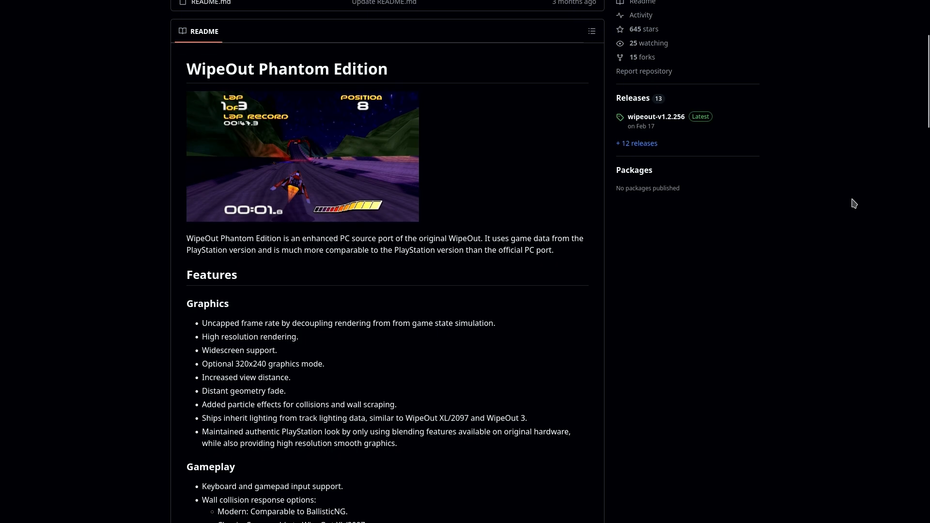
scroll("down", 3)
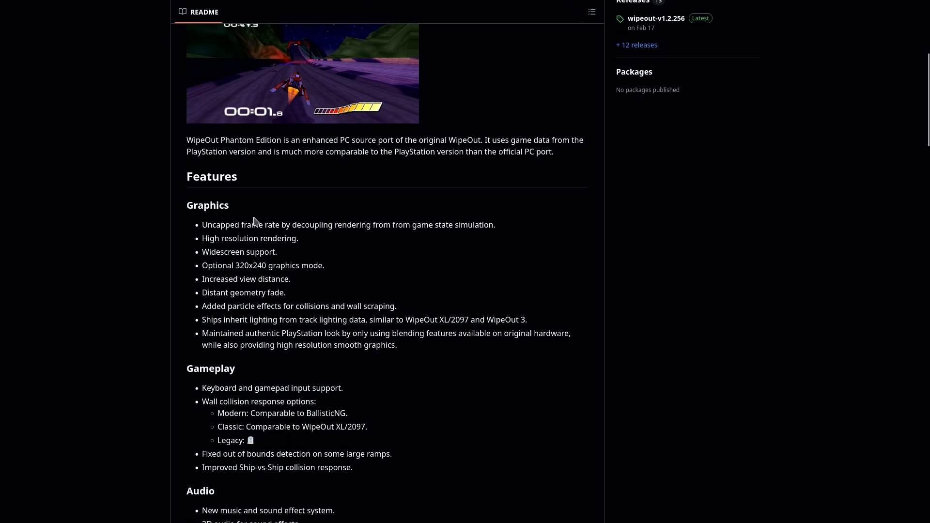
mouse_move(299, 250)
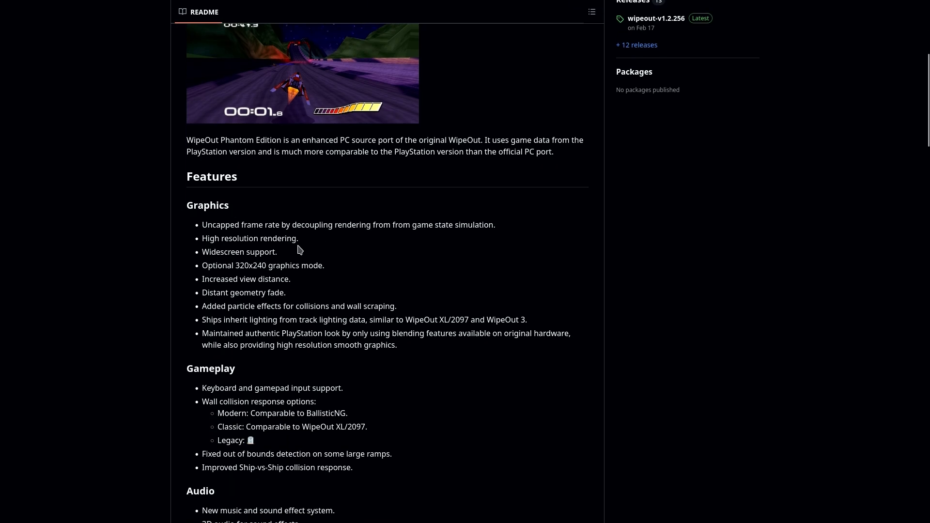
mouse_move(264, 255)
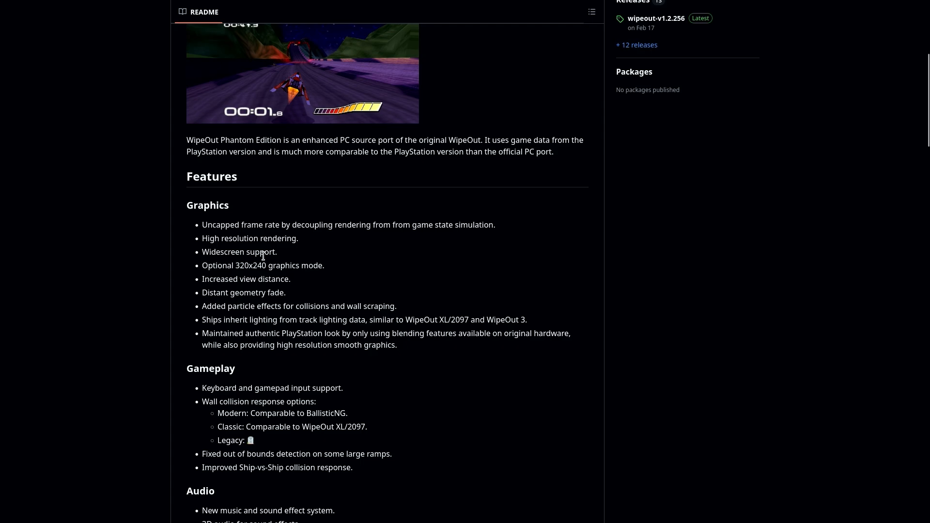
mouse_move(265, 265)
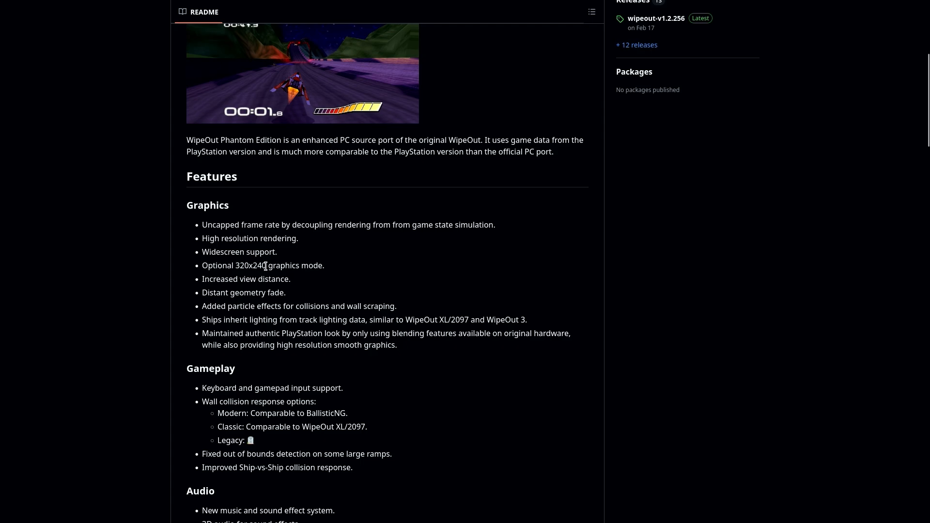
scroll("down", 3)
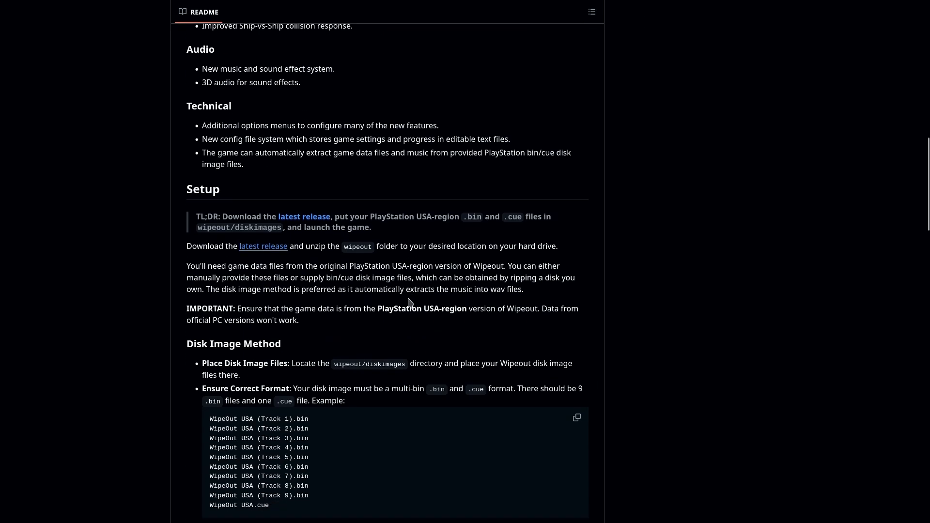
scroll("down", 3)
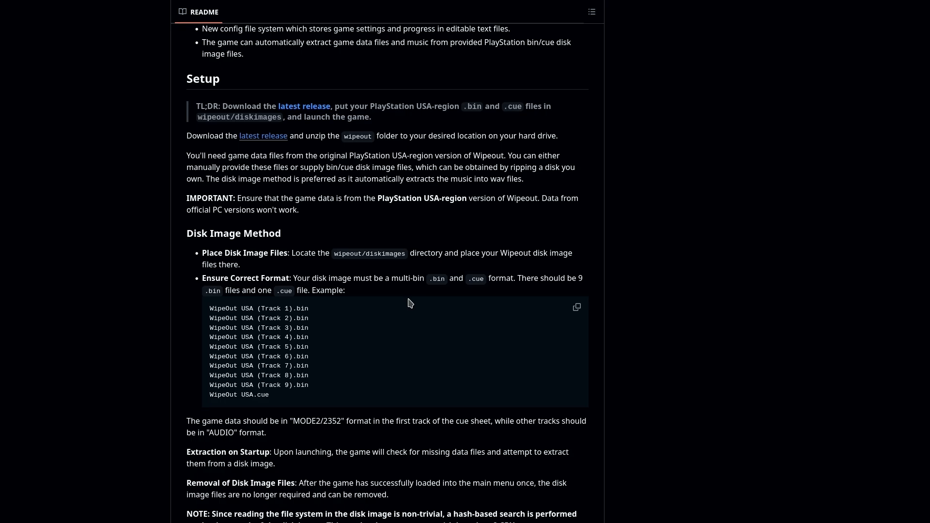
scroll("down", 3)
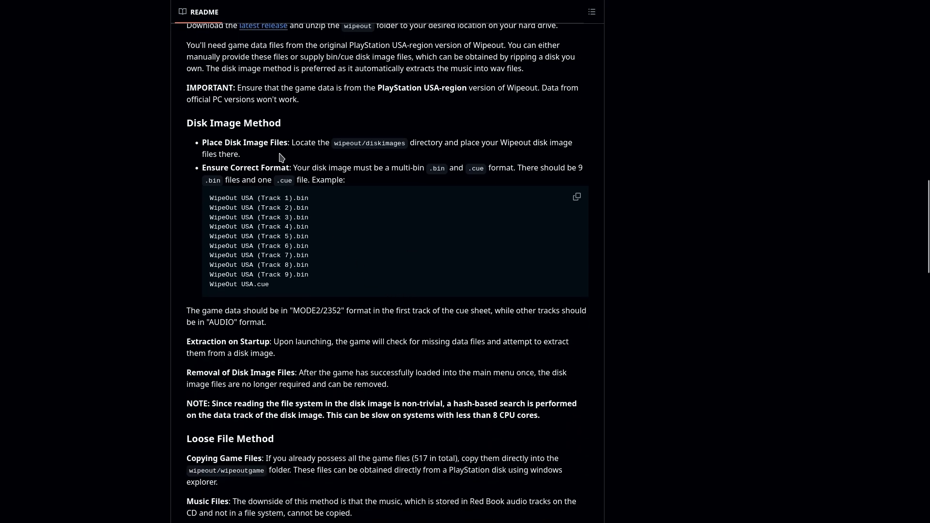
mouse_move(301, 129)
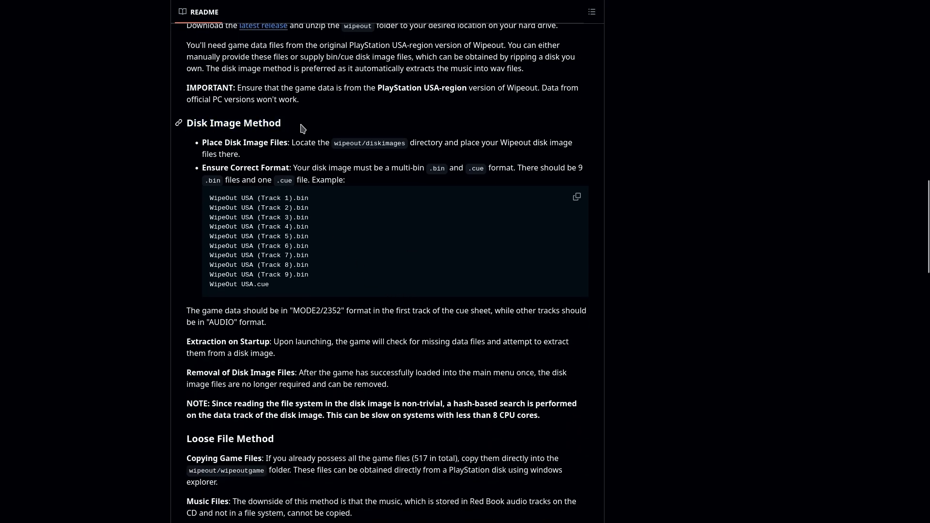
mouse_move(342, 295)
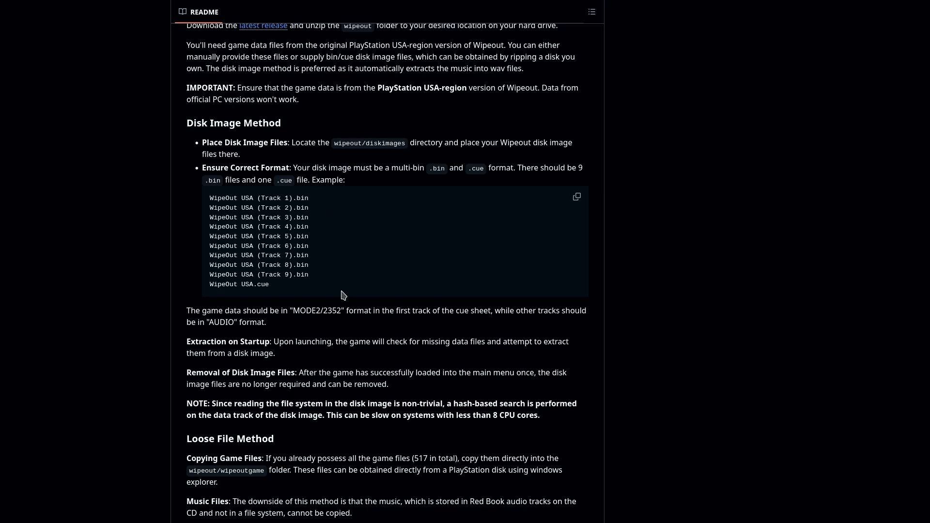
mouse_move(357, 251)
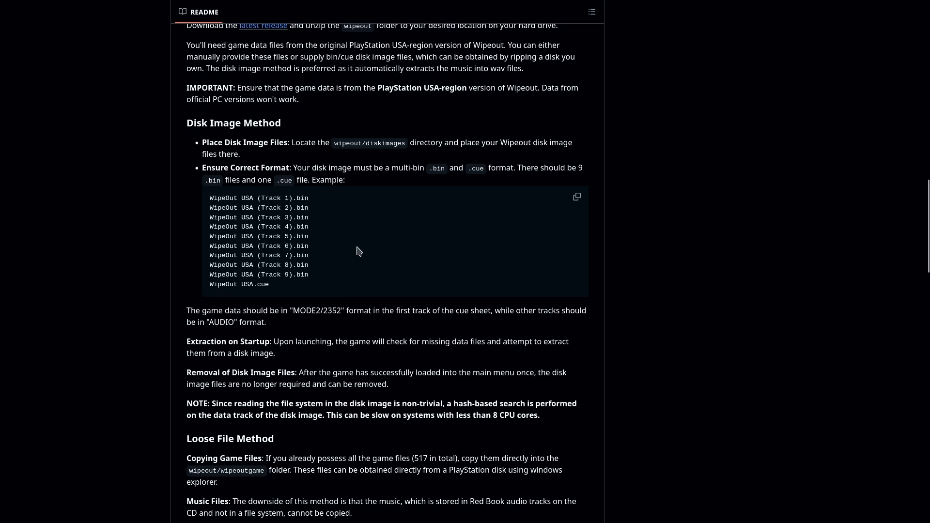
scroll("down", 3)
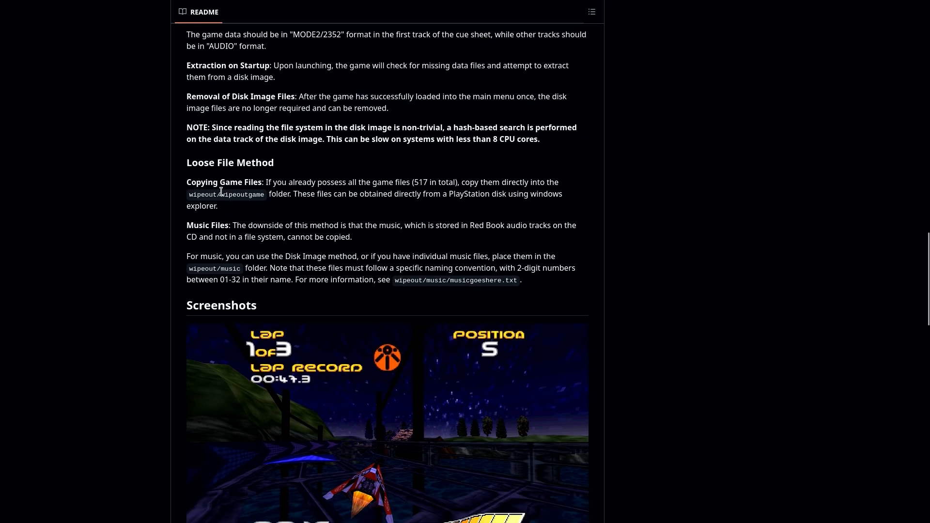
mouse_move(315, 217)
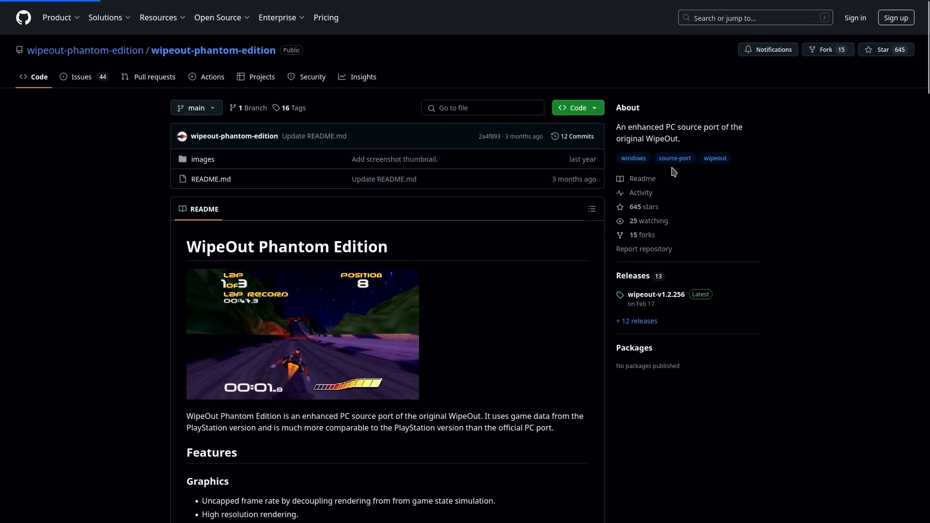
- Go to the Releases page listing wipeout-v1.2.256 and its downloadable assets
left_click(632, 275)
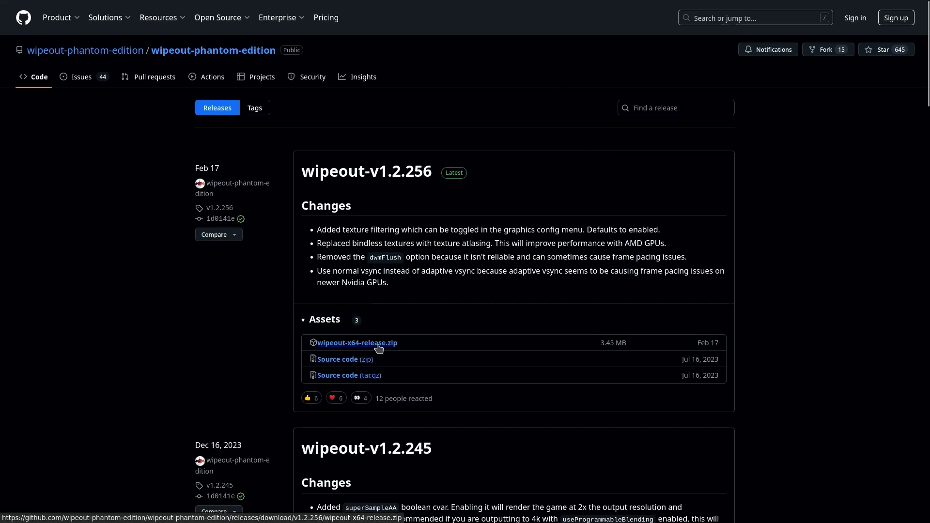
mouse_move(353, 349)
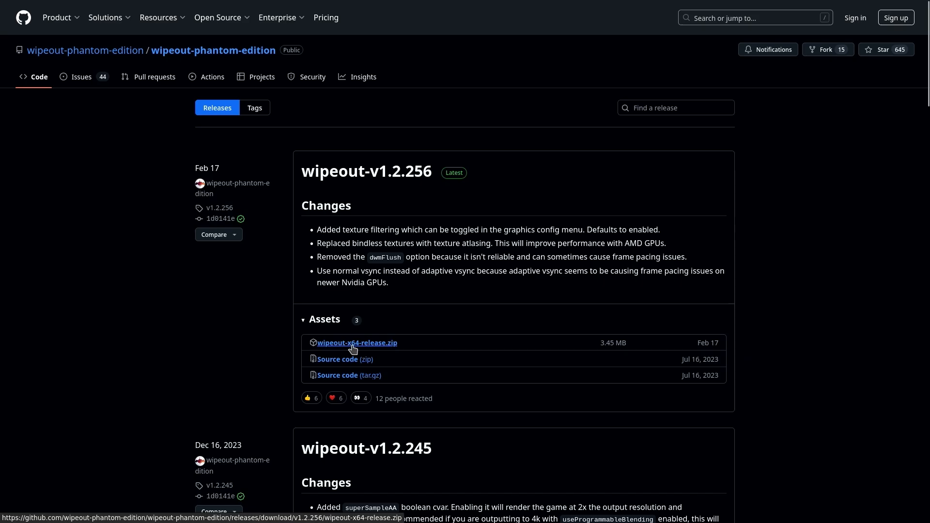
mouse_move(385, 349)
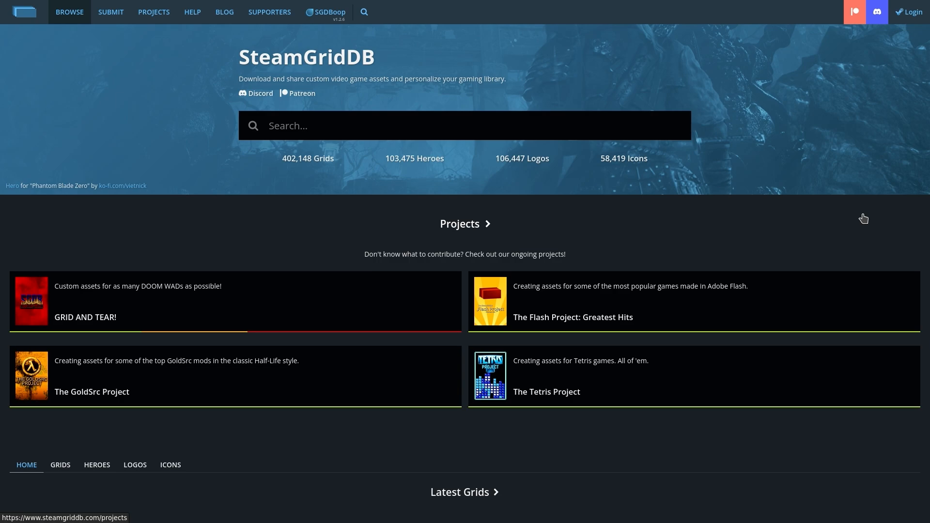
mouse_move(860, 212)
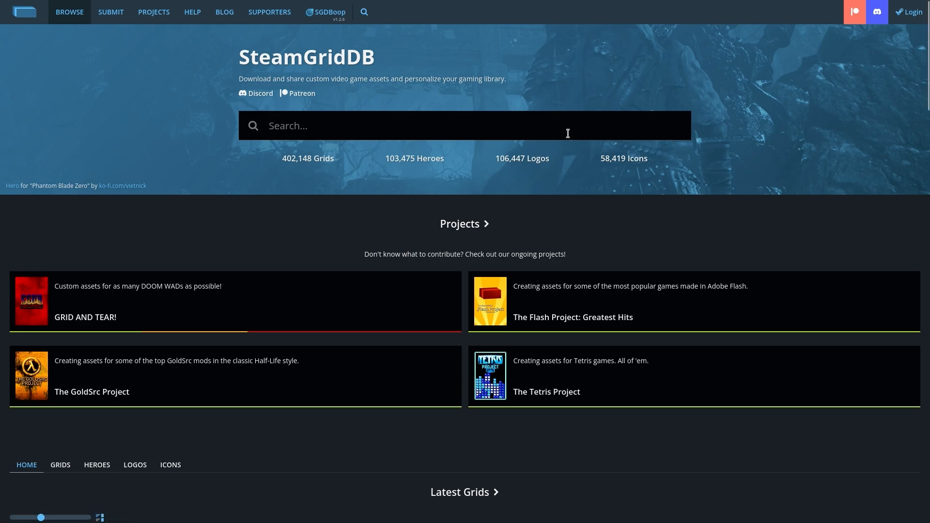
- Search SteamGridDB for Wipeout and download the wide grid artwork and the Phantom Edition cover art
type("Wipeout Phantom Edition")
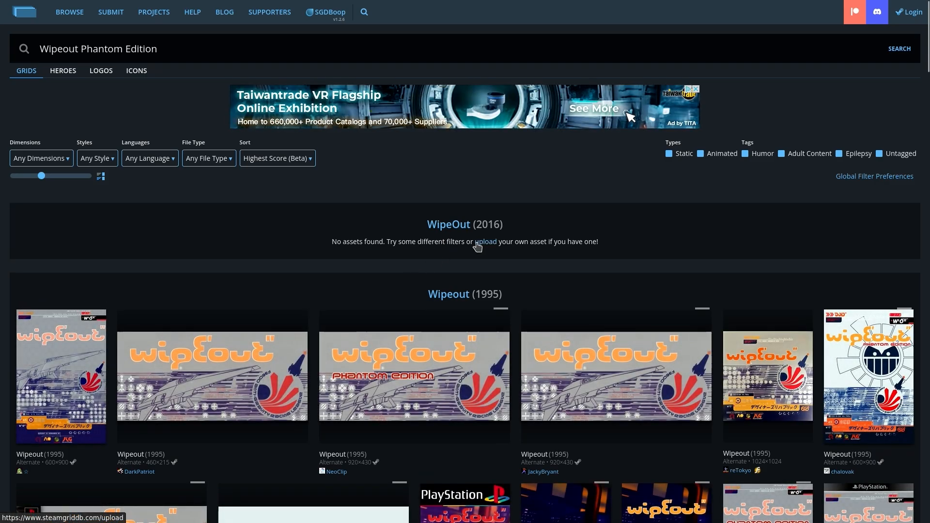
scroll("down", 3)
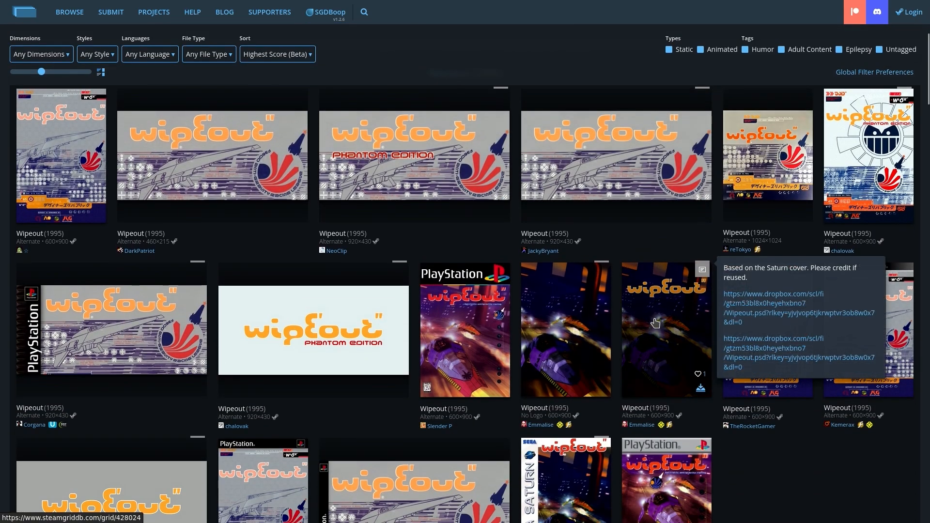
scroll("down", 3)
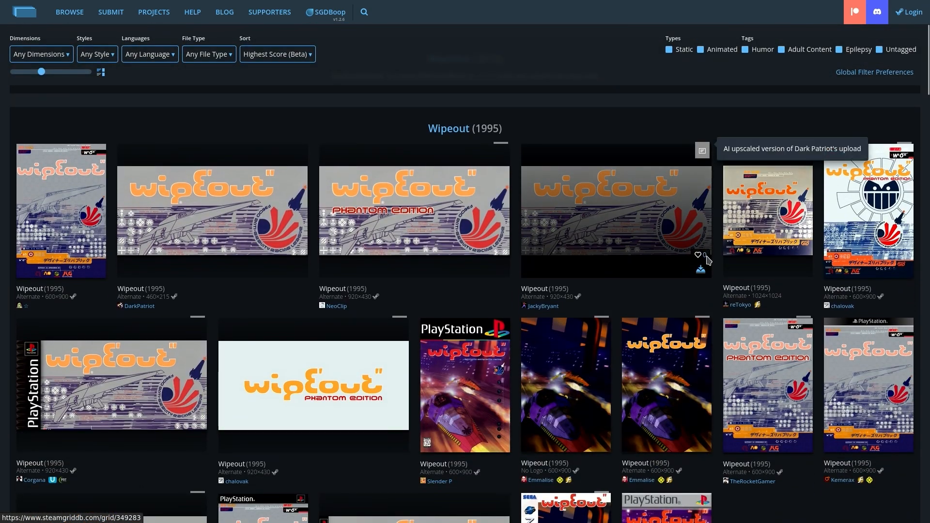
left_click(413, 209)
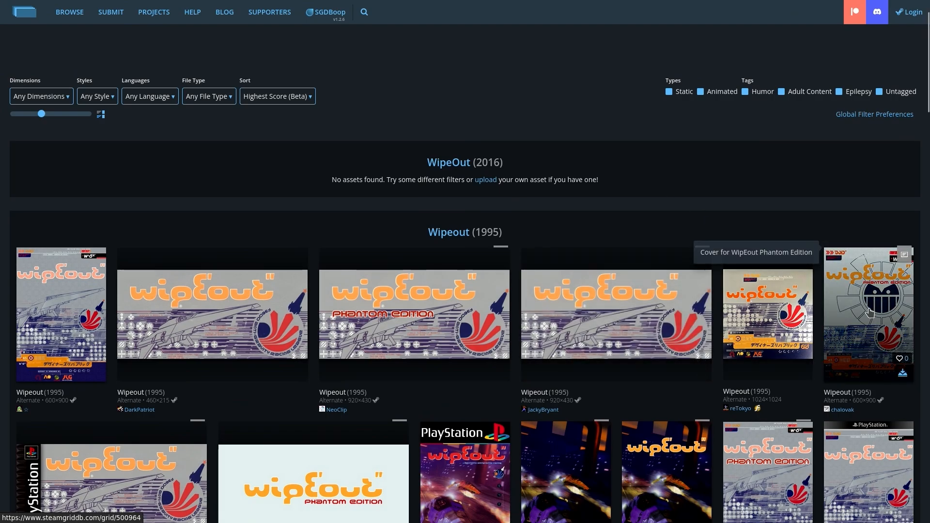
left_click(868, 315)
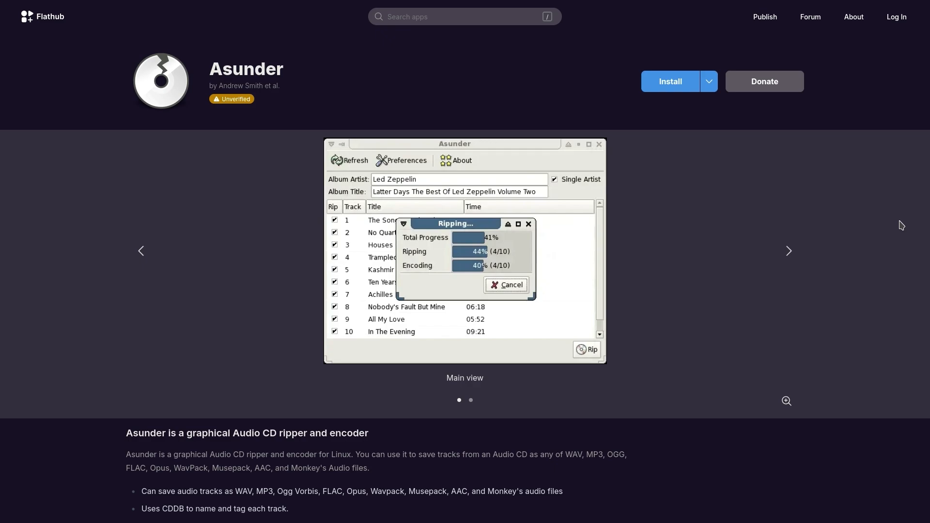
mouse_move(916, 224)
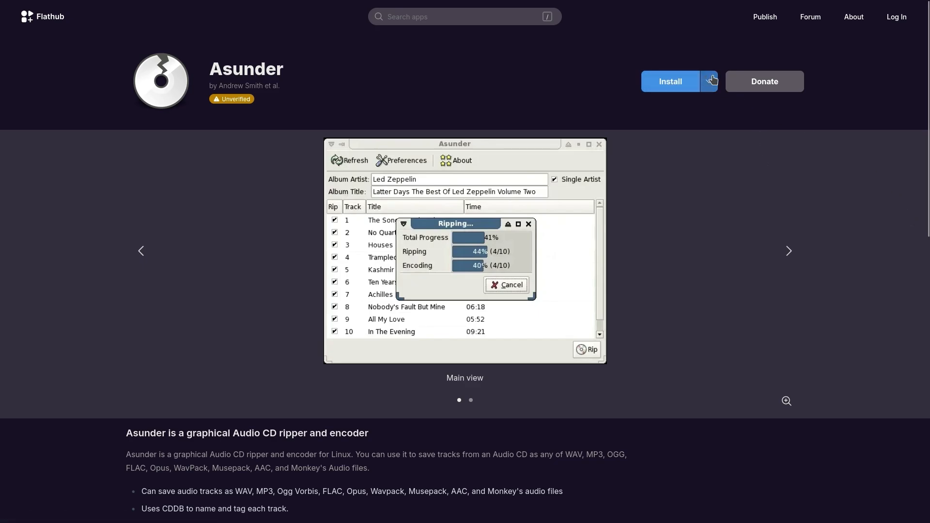
- Show Asunder's manual install commands on its Flathub page
left_click(708, 82)
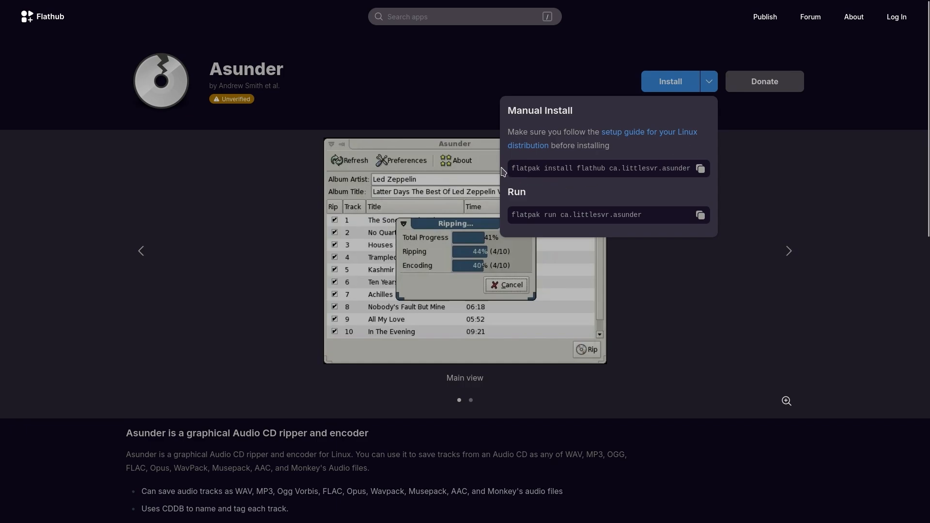
mouse_move(700, 168)
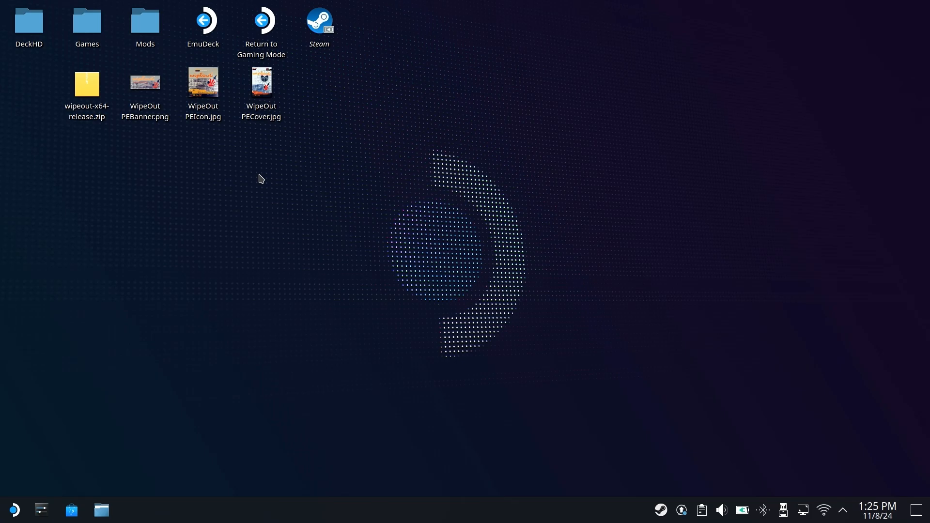
mouse_move(31, 503)
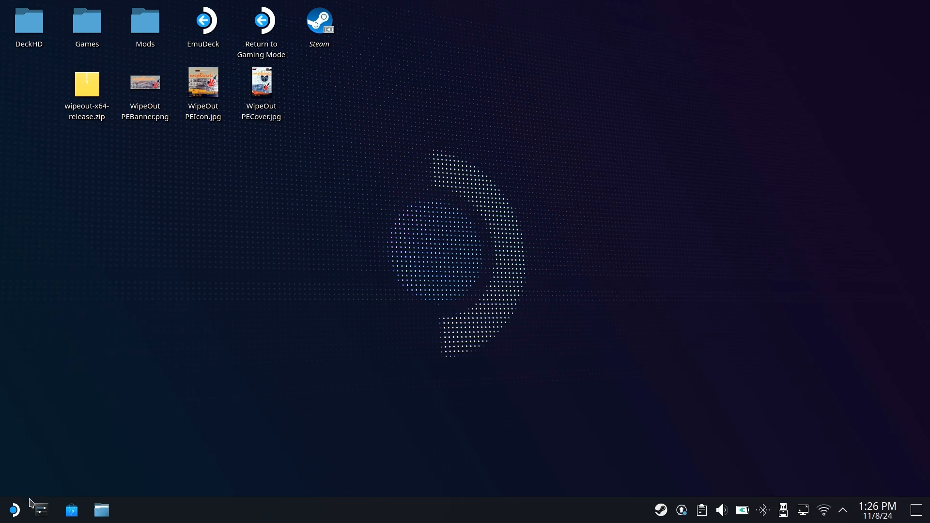
- Run flatpak install flathub ca.littlesvr.asunder in Konsole, then list all installed applications
left_click(11, 510)
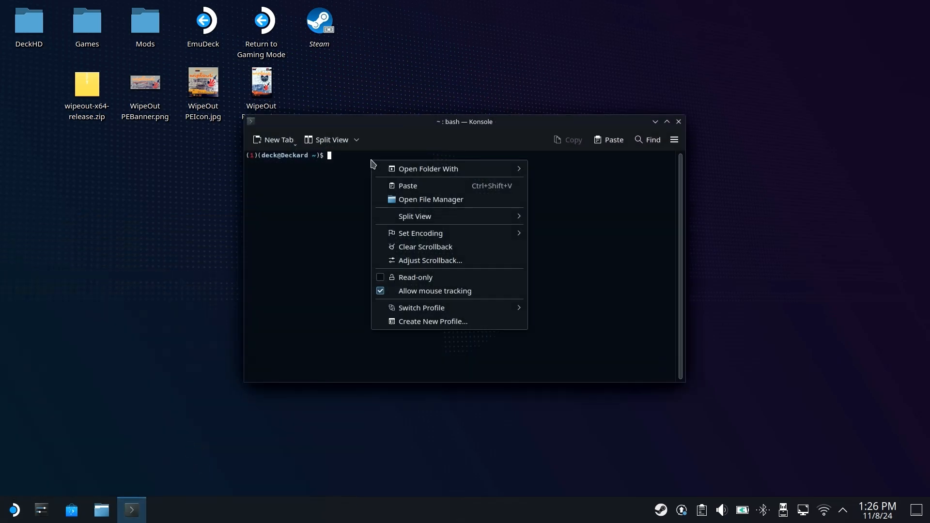
left_click(407, 185)
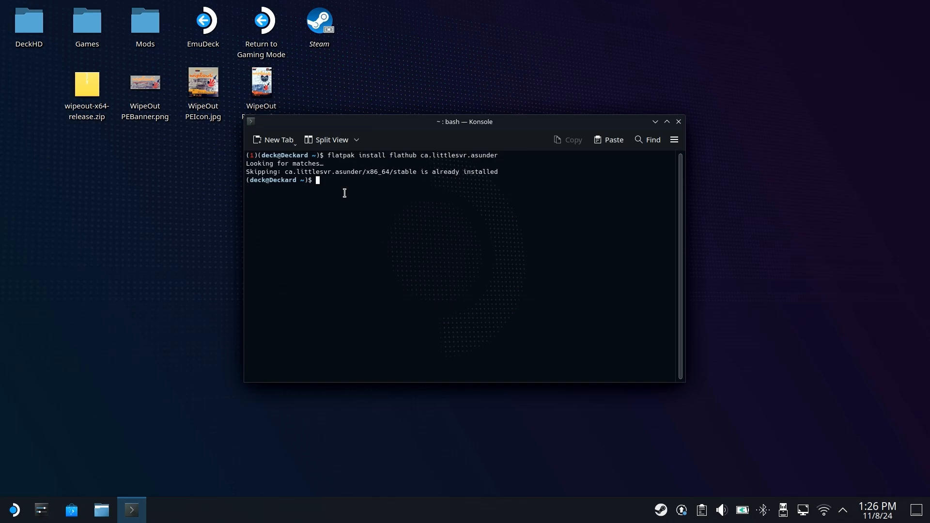
mouse_move(345, 216)
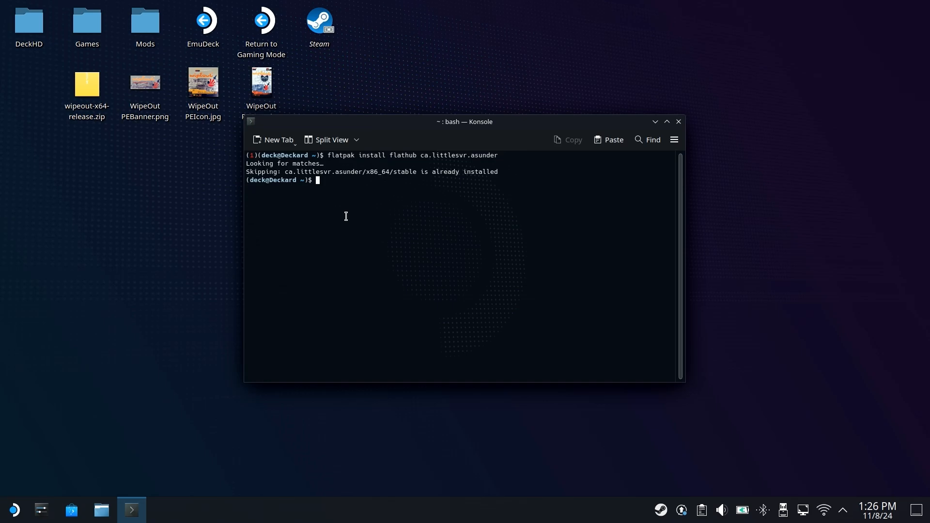
mouse_move(382, 177)
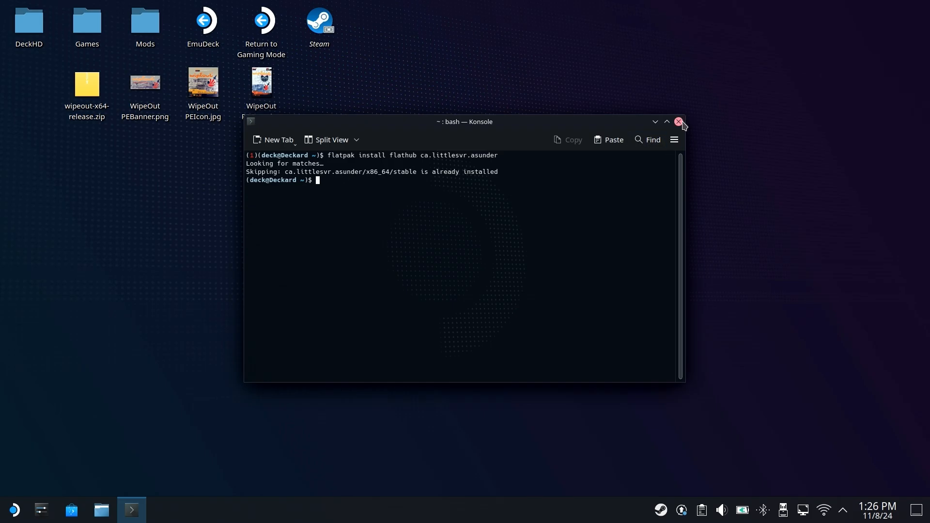
left_click(11, 509)
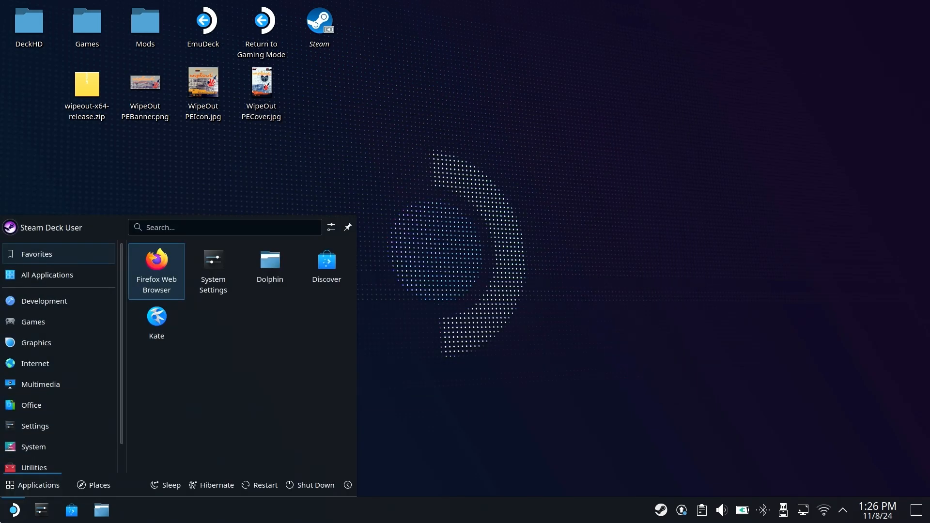
left_click(47, 274)
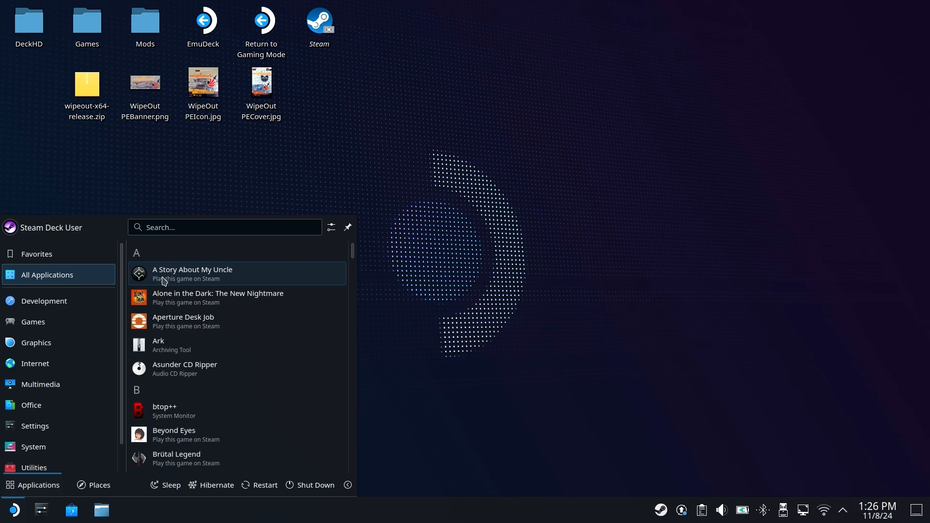
mouse_move(215, 380)
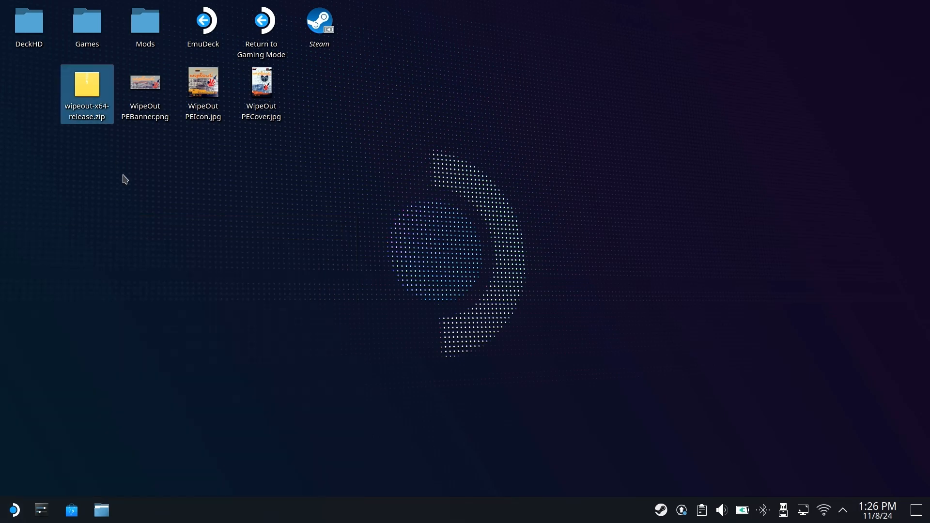
mouse_move(131, 207)
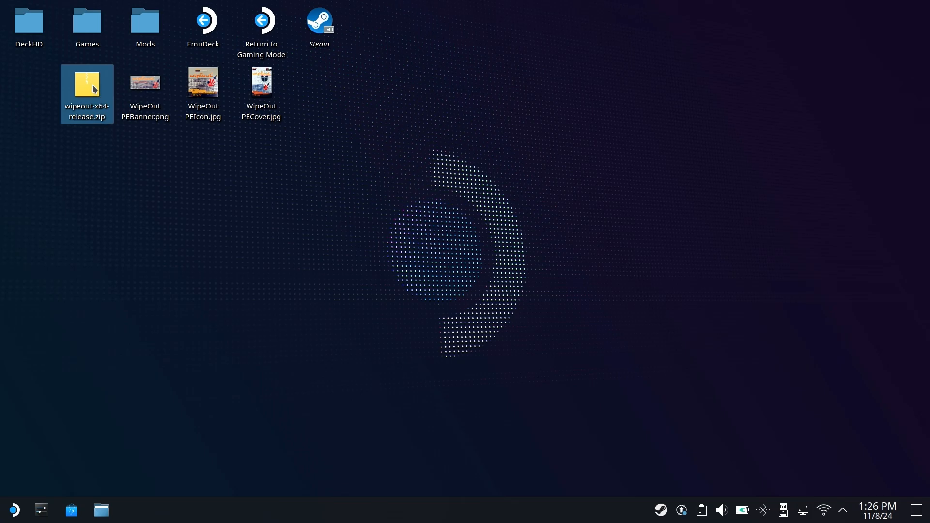
- Extract wipeout-x64-release.zip onto the desktop and rename the wipeout folder to WipeOut Phantom Edition
right_click(87, 92)
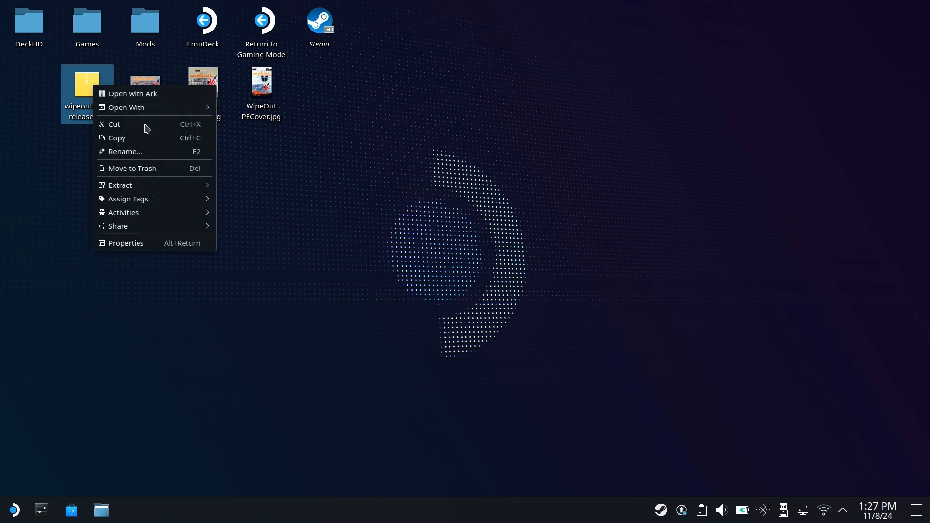
mouse_move(120, 185)
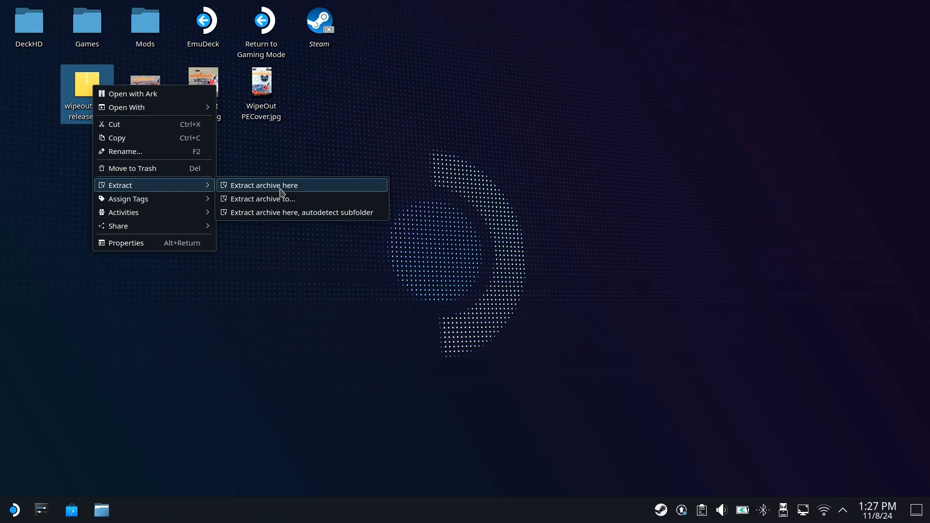
left_click(265, 185)
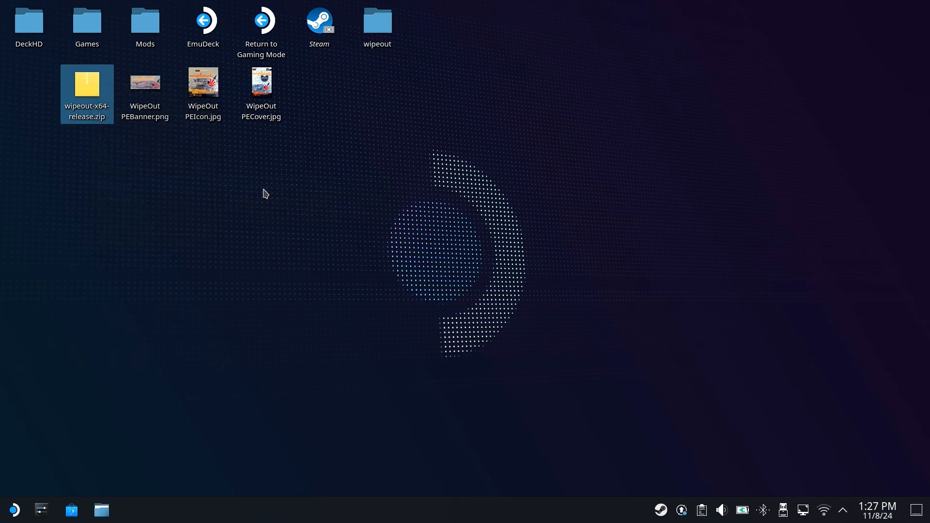
left_click(377, 23)
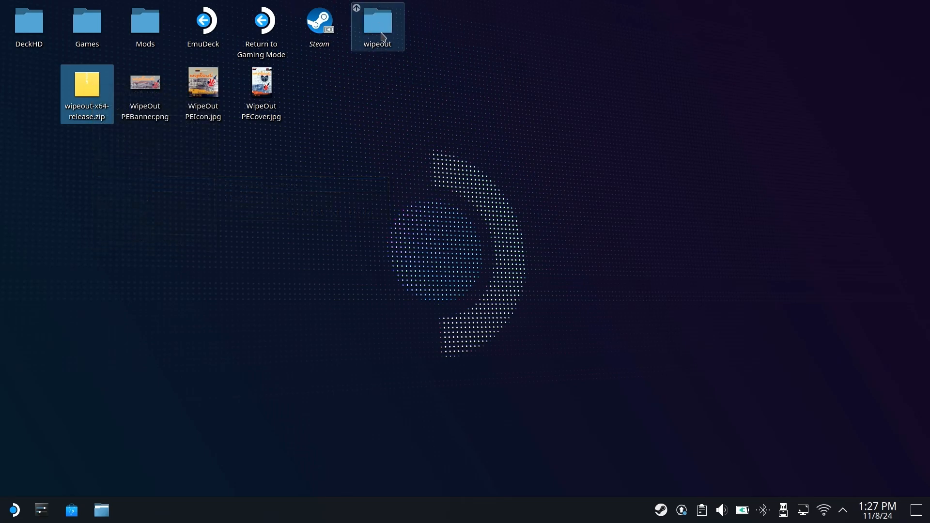
left_click(376, 26)
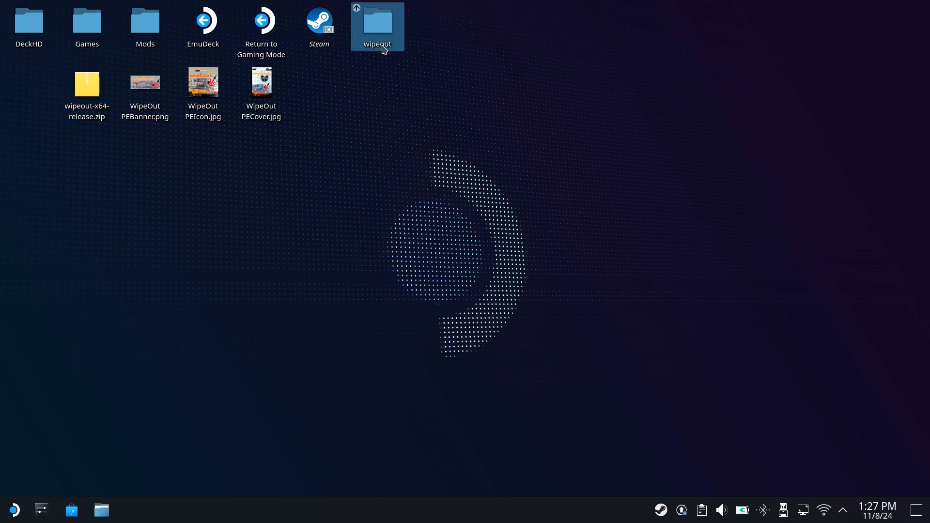
right_click(377, 27)
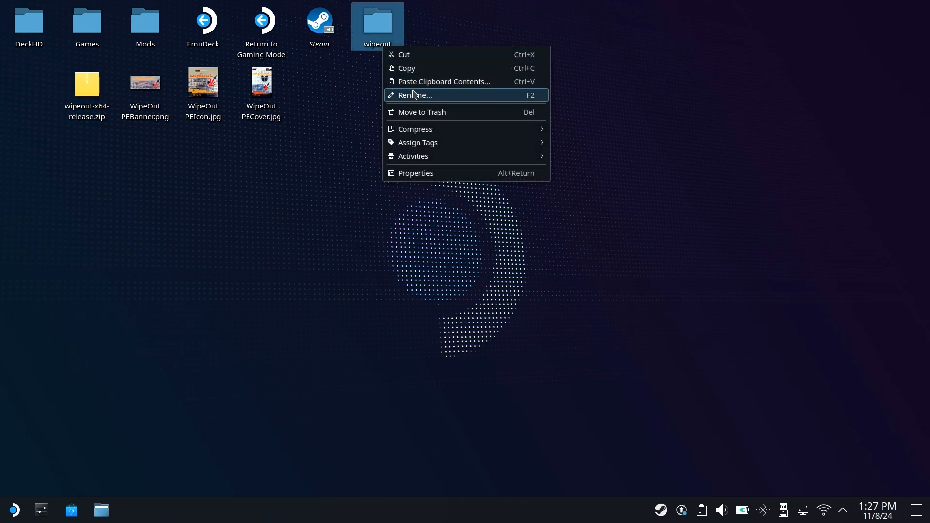
left_click(416, 95)
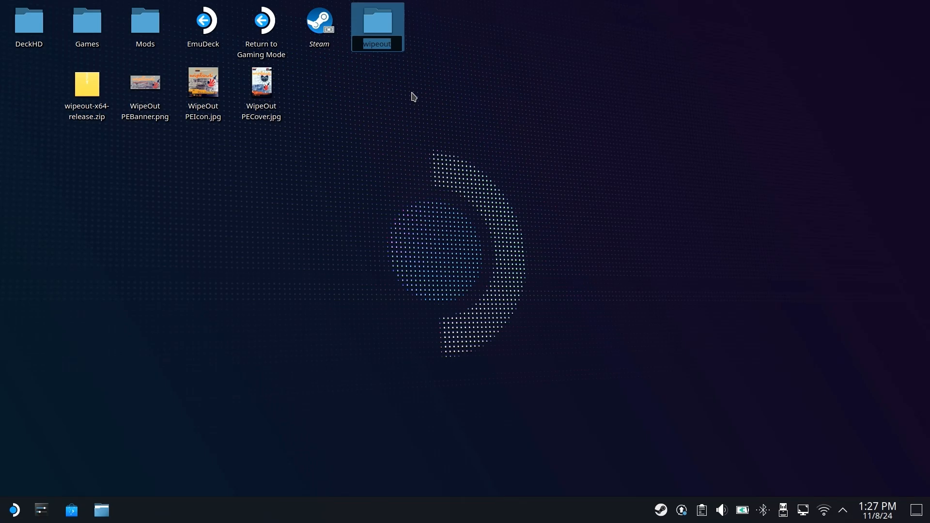
type("WipeOut Phantom Edi...")
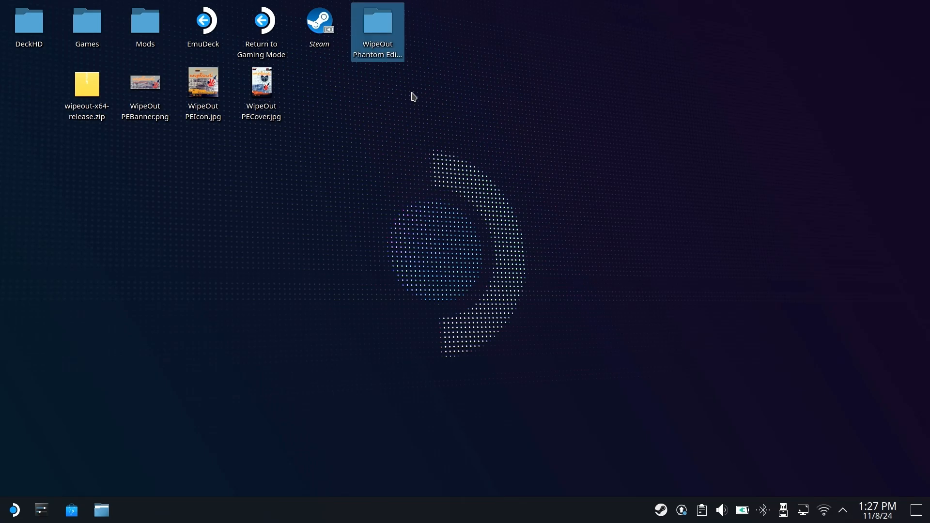
mouse_move(385, 50)
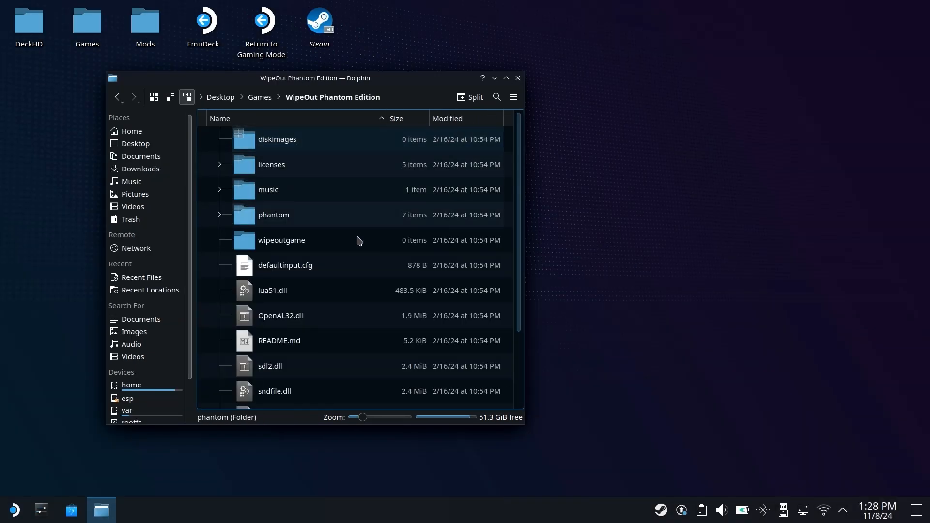
- Browse the Games list in Dolphin and open the WIPEOUT disc's files
scroll("down", 3)
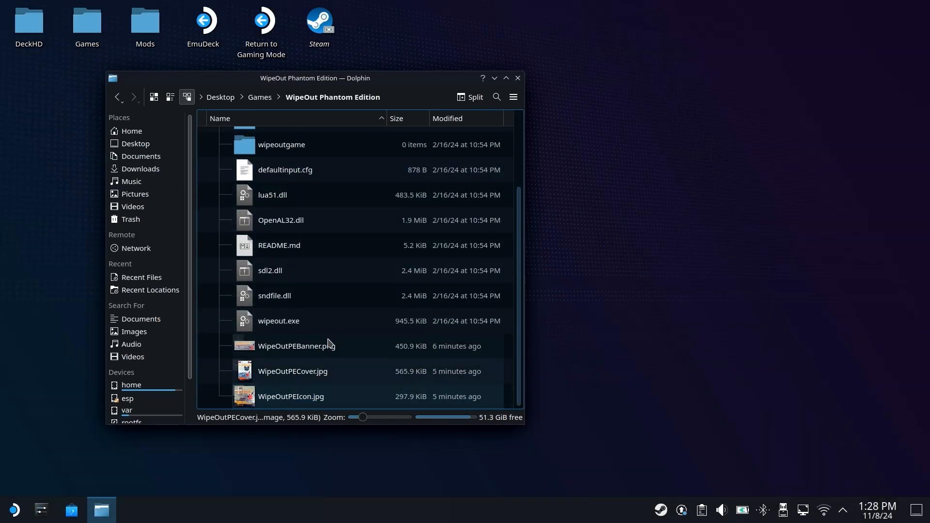
left_click(278, 321)
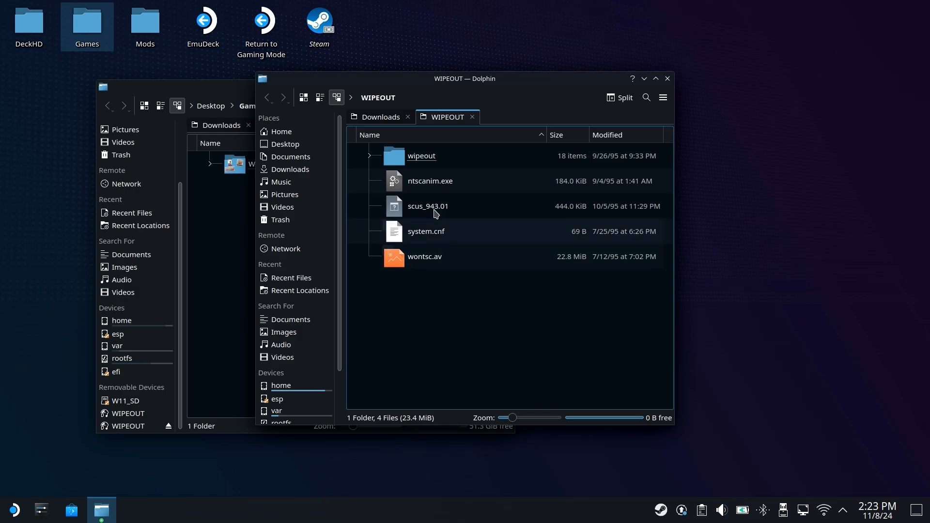
- Select everything on the WIPEOUT disc for copying
left_click(430, 181)
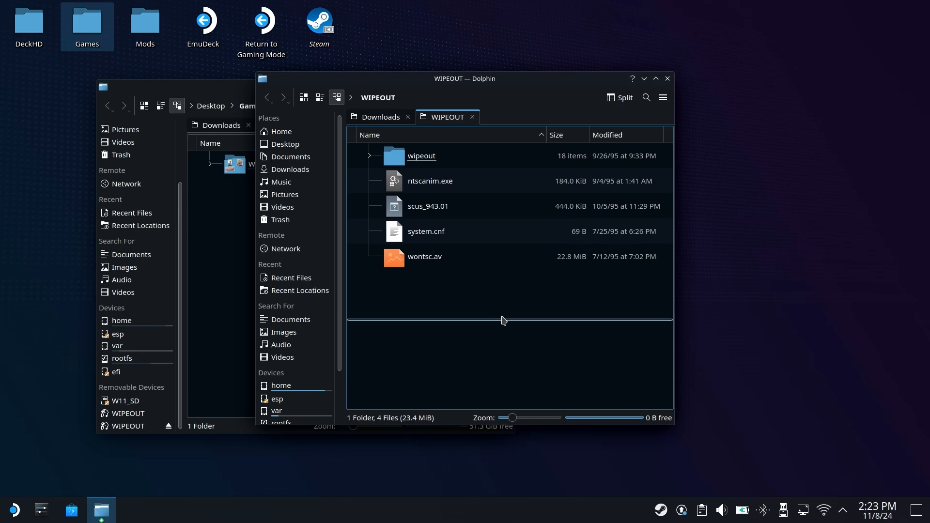
key("ctrl+a")
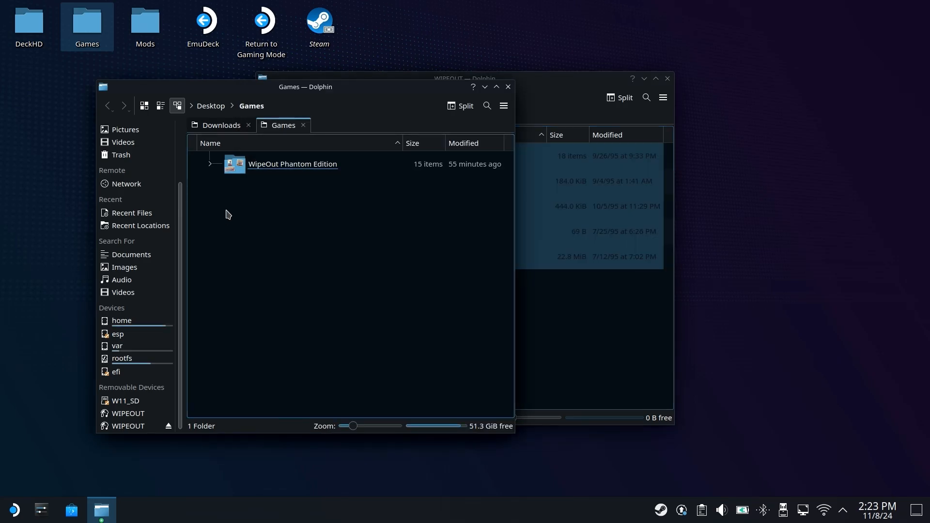
- Paste the disc's wipeout folder and game files into wipeoutgame, skipping the unreadable wontsc.av file
left_click(292, 163)
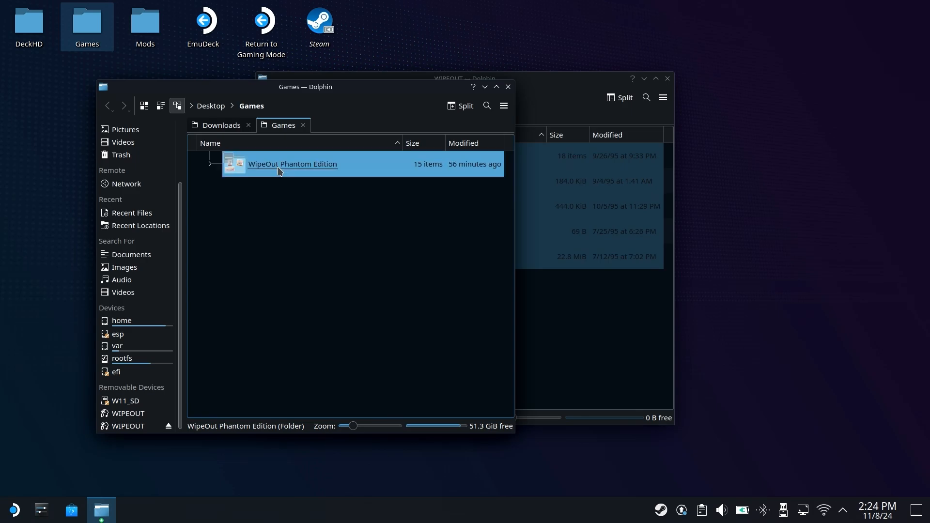
double_click(292, 164)
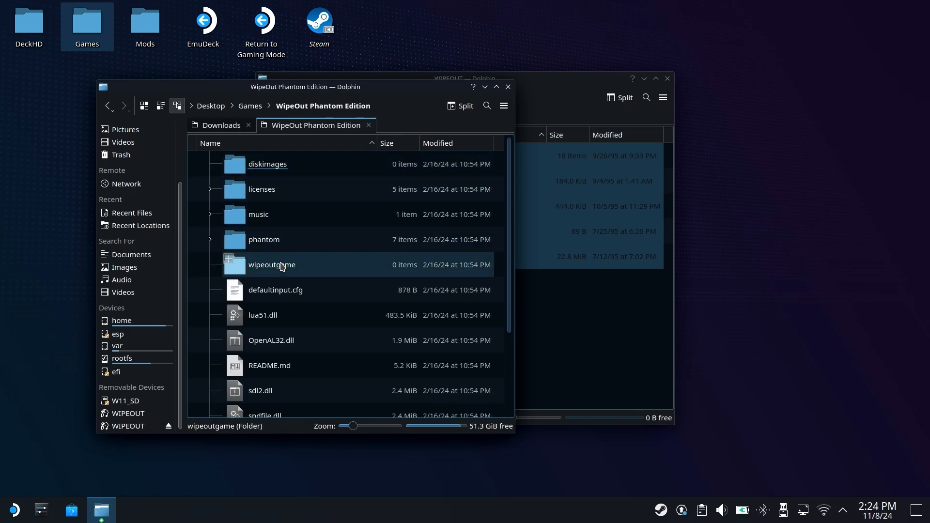
double_click(272, 264)
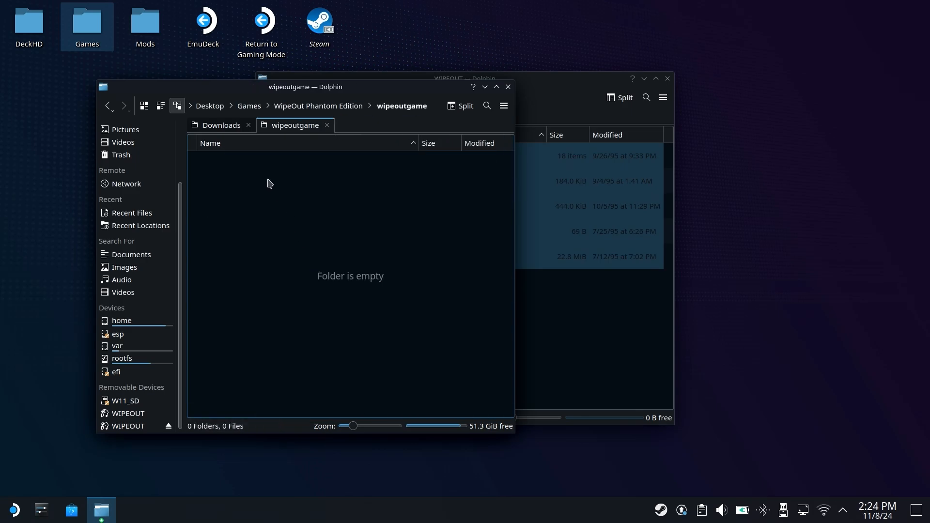
right_click(267, 183)
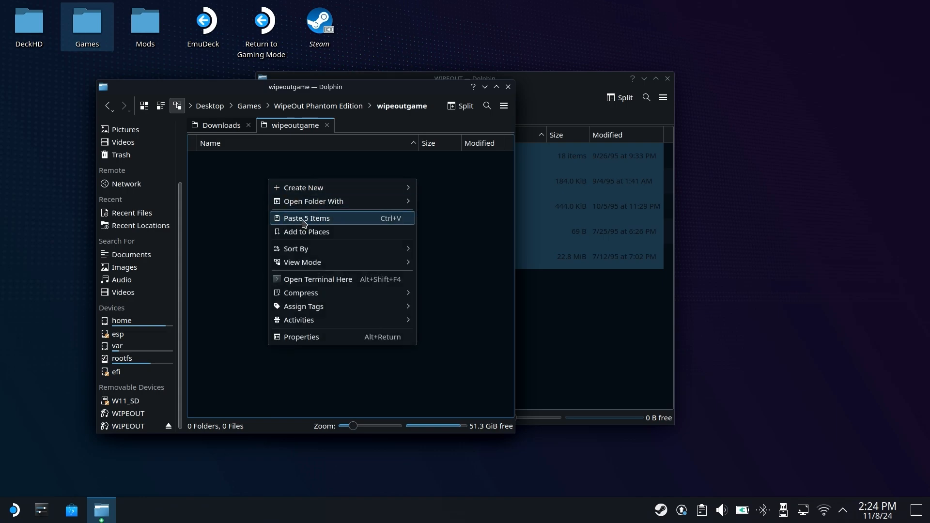
left_click(306, 218)
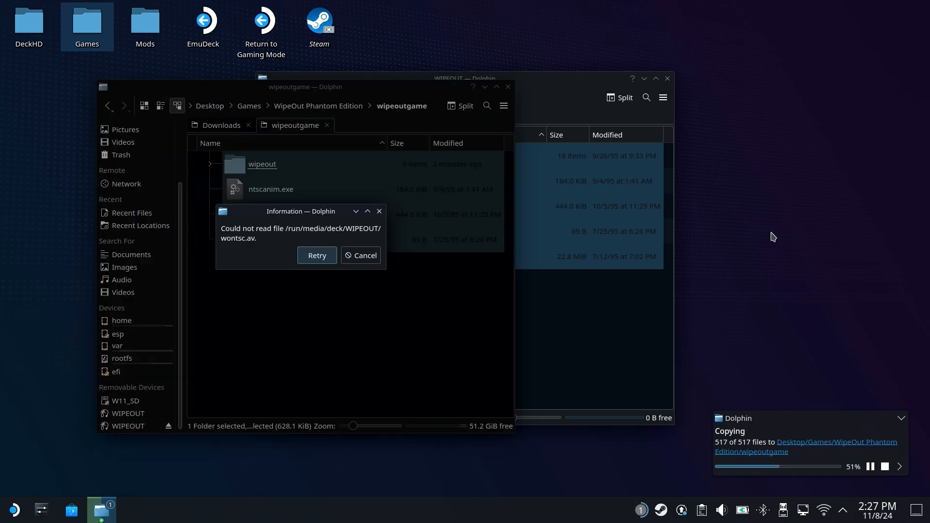
mouse_move(282, 251)
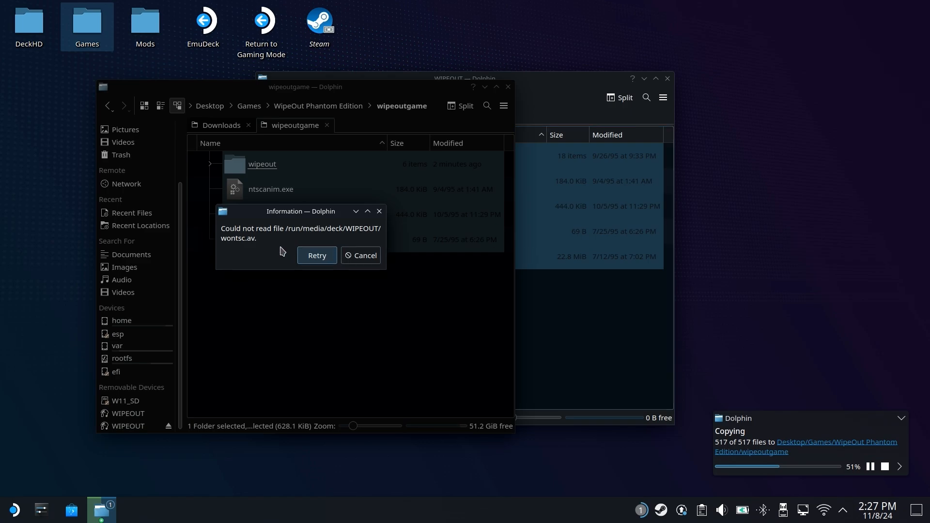
mouse_move(238, 249)
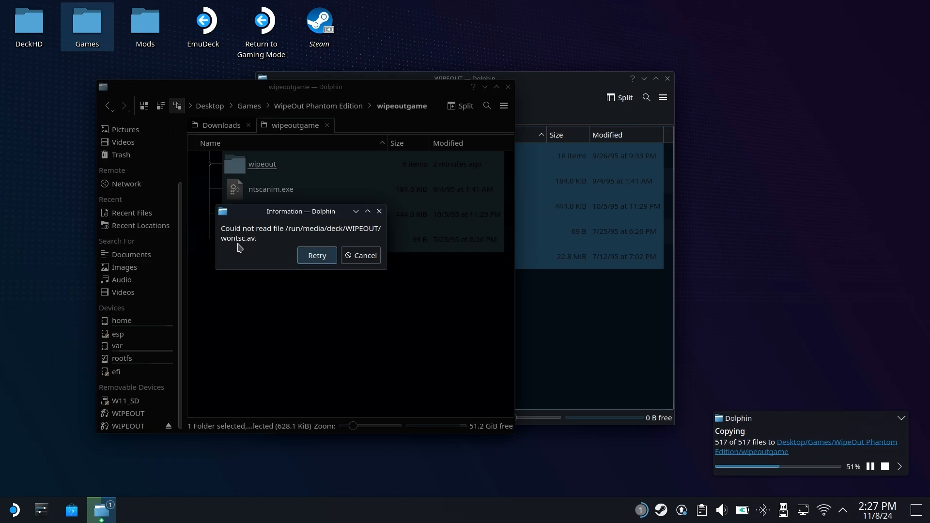
mouse_move(362, 255)
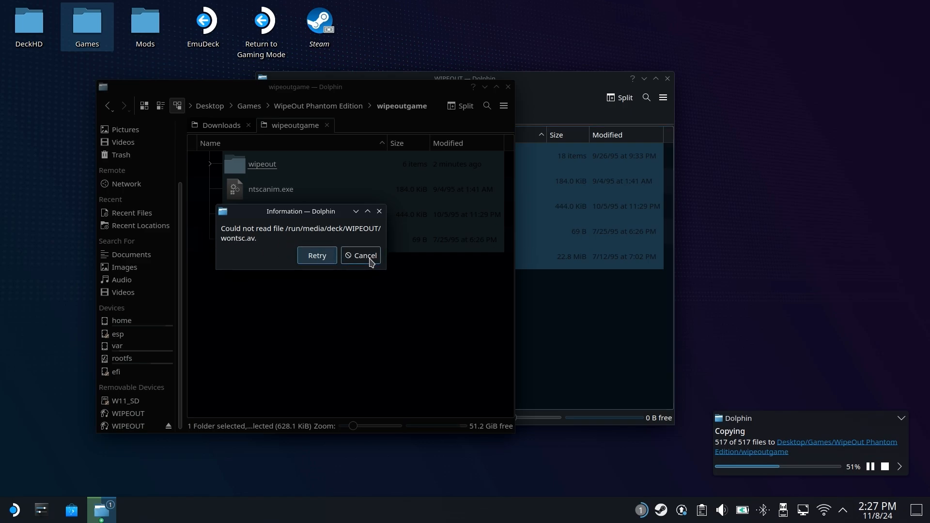
left_click(360, 255)
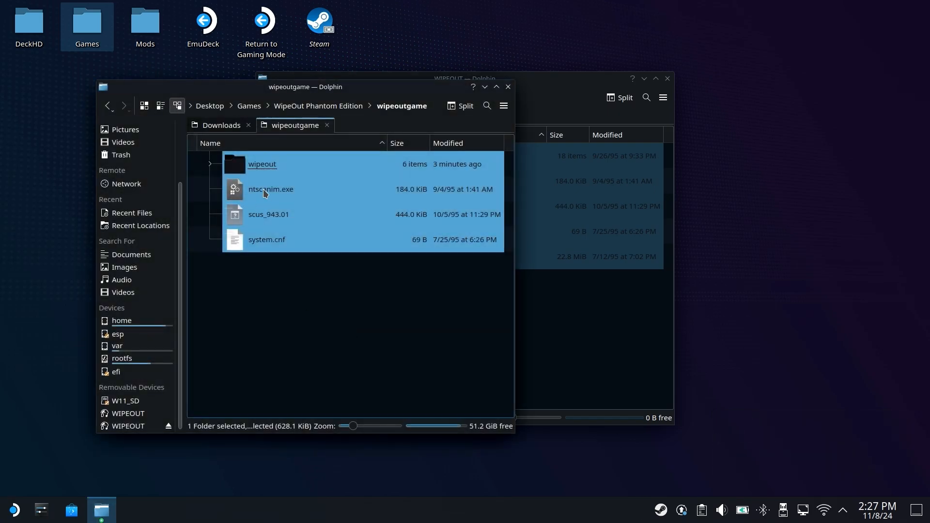
left_click(341, 328)
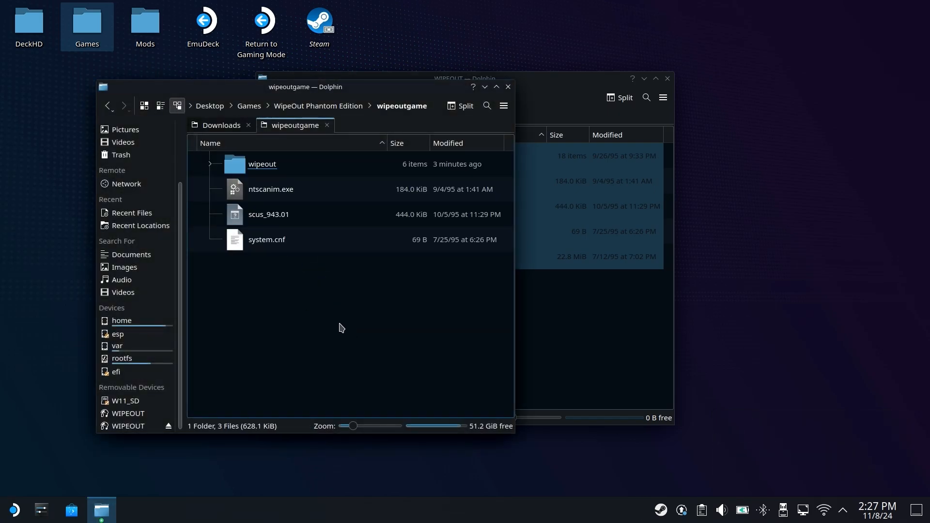
left_click(318, 106)
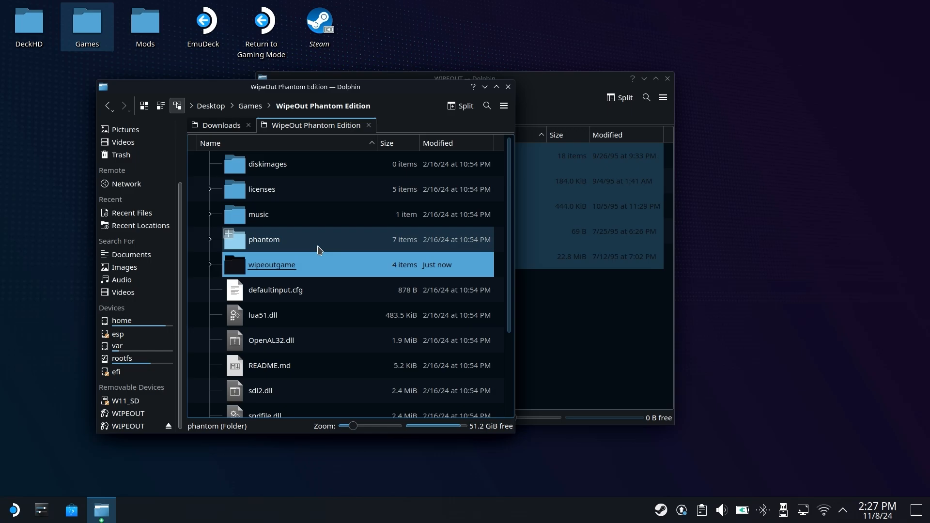
mouse_move(290, 214)
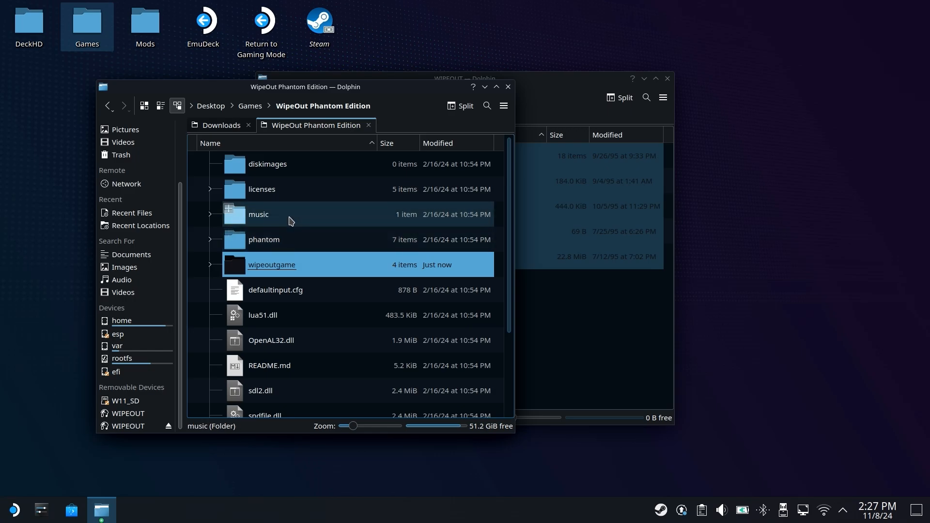
- Open the music folder and its musicgoeshere.txt instructions file
left_click(258, 214)
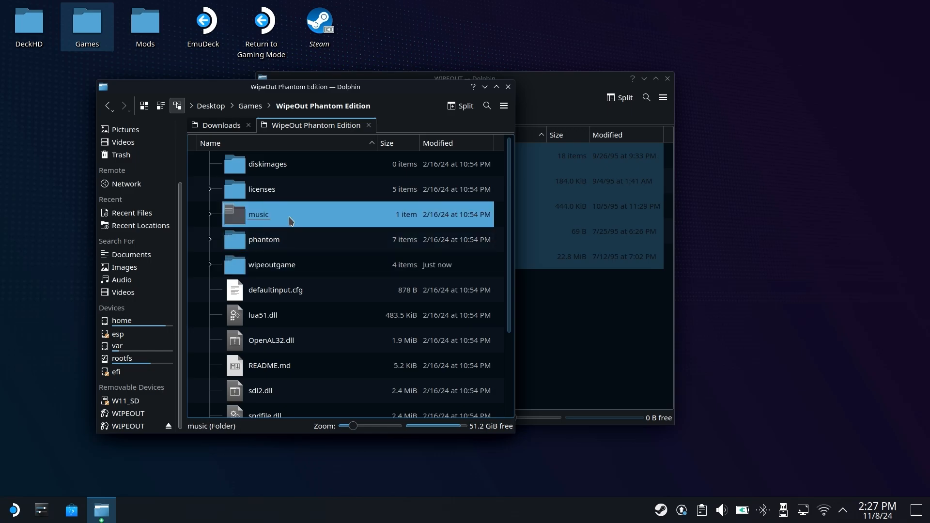
double_click(258, 214)
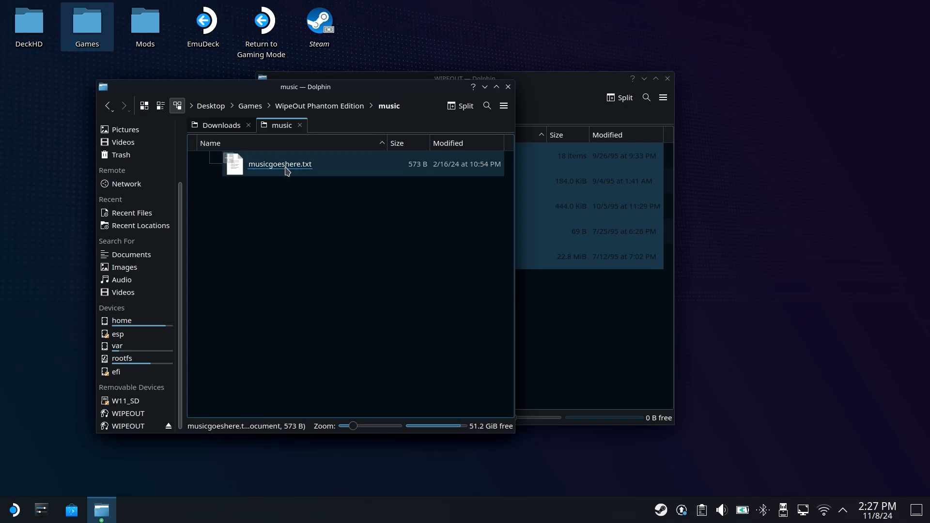
double_click(280, 163)
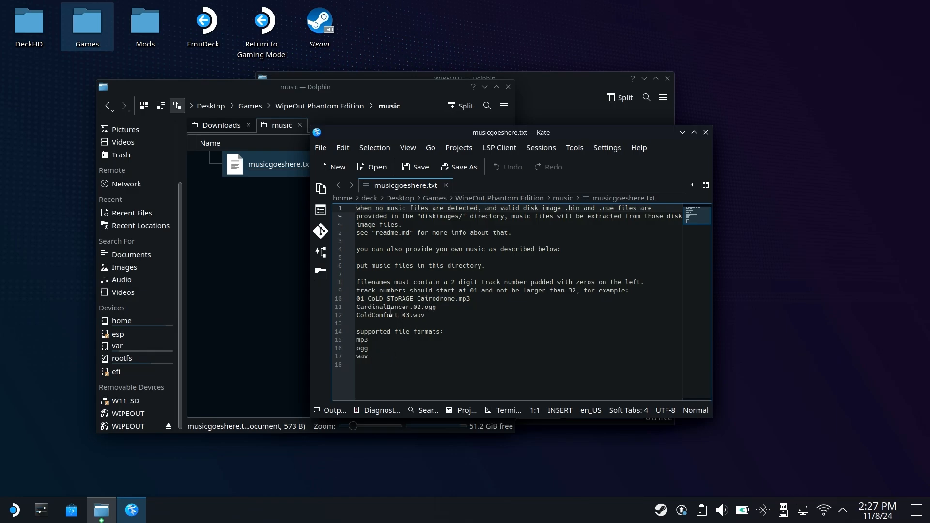
mouse_move(499, 285)
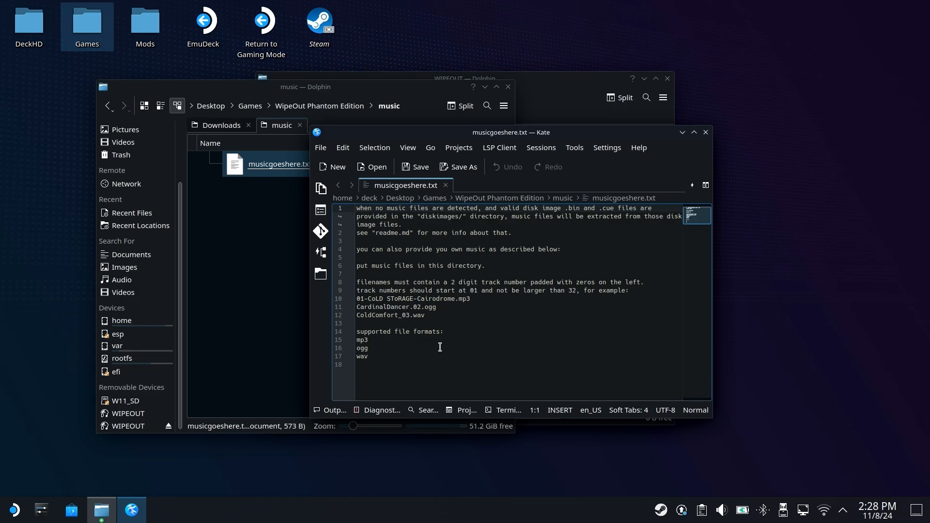
mouse_move(468, 326)
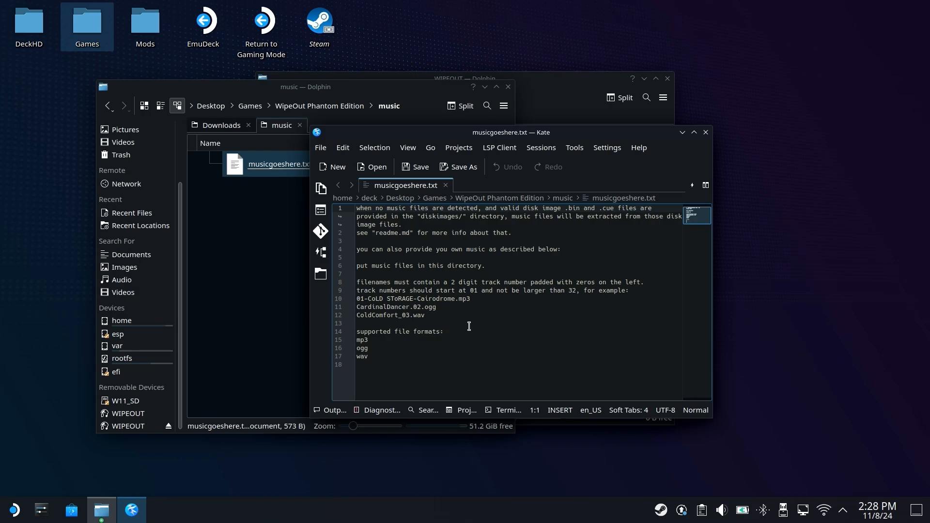
mouse_move(469, 223)
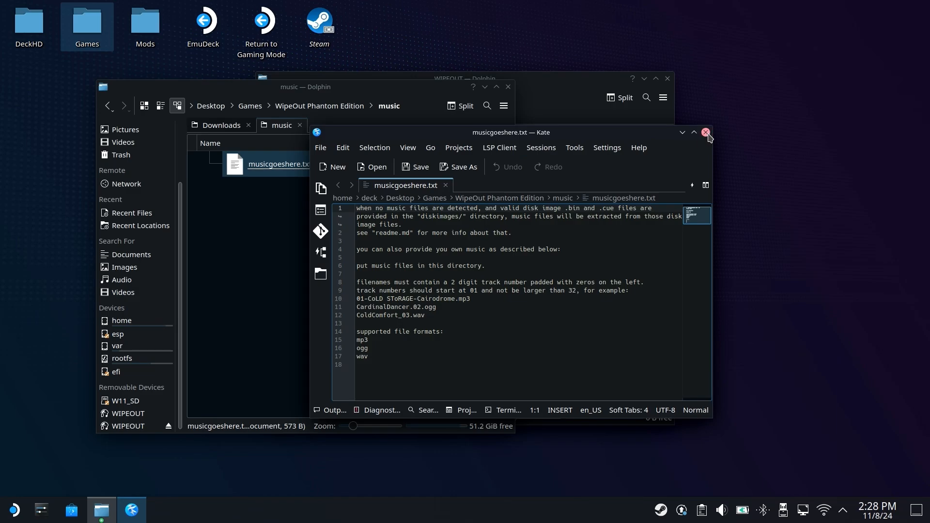
- Close Kate after reading the music instructions, leaving the music folder in Dolphin
left_click(705, 131)
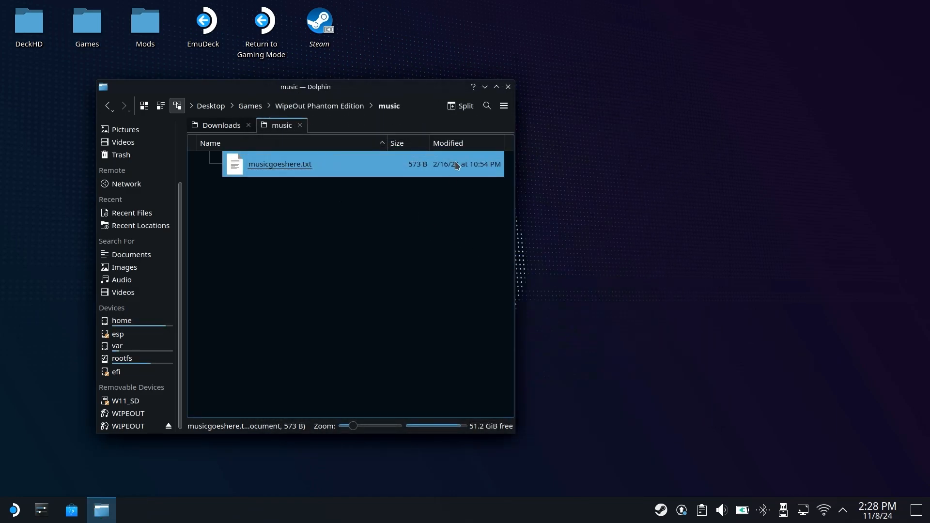
- Review Asunder's Preferences, keeping WAV as the encode format
left_click(507, 86)
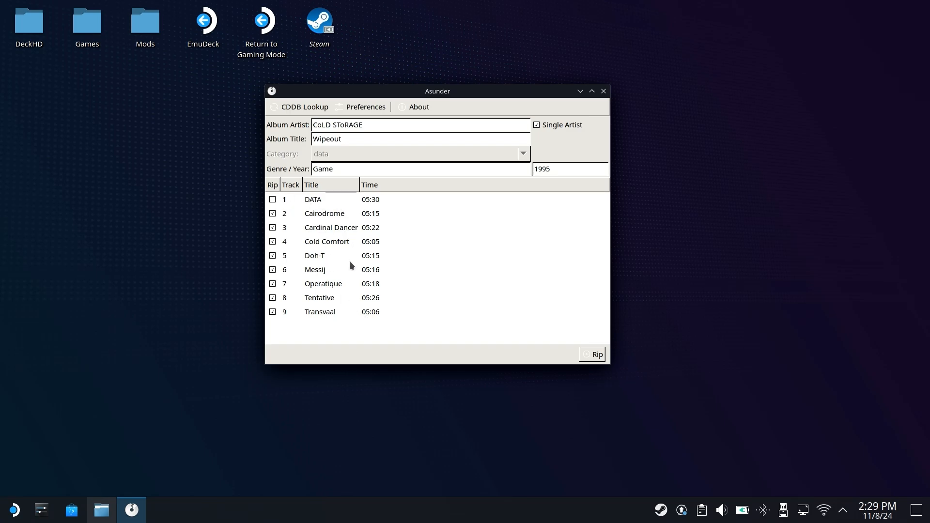
mouse_move(331, 256)
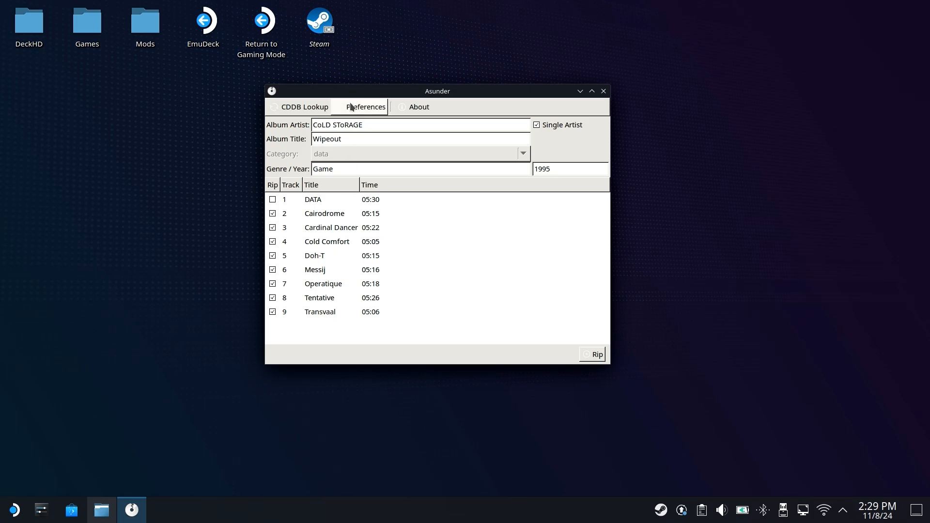
left_click(366, 107)
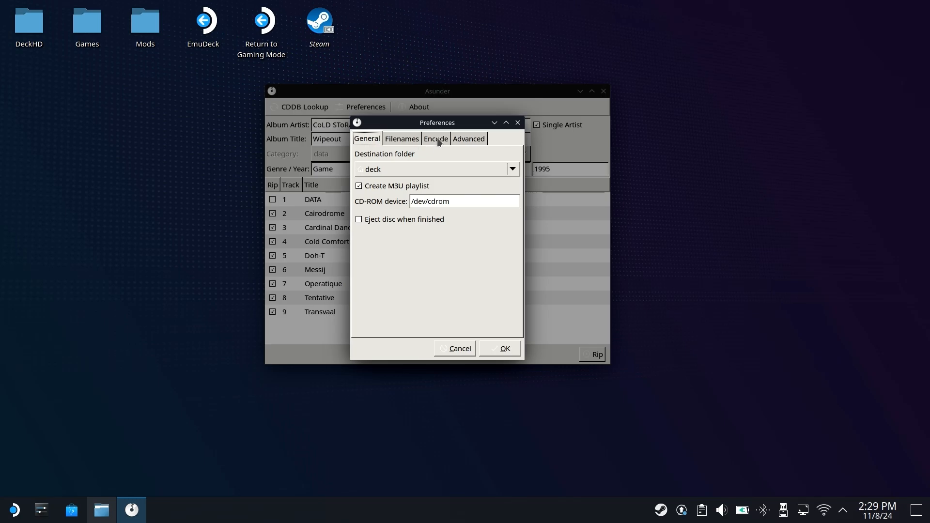
left_click(435, 138)
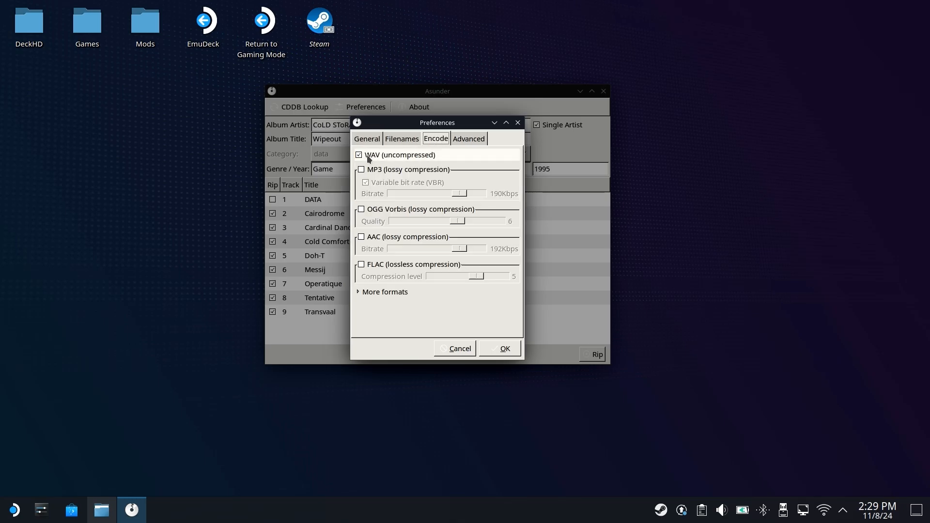
mouse_move(375, 161)
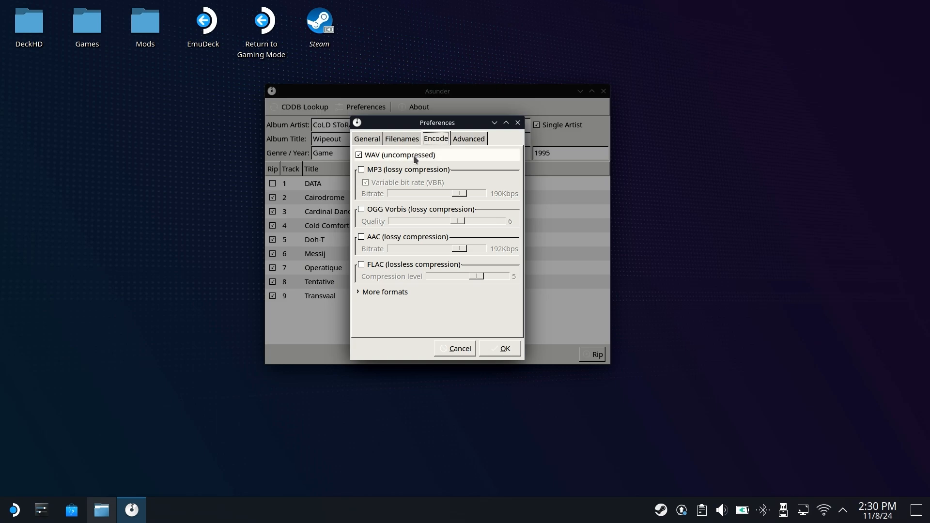
left_click(366, 138)
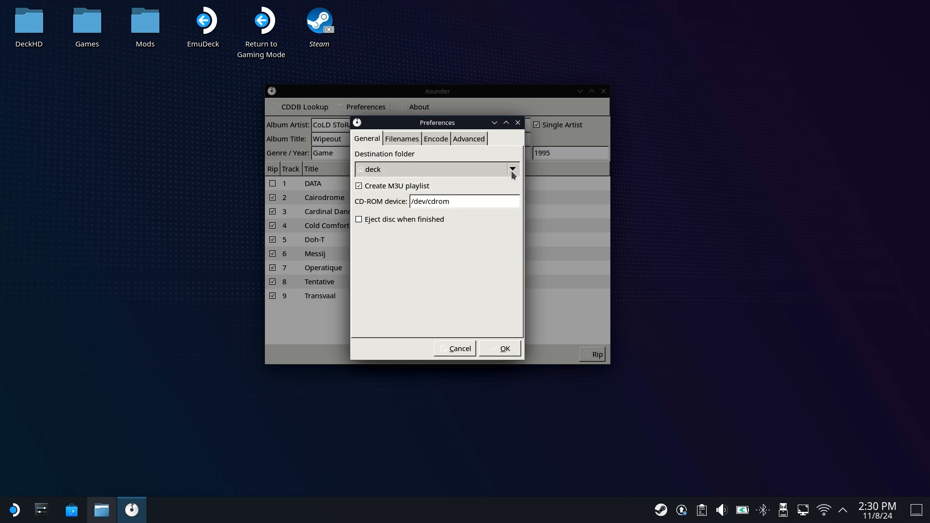
- Set the destination folder to WipeOut Phantom Edition/music via Other… and save the settings
left_click(511, 170)
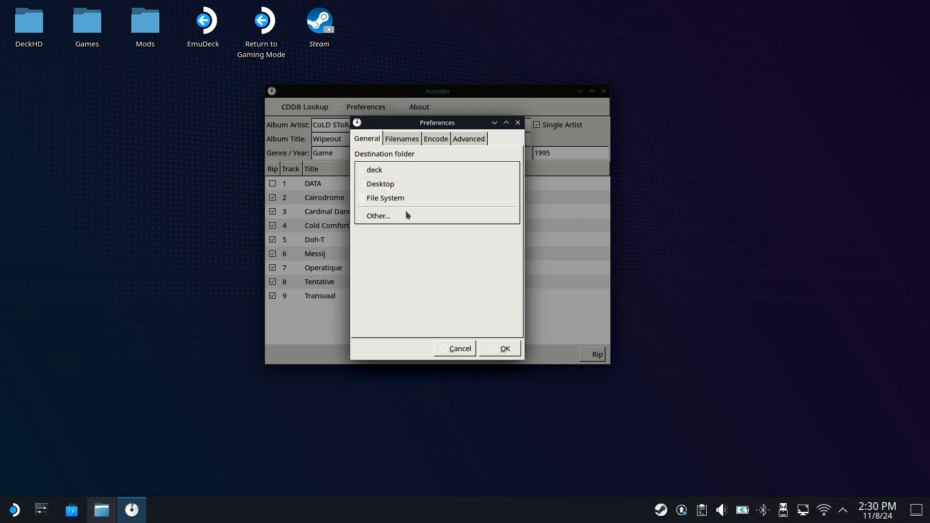
left_click(378, 215)
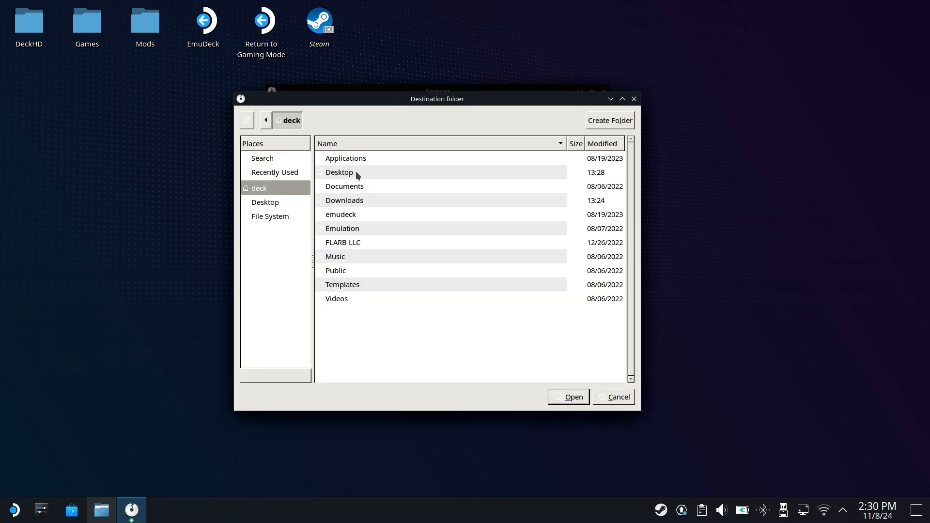
double_click(338, 172)
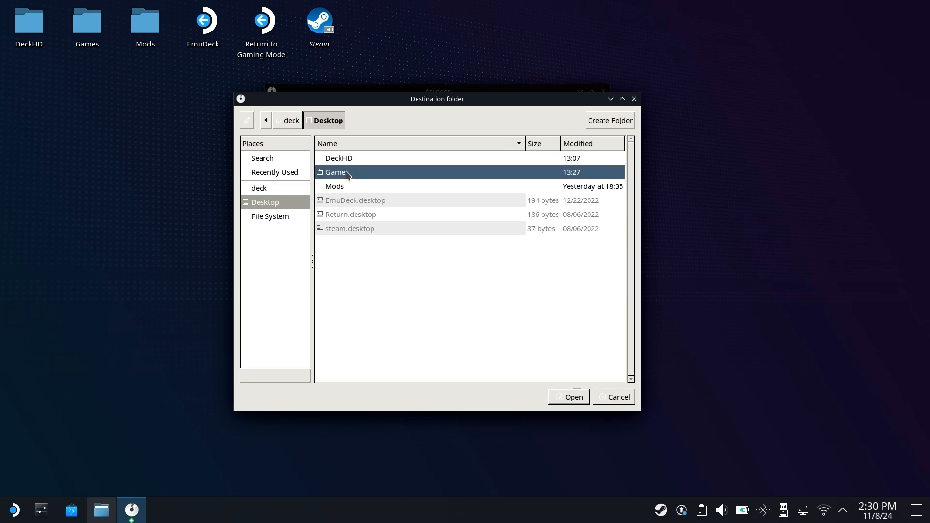
double_click(336, 172)
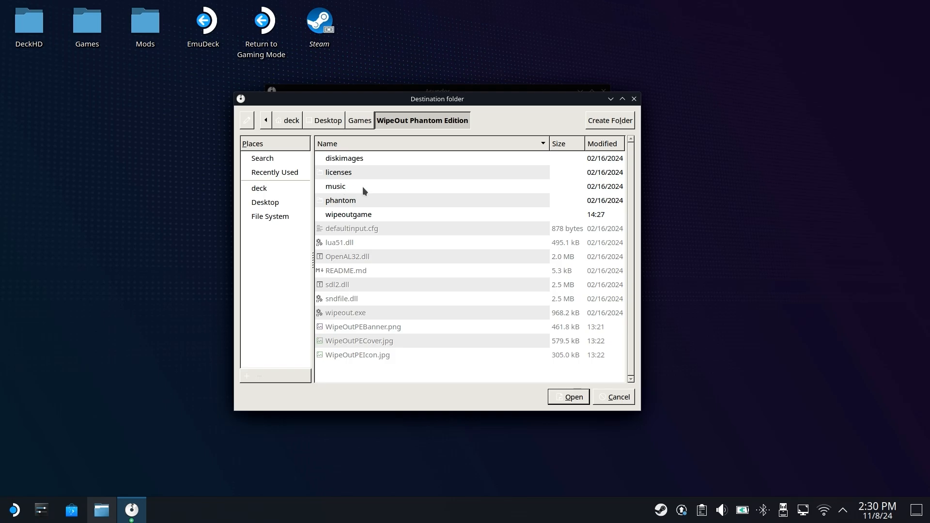
double_click(335, 186)
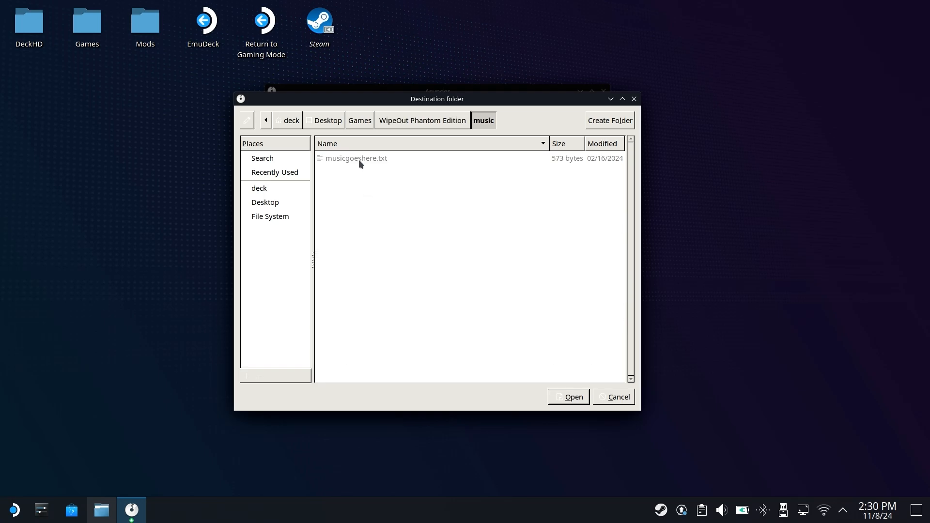
left_click(568, 397)
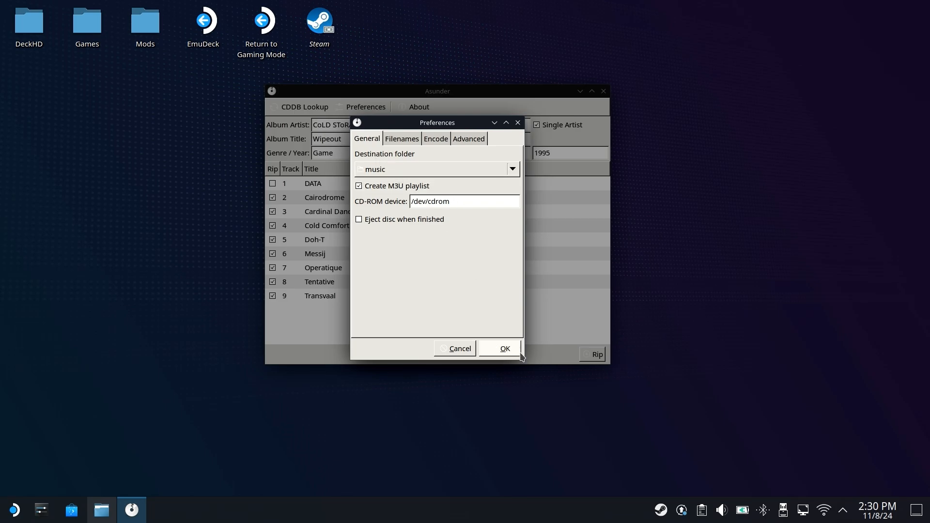
left_click(503, 349)
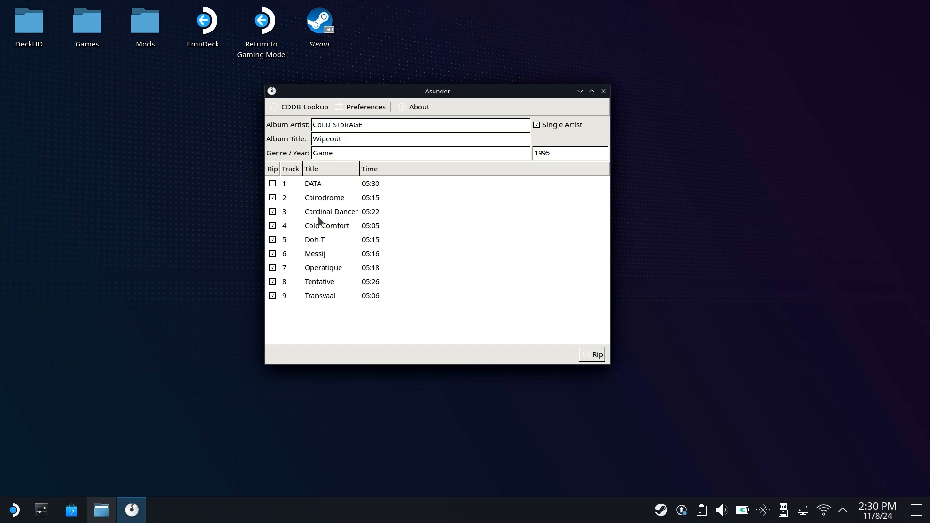
- Rip the eight checked Wipeout tracks and dismiss the 8-files-created message
left_click(592, 354)
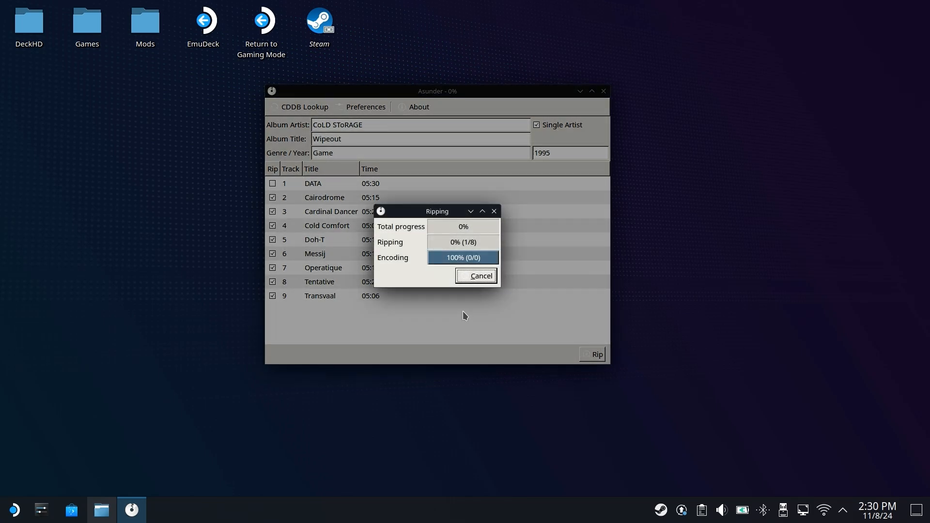
mouse_move(485, 325)
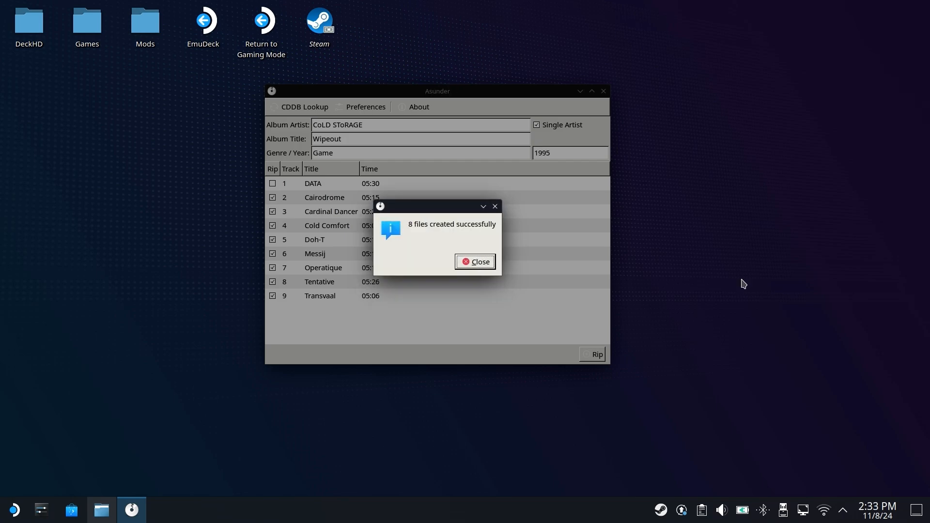
mouse_move(539, 283)
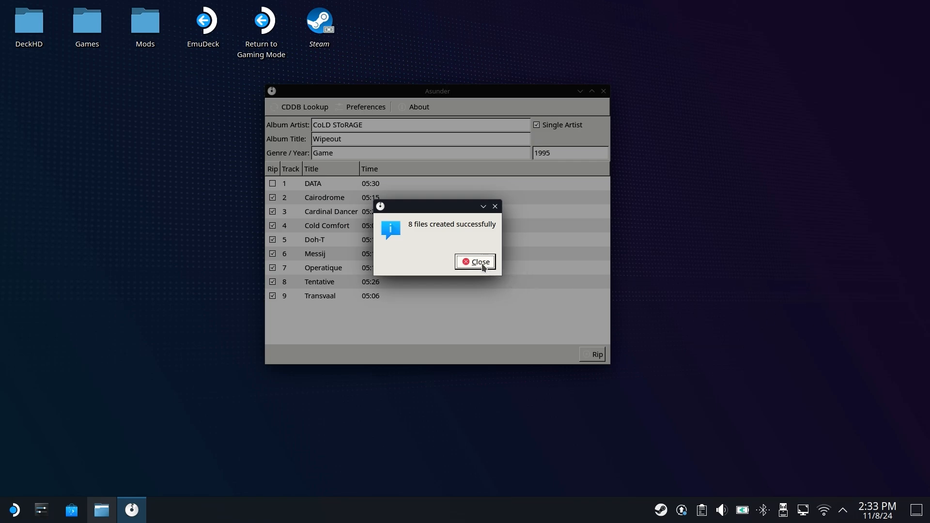
left_click(475, 261)
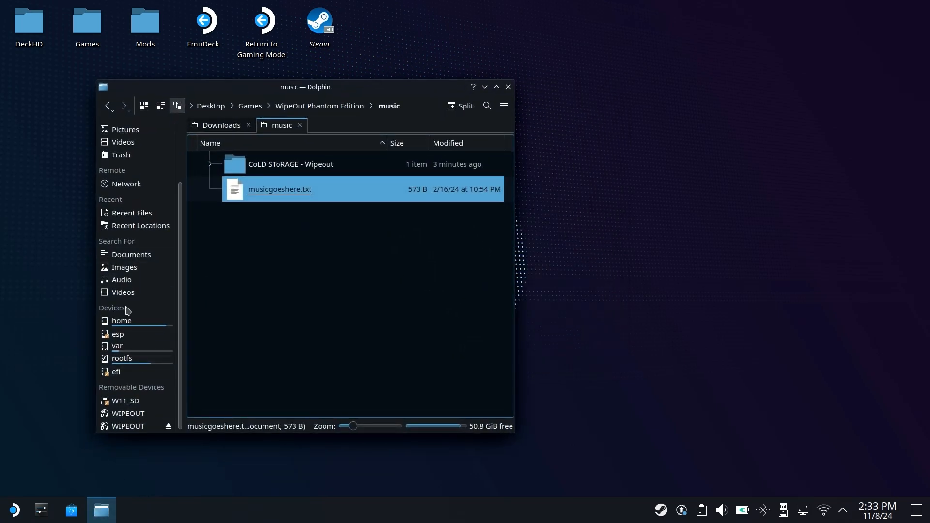
mouse_move(172, 431)
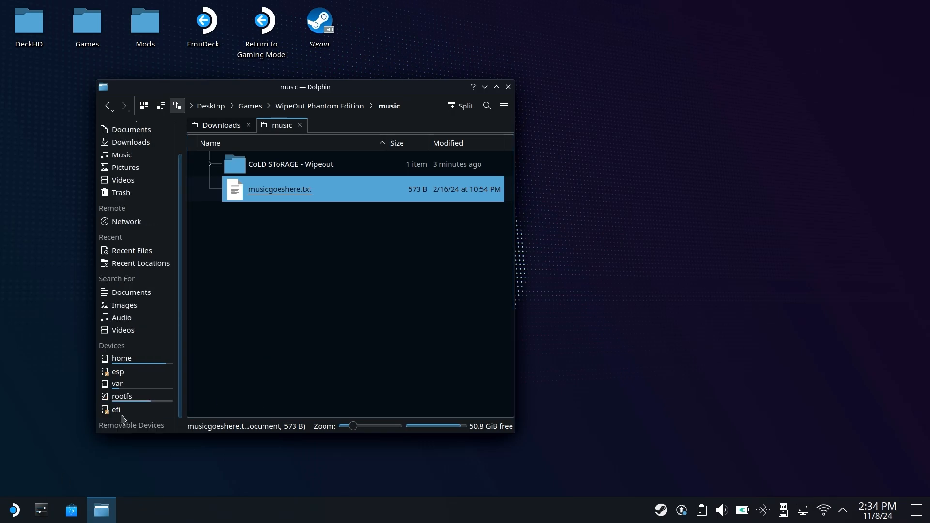
- Move the eight ripped .wav tracks from CoLD SToRAGE - Wipeout directly into music, then return to the game folder
left_click(291, 164)
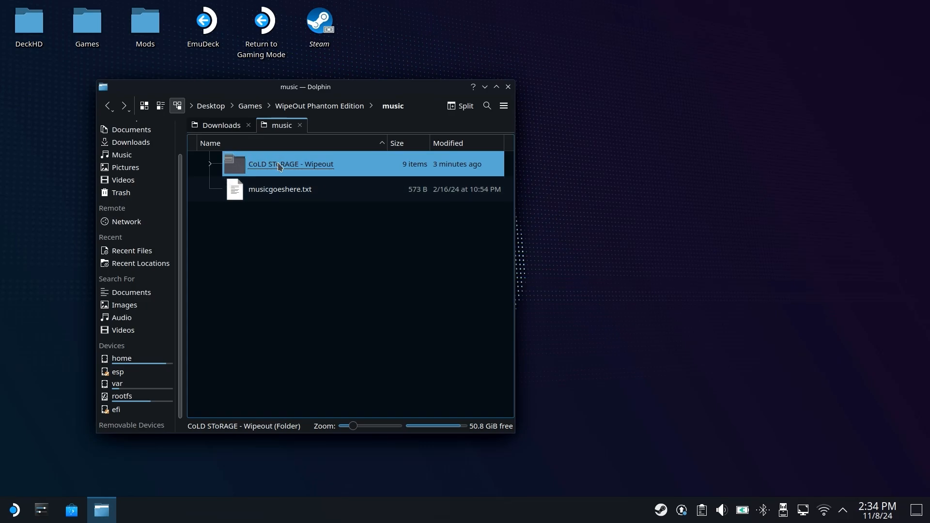
double_click(290, 163)
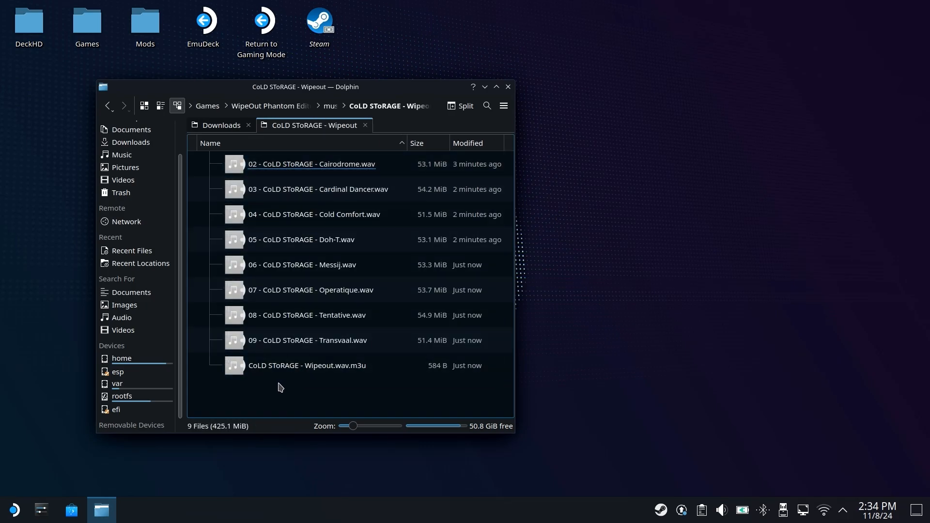
left_click(306, 365)
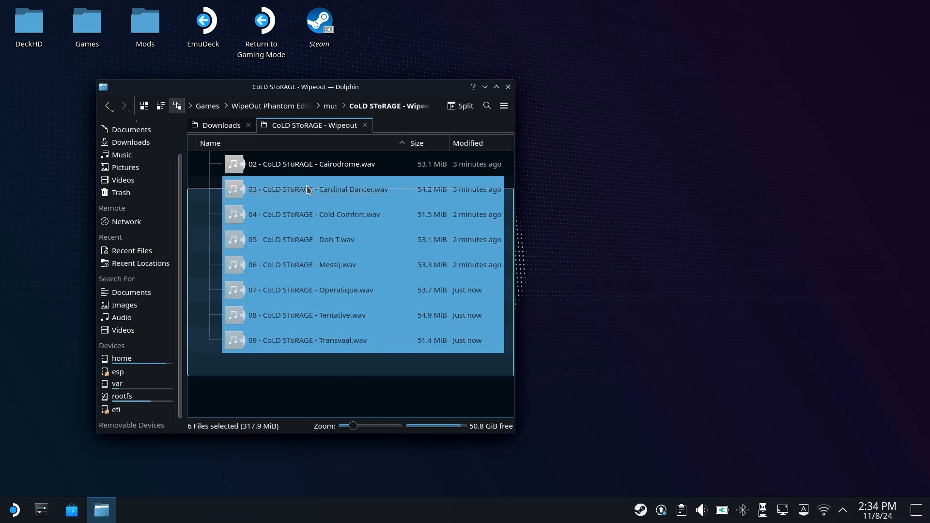
right_click(318, 189)
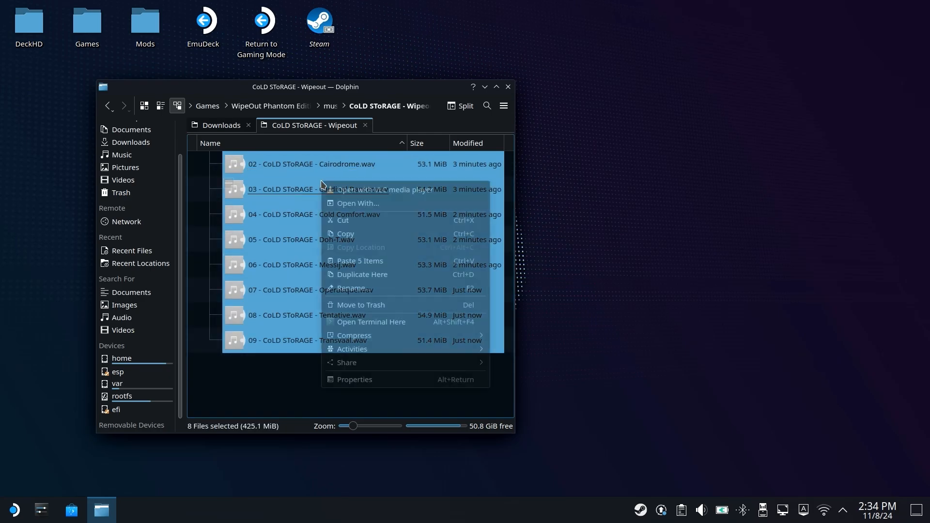
left_click(340, 108)
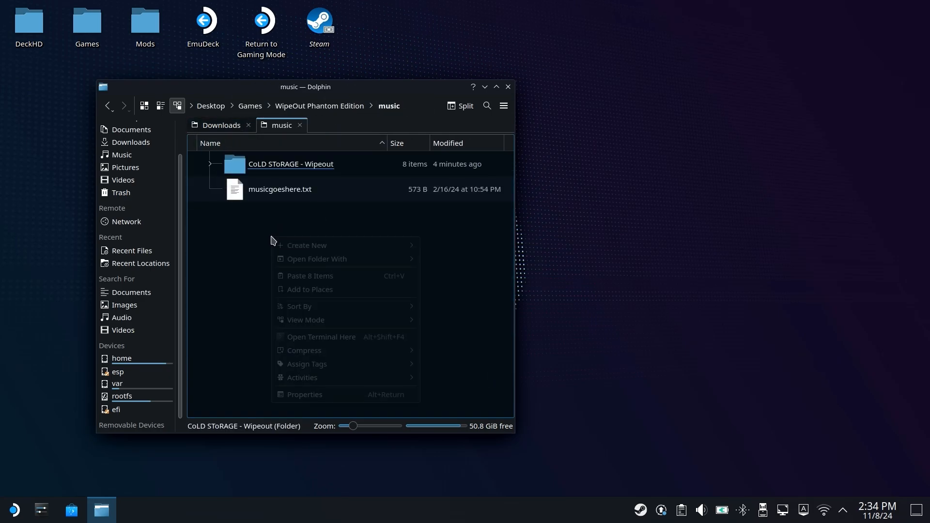
mouse_move(309, 275)
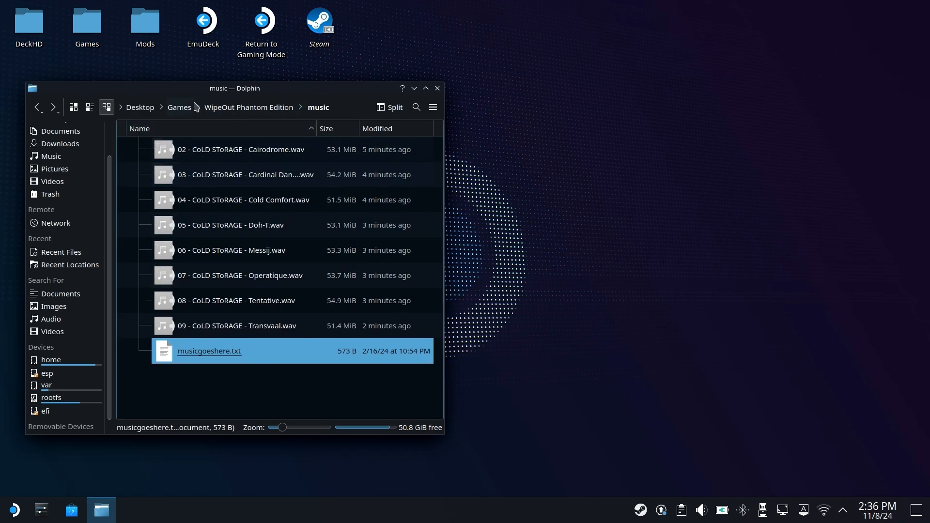
left_click(249, 107)
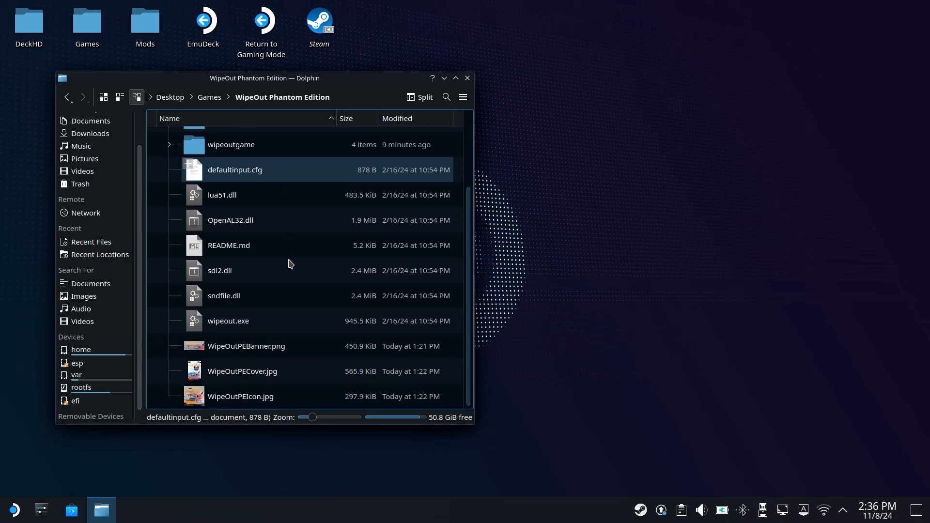
- Add wipeout.exe to Steam as a non-Steam game and bring up the Steam window
left_click(227, 320)
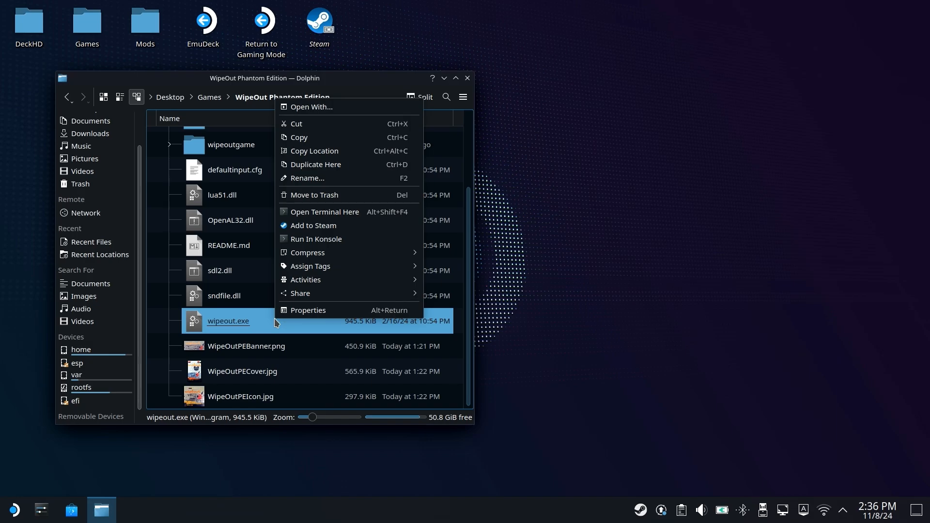
mouse_move(314, 225)
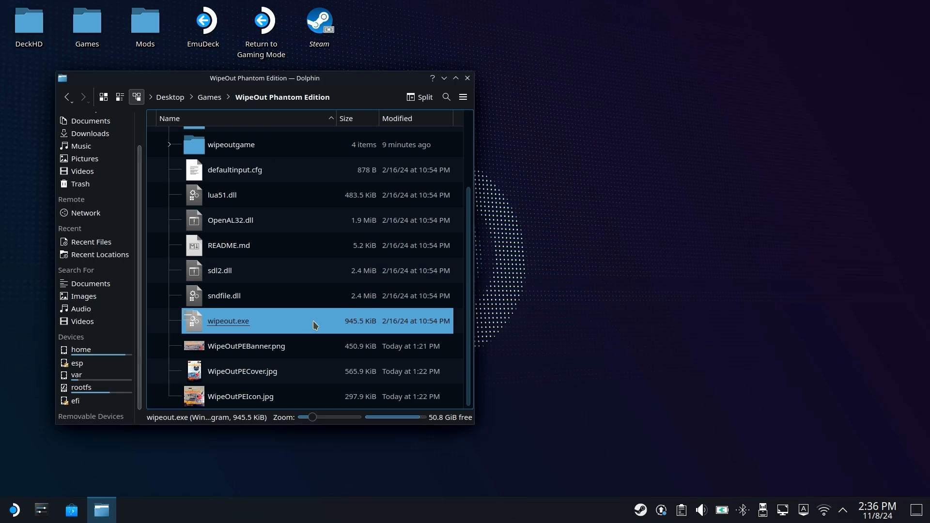
left_click(319, 26)
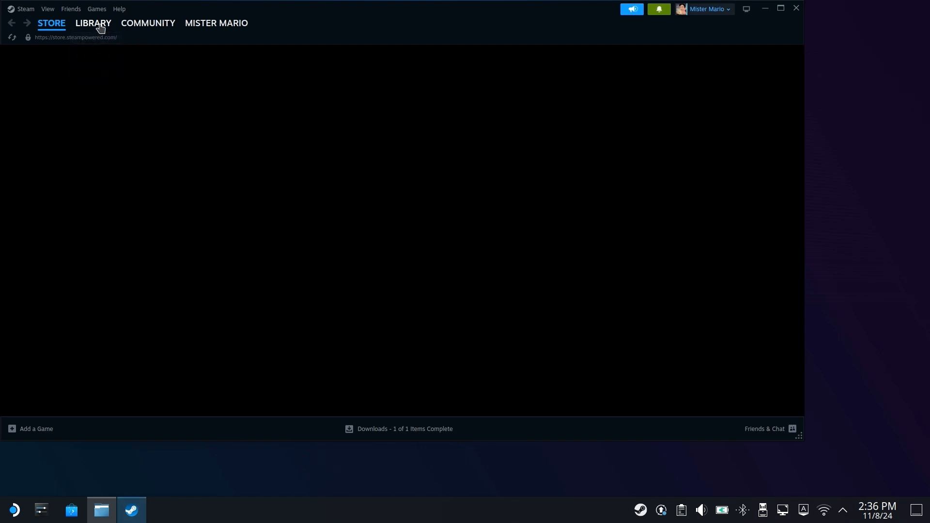
- Rename the wipeout.exe library shortcut to WipeOut Phantom Edition in its properties
left_click(93, 23)
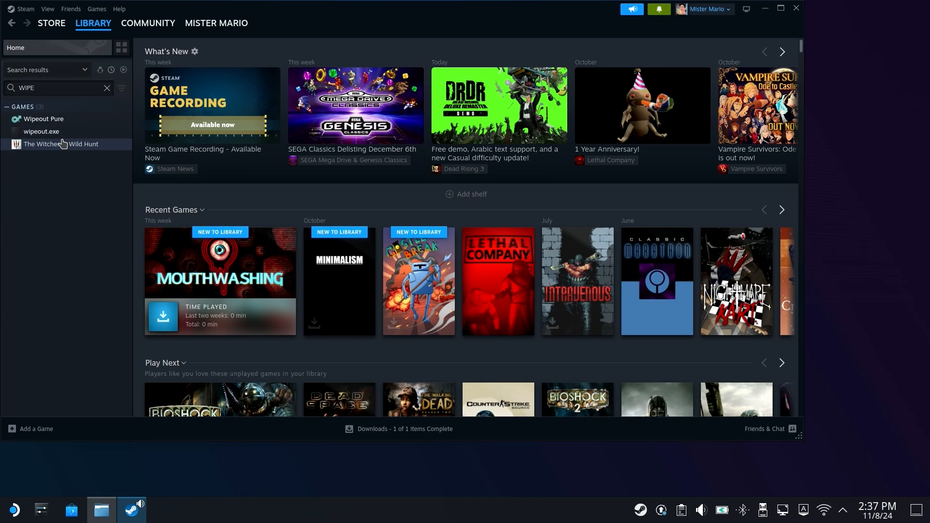
left_click(40, 131)
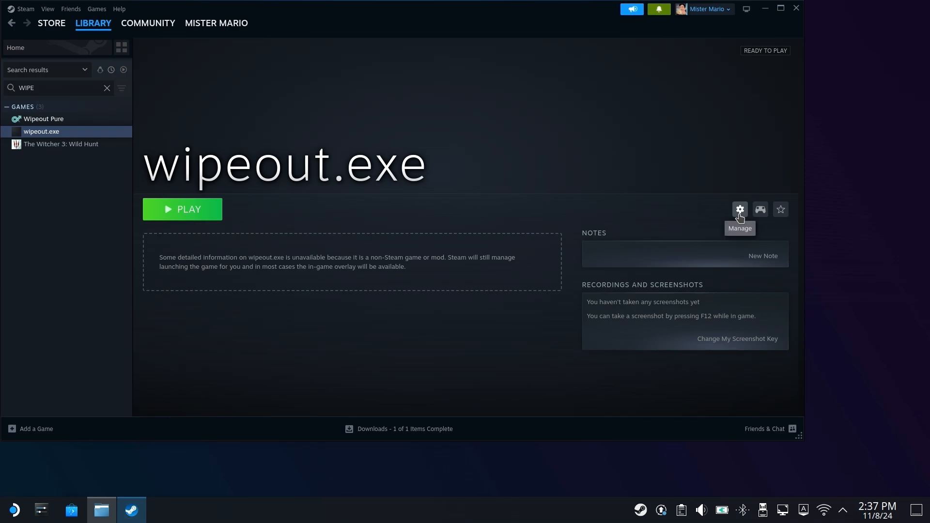
left_click(739, 209)
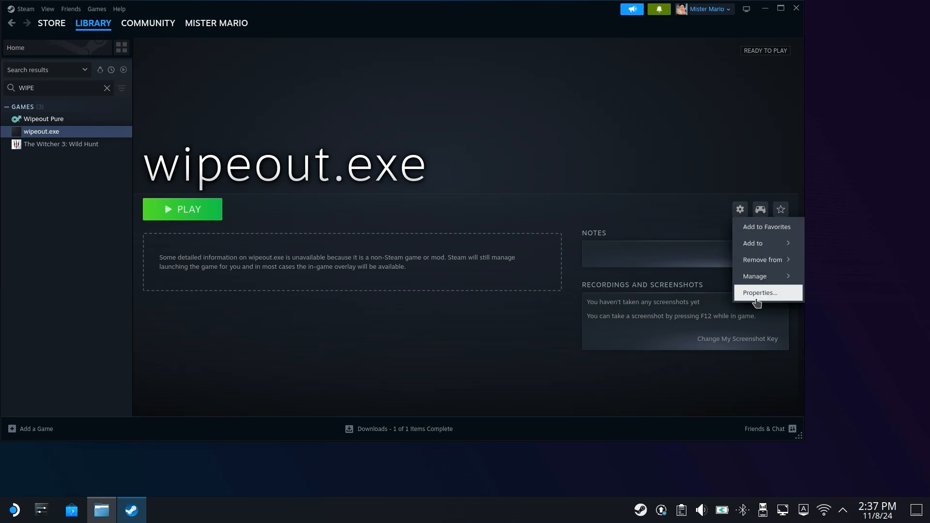
left_click(759, 293)
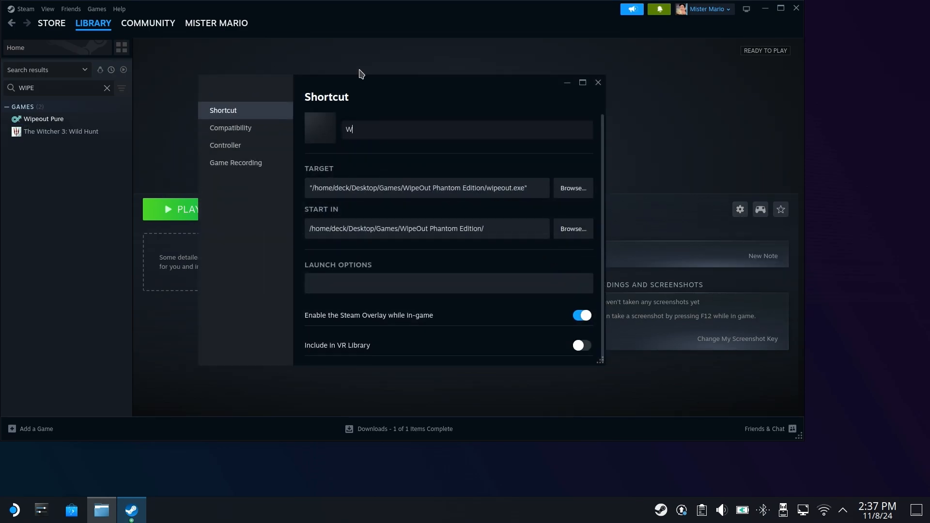
type("ipeOut Phantom Ed")
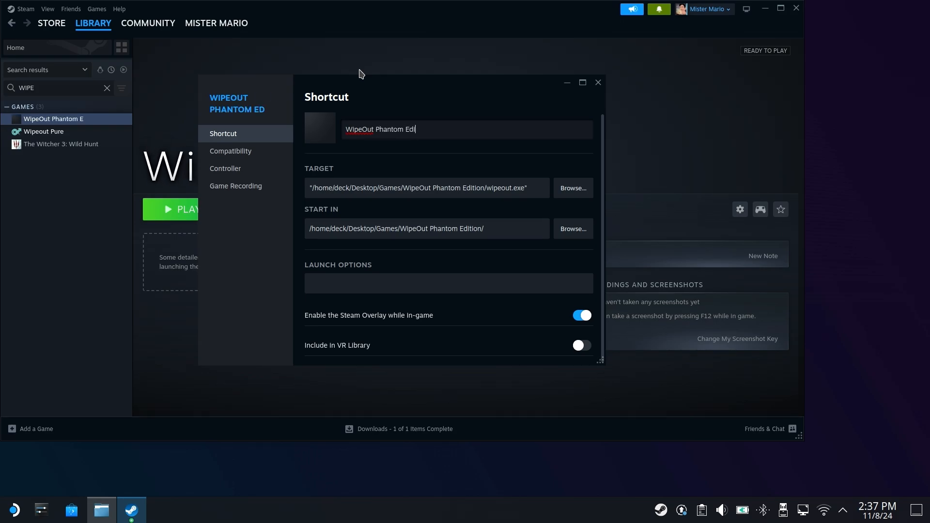
type("ition")
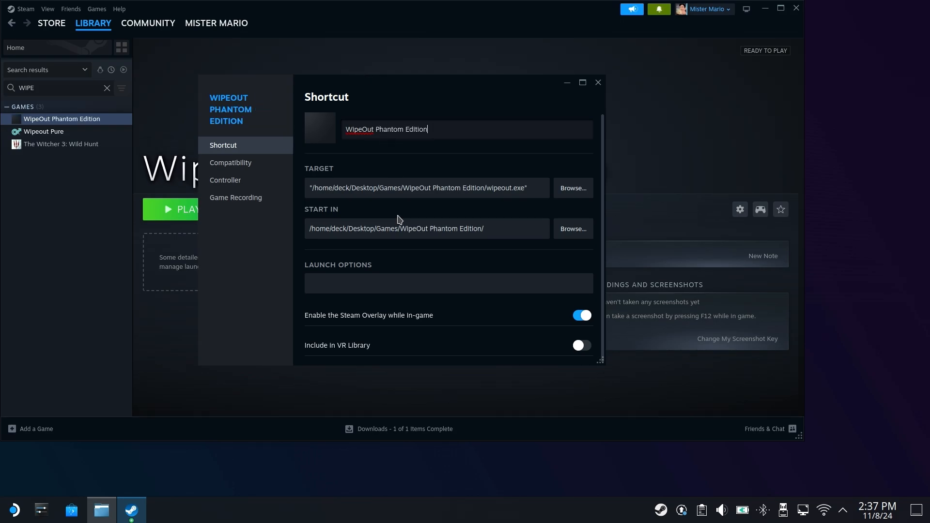
mouse_move(322, 129)
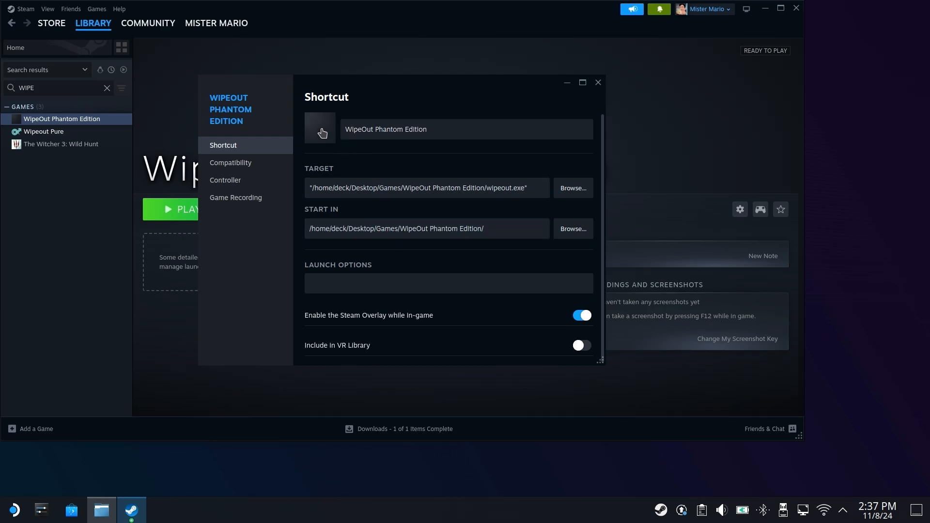
- Set WipeOutPEIcon.jpg from the Games folder as the shortcut's icon and close the properties
left_click(320, 129)
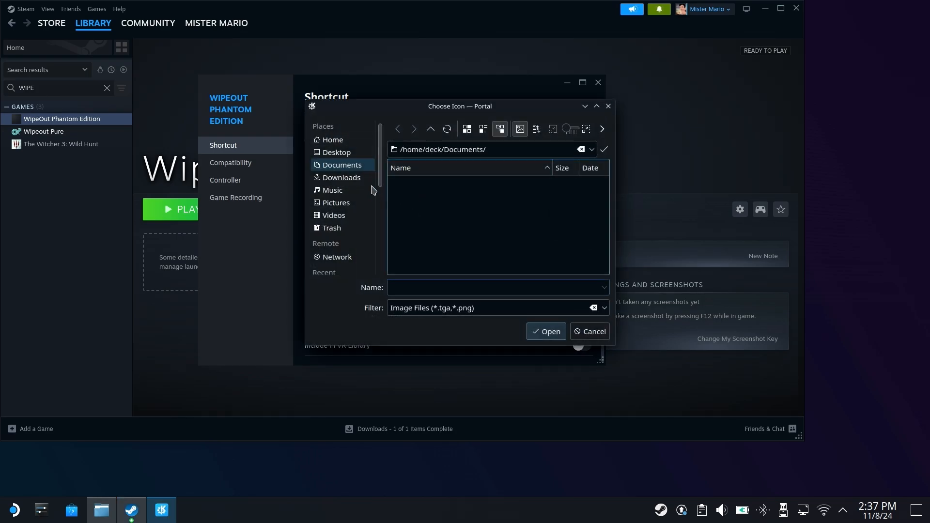
left_click(336, 152)
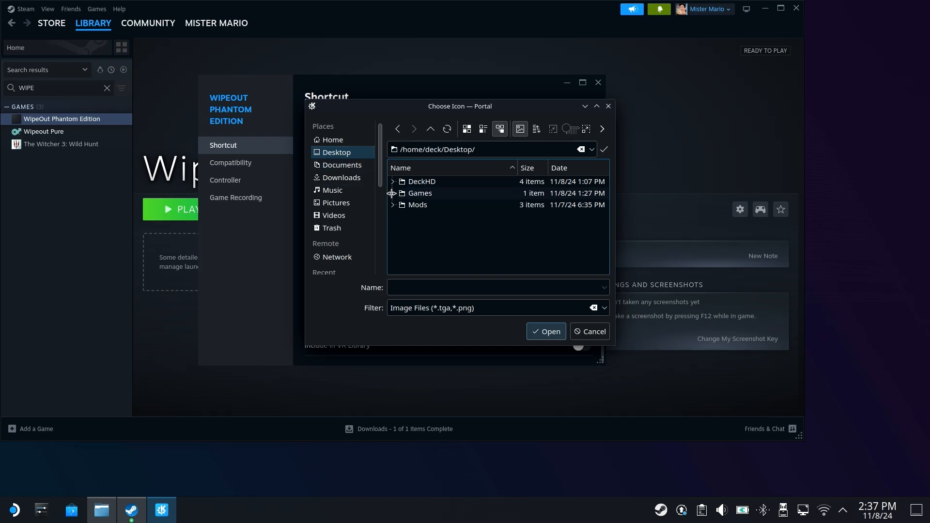
left_click(393, 193)
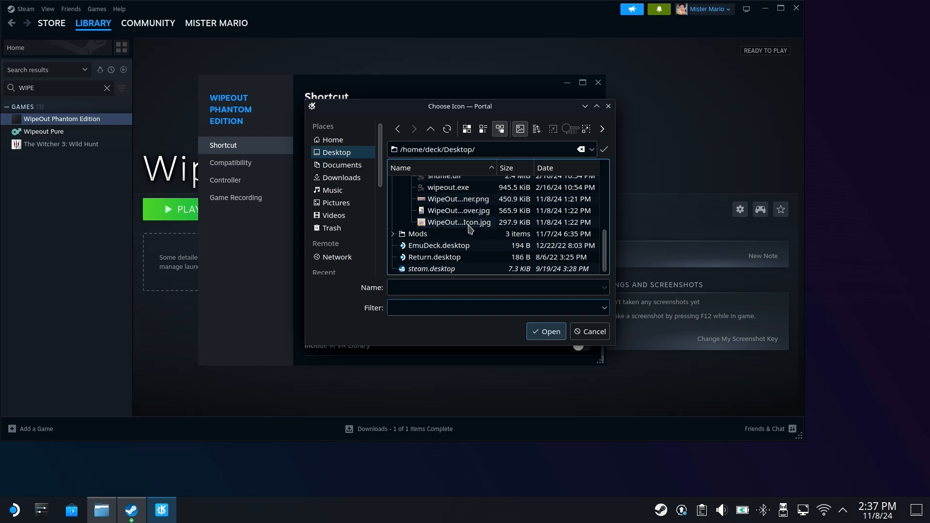
double_click(459, 222)
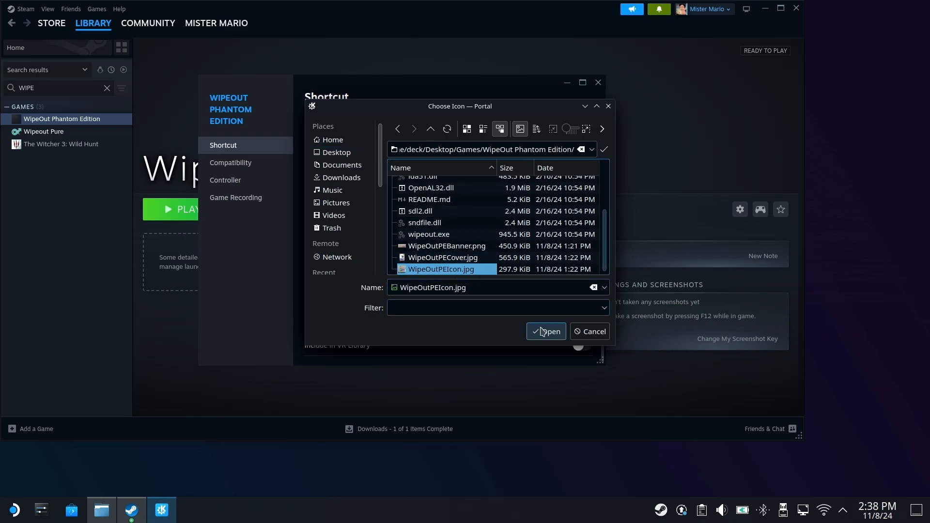
left_click(546, 330)
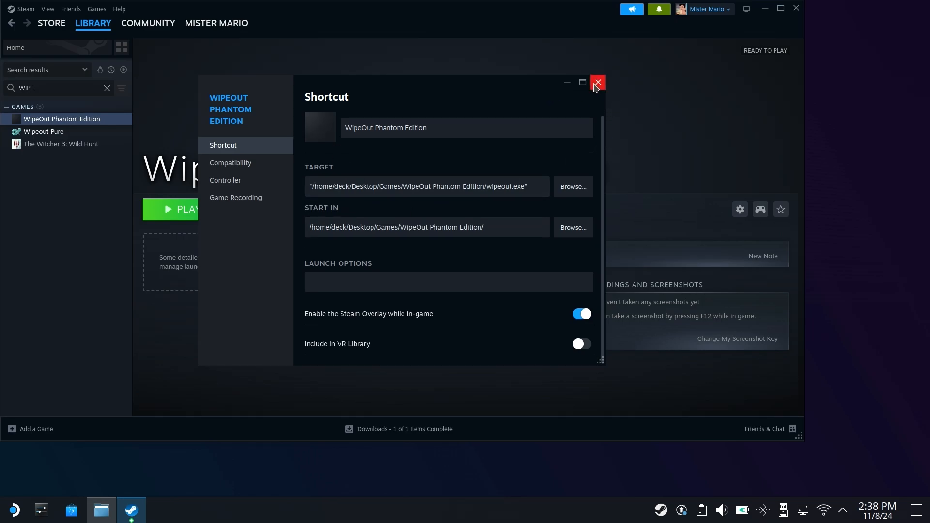
left_click(597, 82)
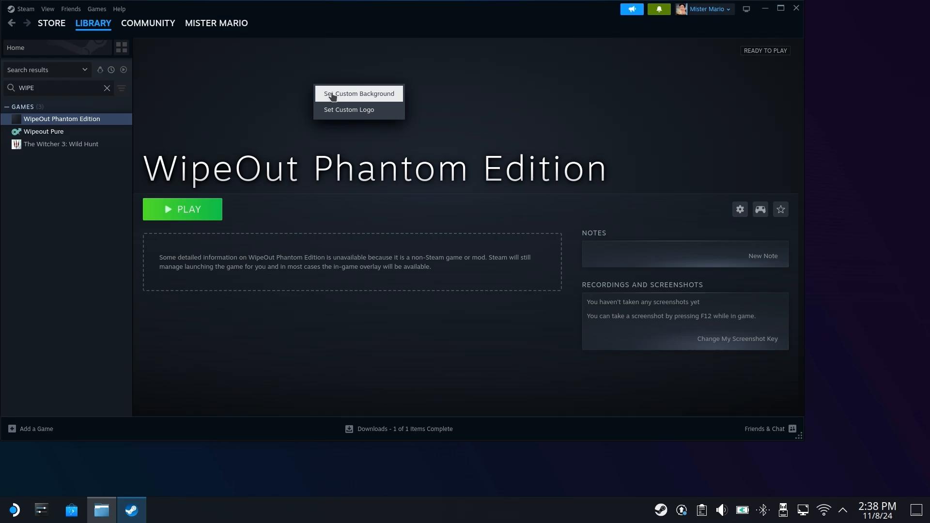
- Set WipeOutPEBanner.png as the page background and WipeOutPEIcon.jpg as the logo, then clear the WIPE search
left_click(357, 93)
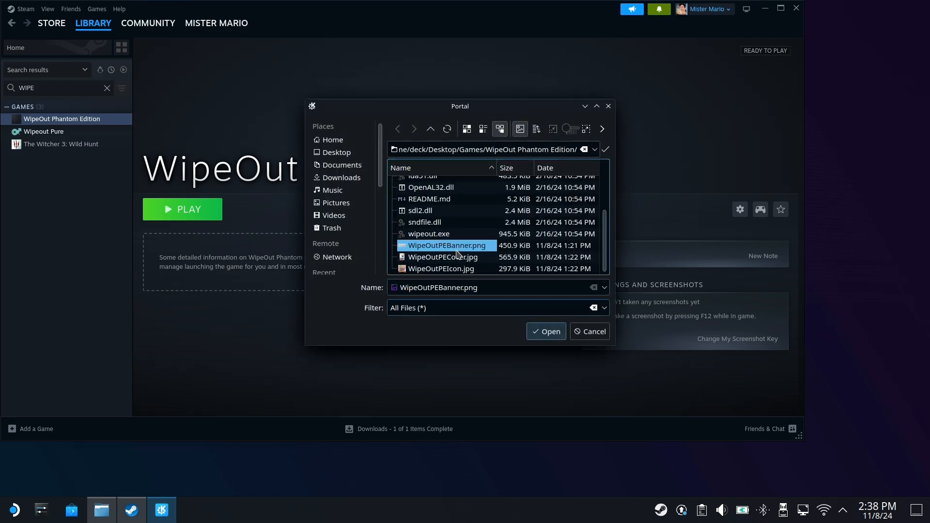
left_click(544, 331)
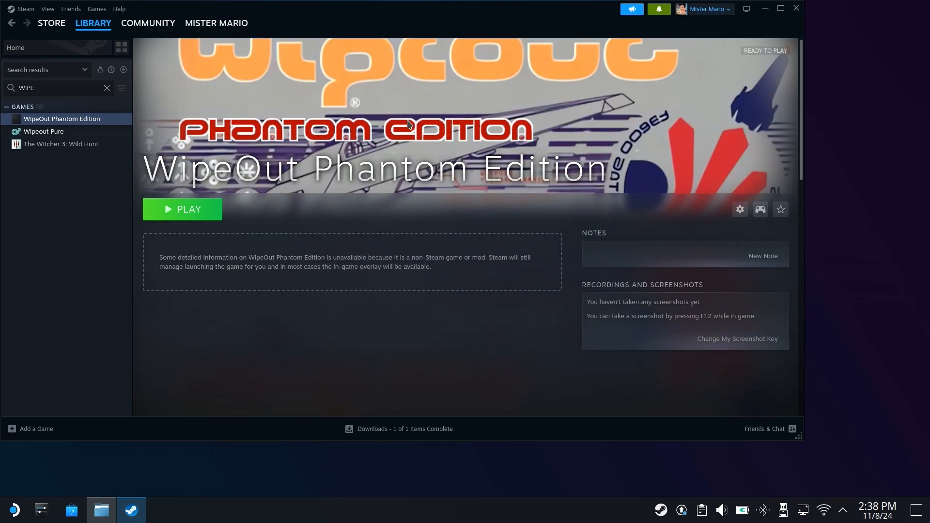
right_click(408, 124)
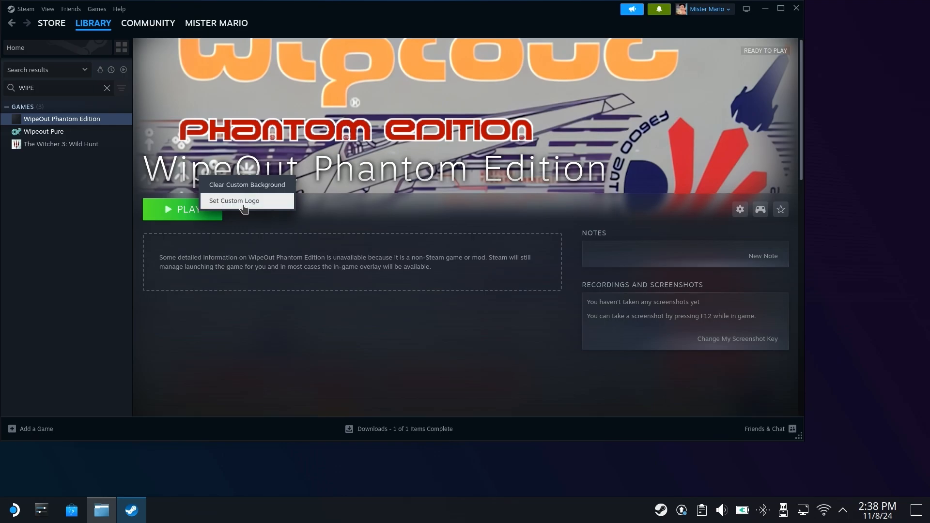
left_click(235, 202)
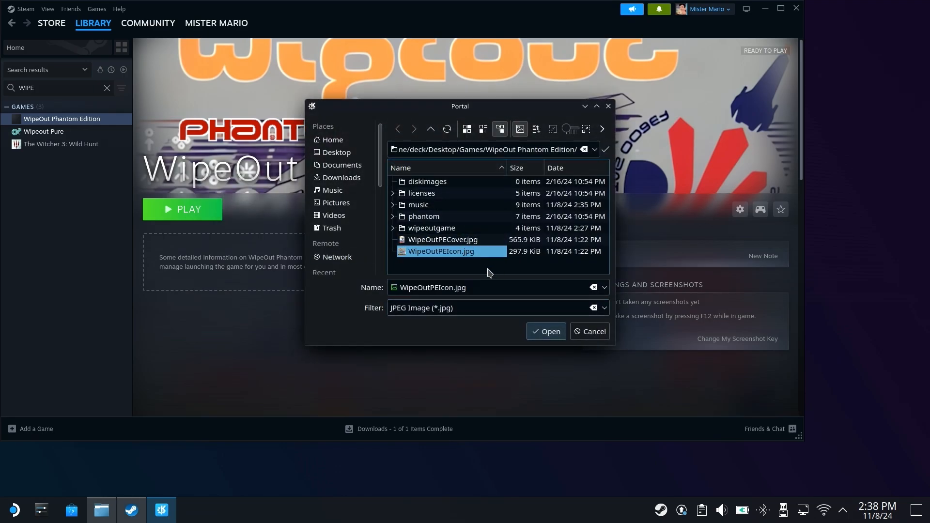
left_click(545, 331)
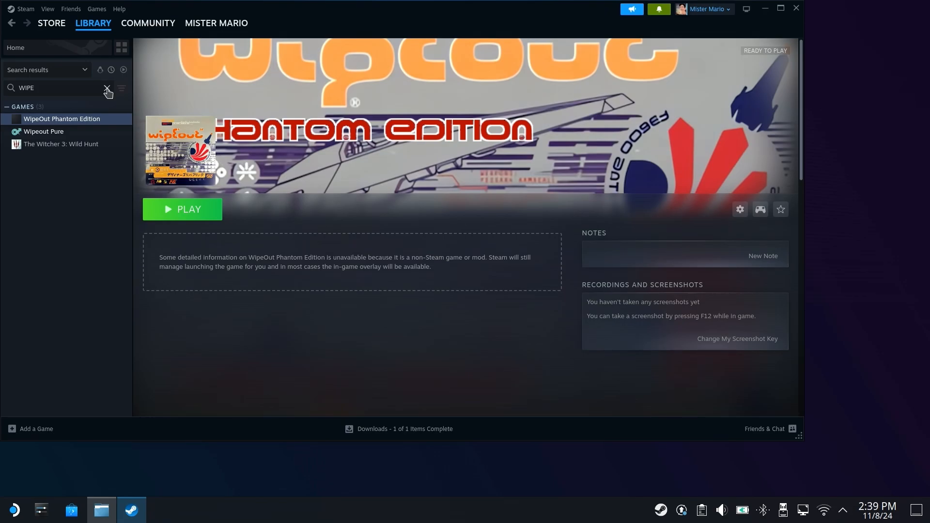
left_click(93, 23)
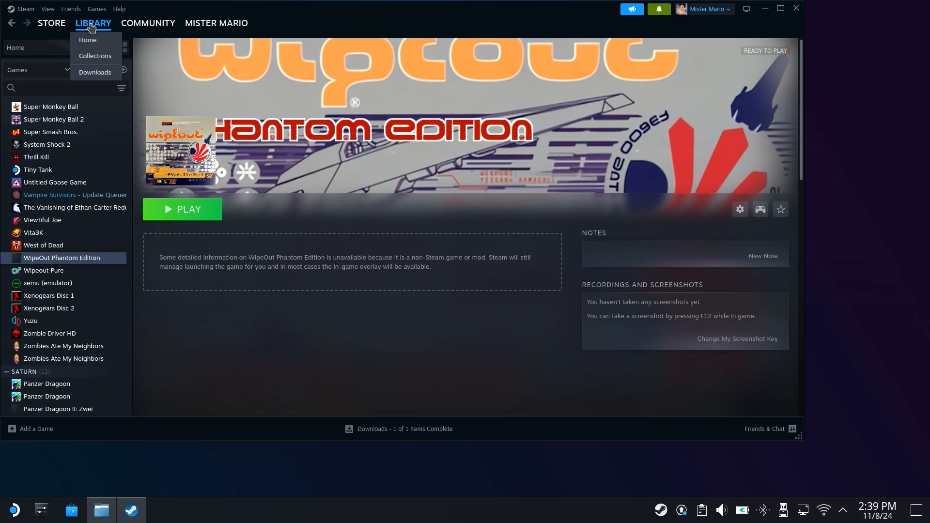
- Set WipeOutPECover.jpg as the WipeOut Phantom Edition library grid cover art
left_click(87, 39)
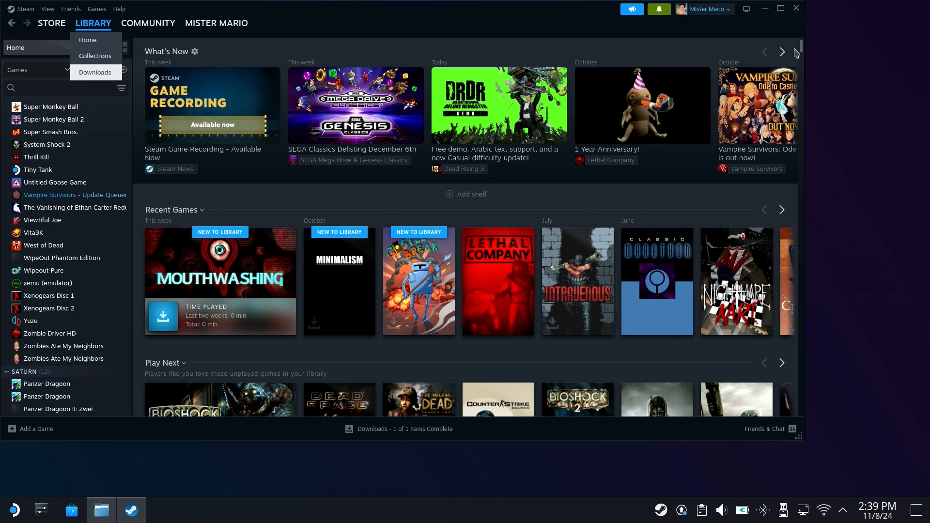
mouse_move(801, 49)
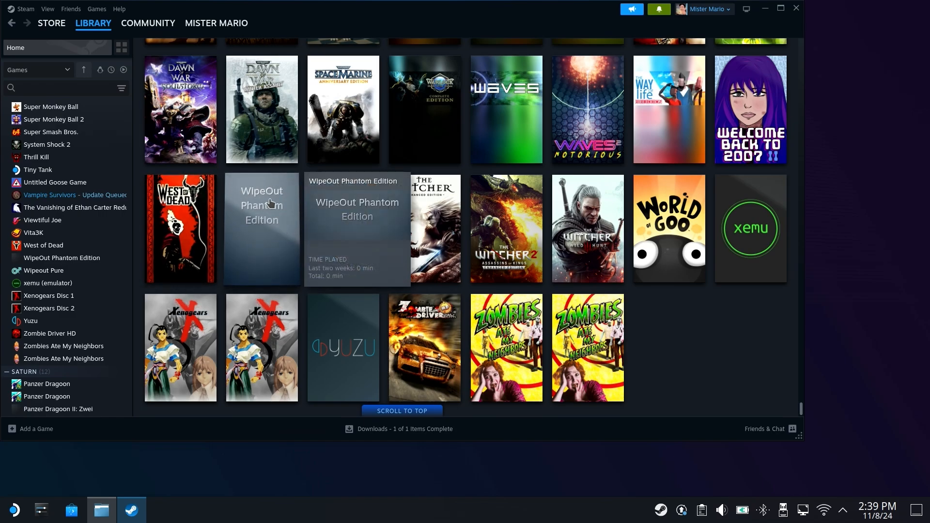
right_click(261, 228)
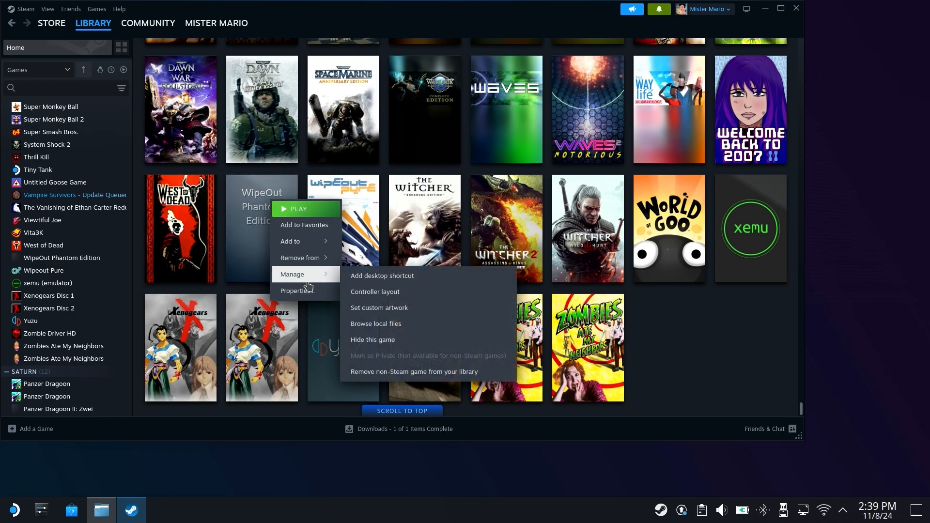
mouse_move(378, 308)
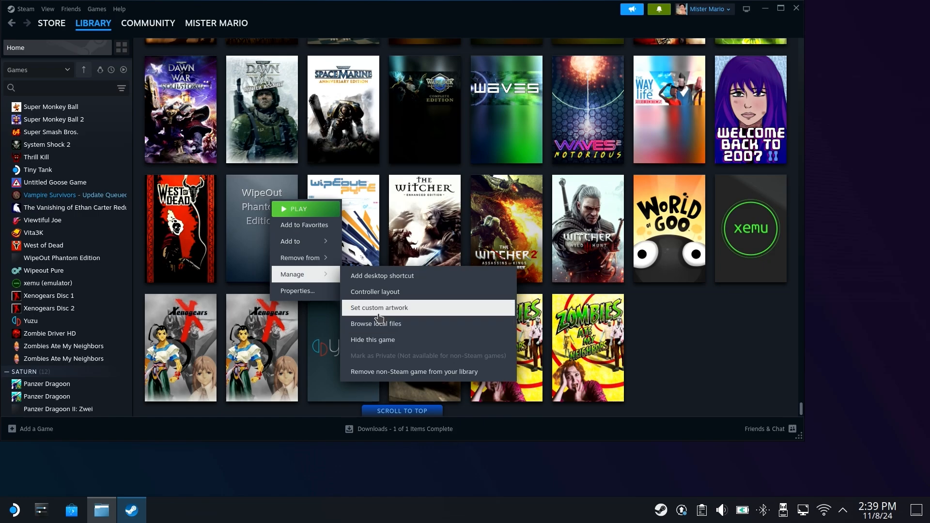
left_click(378, 307)
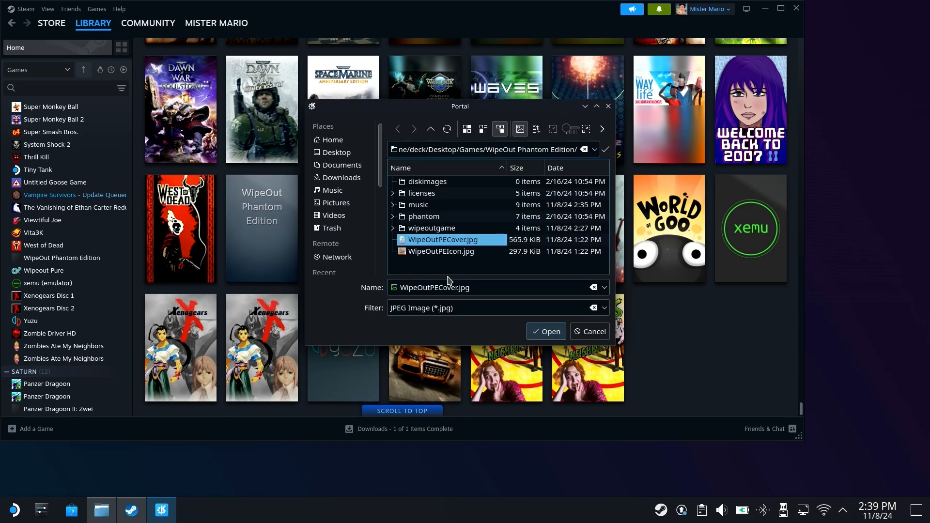
left_click(545, 330)
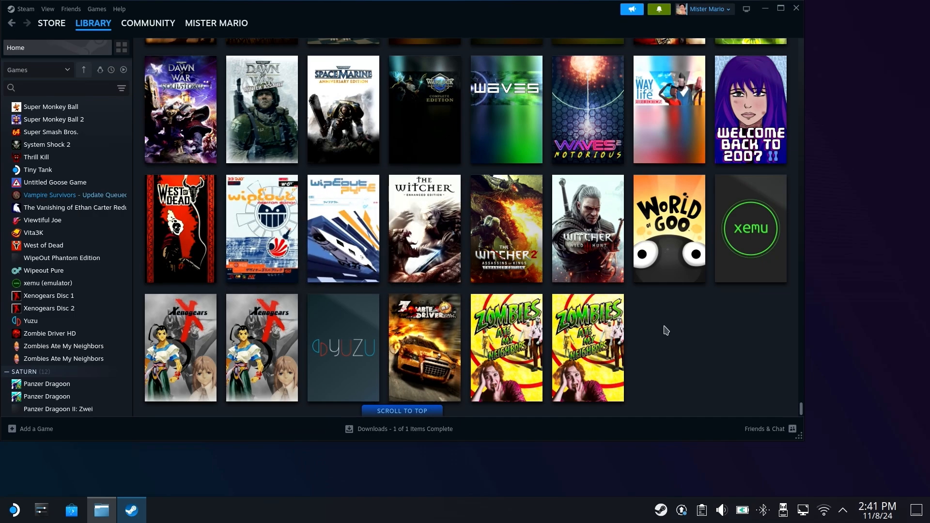
mouse_move(336, 275)
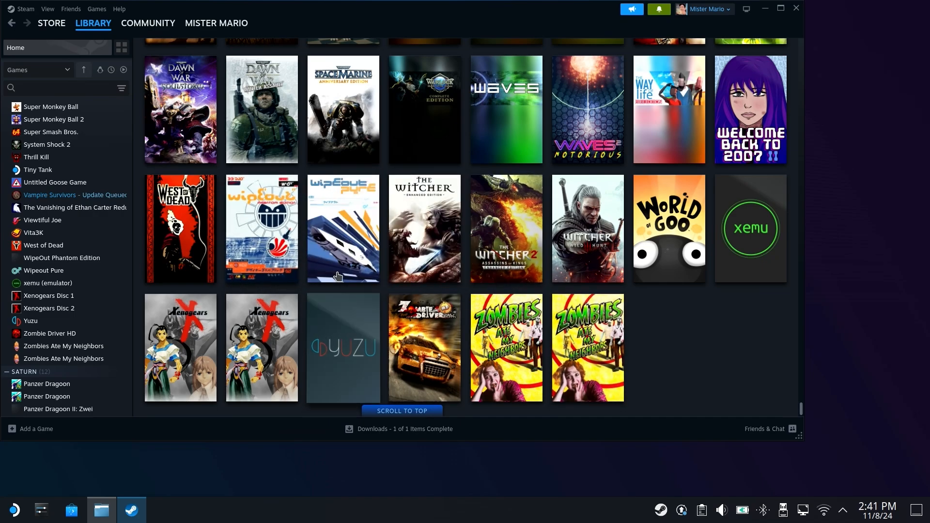
mouse_move(261, 228)
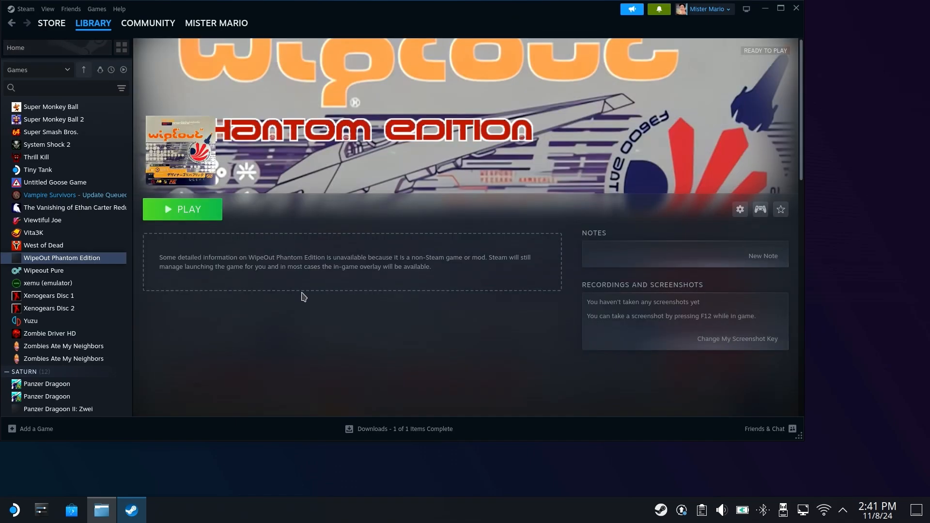
- Apply another custom artwork image from the game folder to the WipeOut Phantom Edition tile
left_click(182, 209)
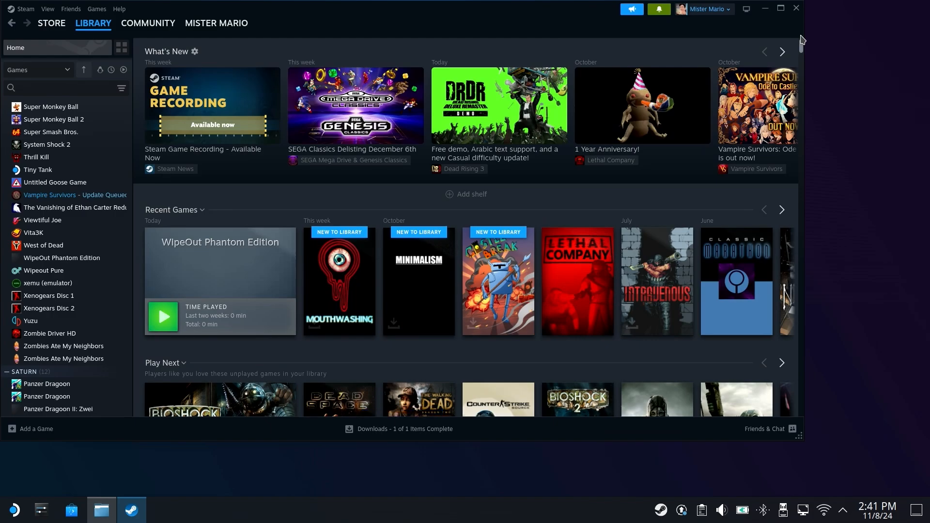
mouse_move(556, 198)
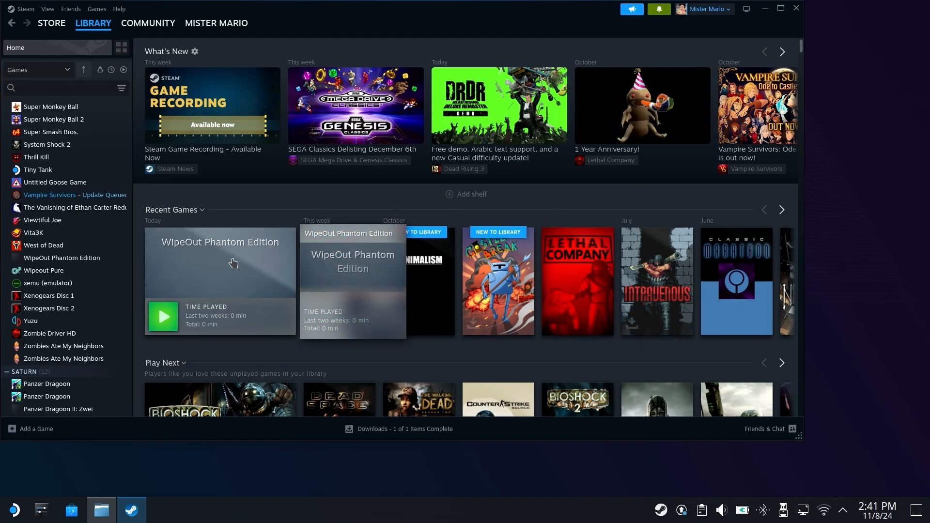
mouse_move(207, 259)
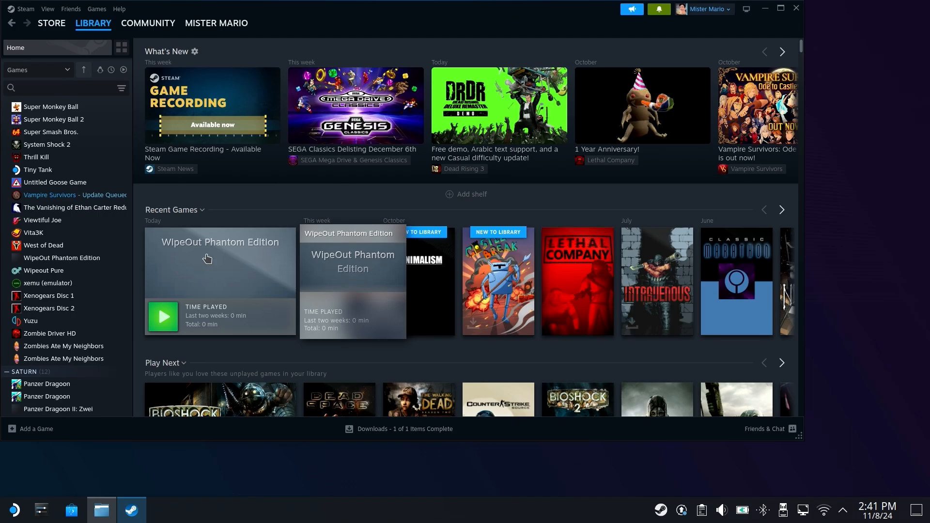
right_click(219, 261)
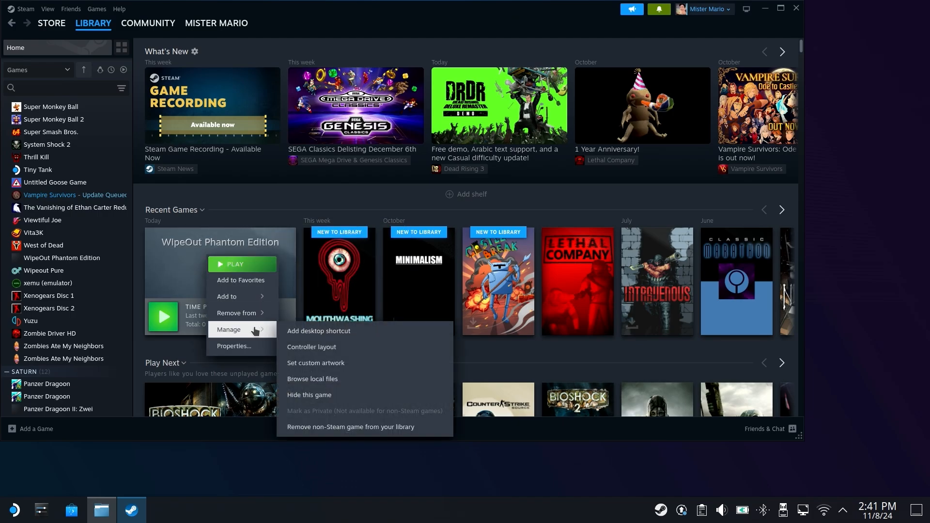
mouse_move(328, 363)
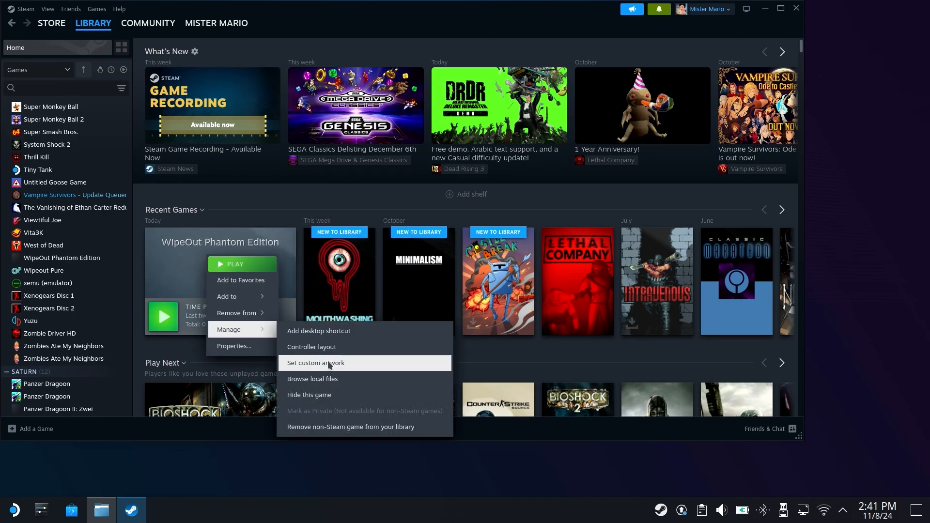
left_click(315, 364)
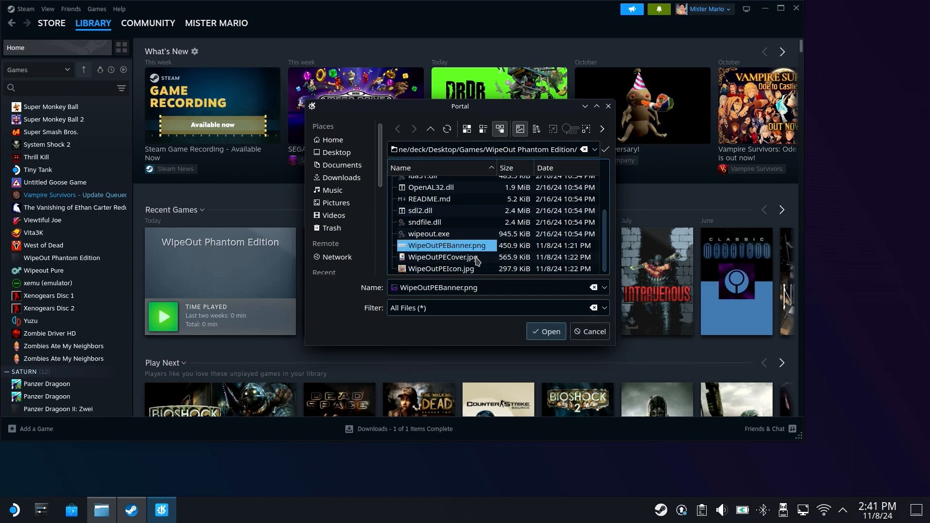
left_click(545, 332)
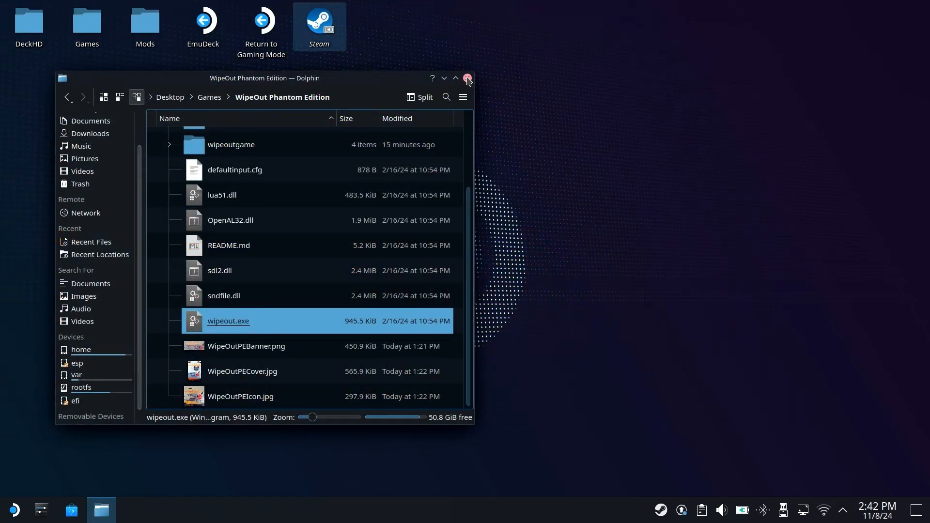
- Close the WipeOut Phantom Edition folder window and return to Gaming Mode from the desktop
left_click(468, 77)
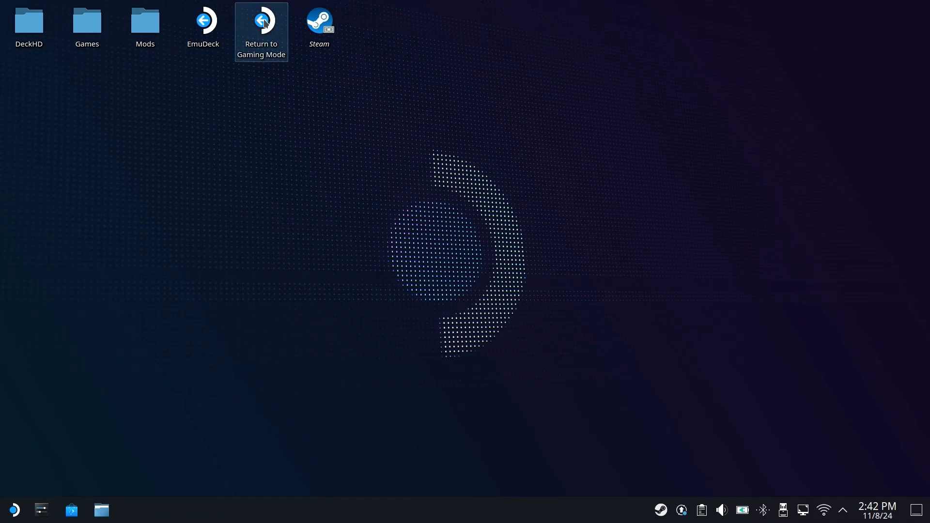
double_click(260, 19)
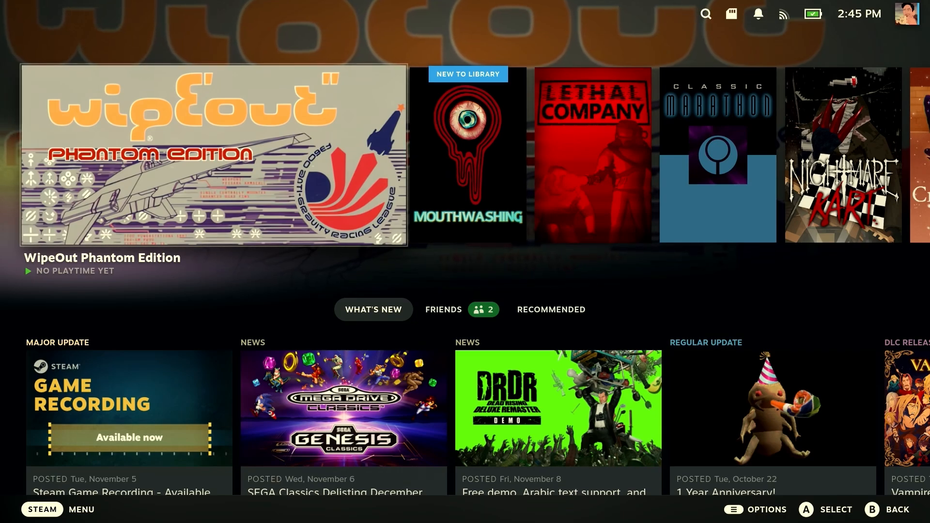
- In WipeOut Phantom Edition's shortcut properties keep game resolution at 1920x1080, then move to Compatibility
left_click(213, 152)
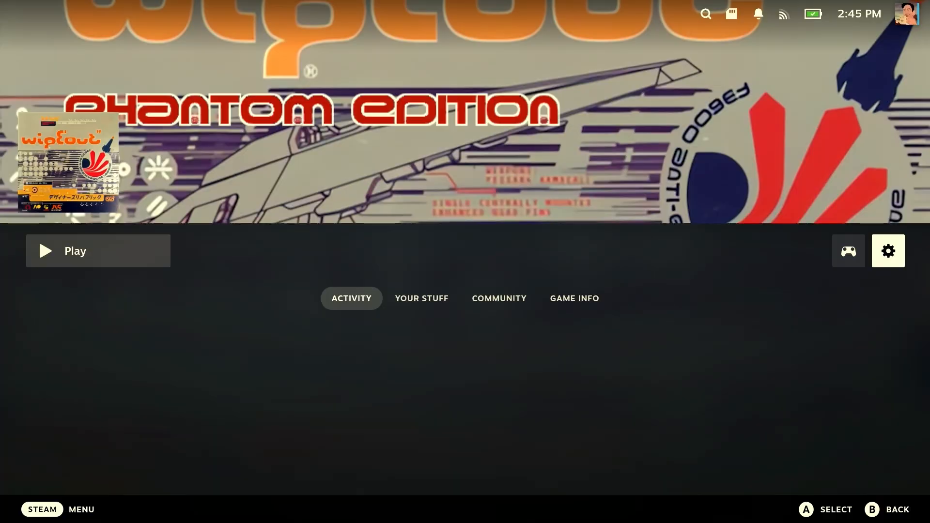
left_click(888, 251)
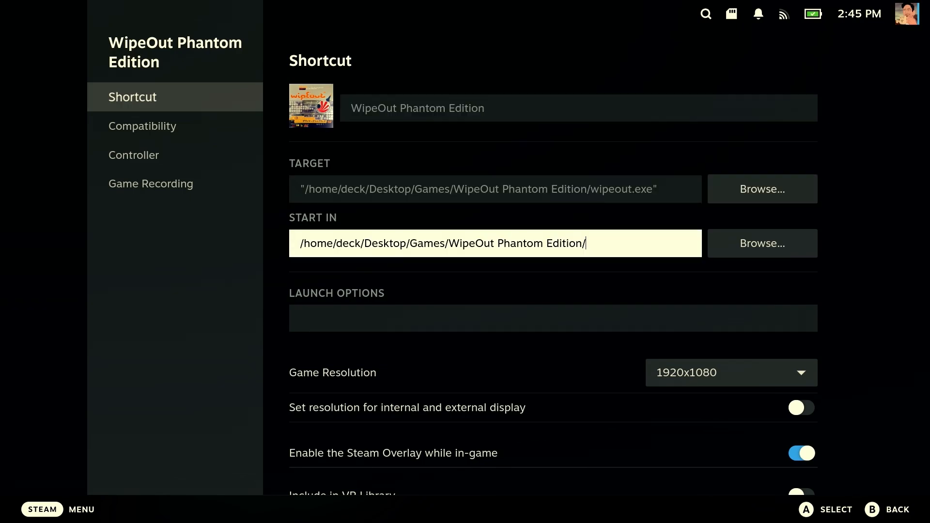
left_click(731, 372)
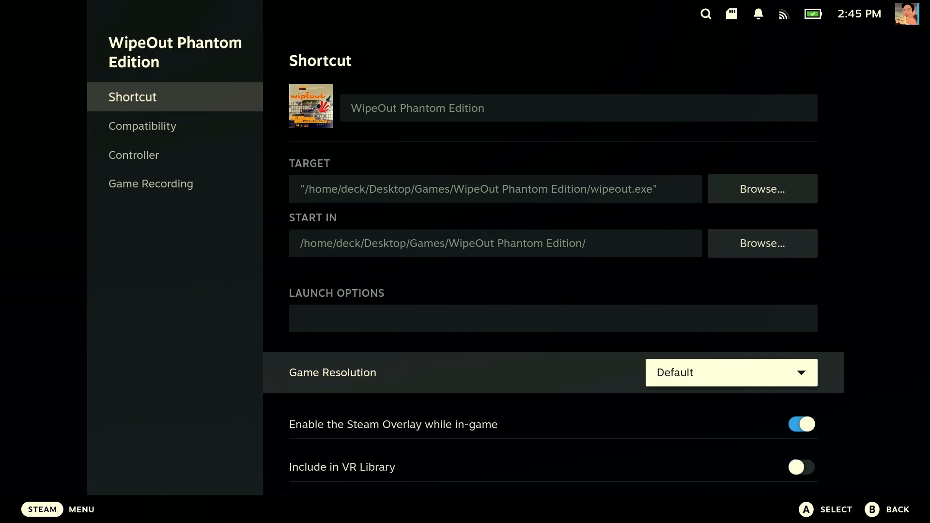
left_click(730, 372)
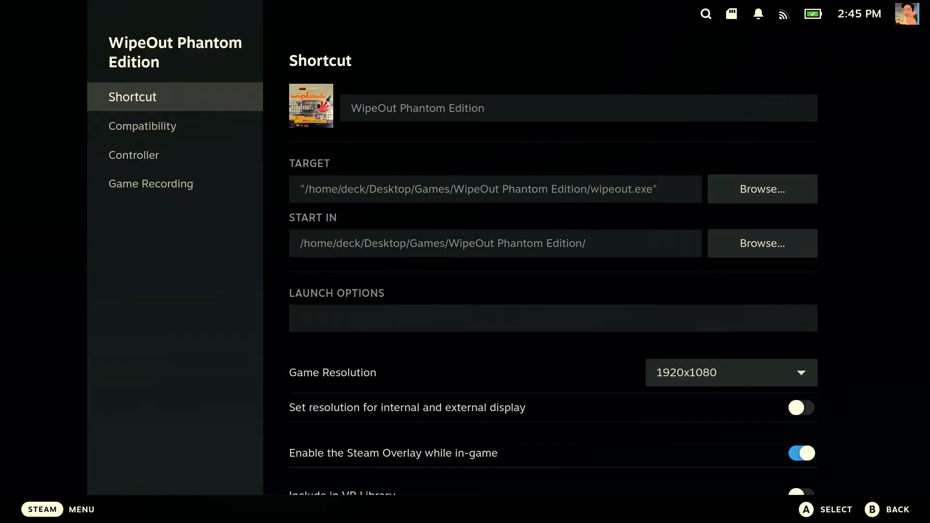
left_click(145, 126)
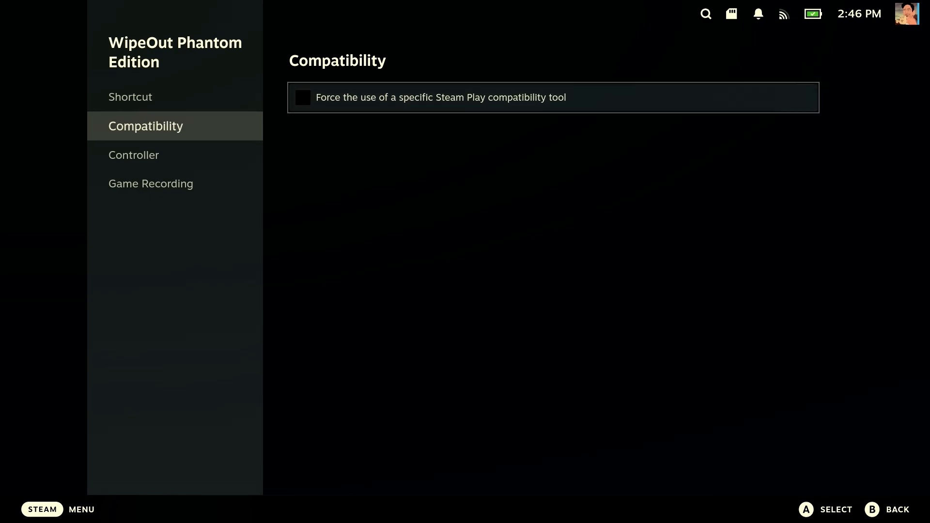
- Force a specific compatibility tool and choose Proton Experimental for WipeOut Phantom Edition
left_click(302, 97)
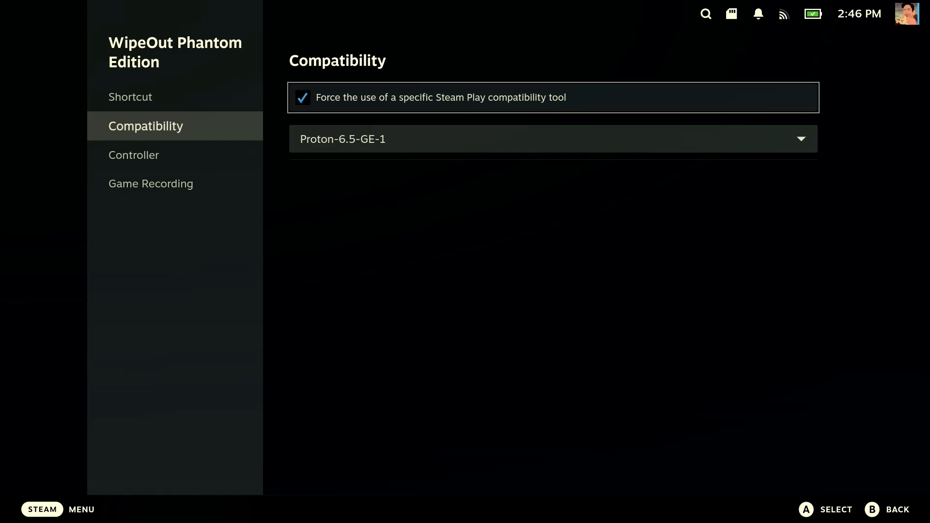
left_click(552, 139)
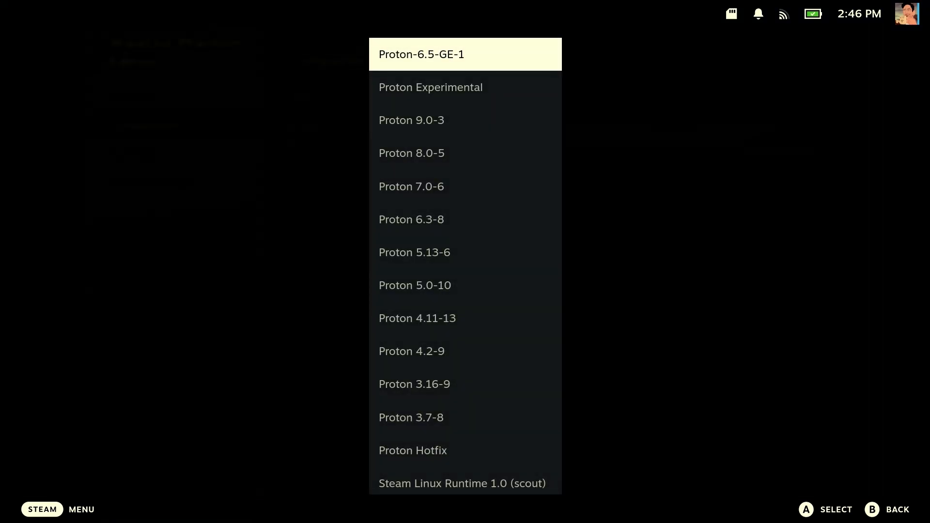
left_click(430, 87)
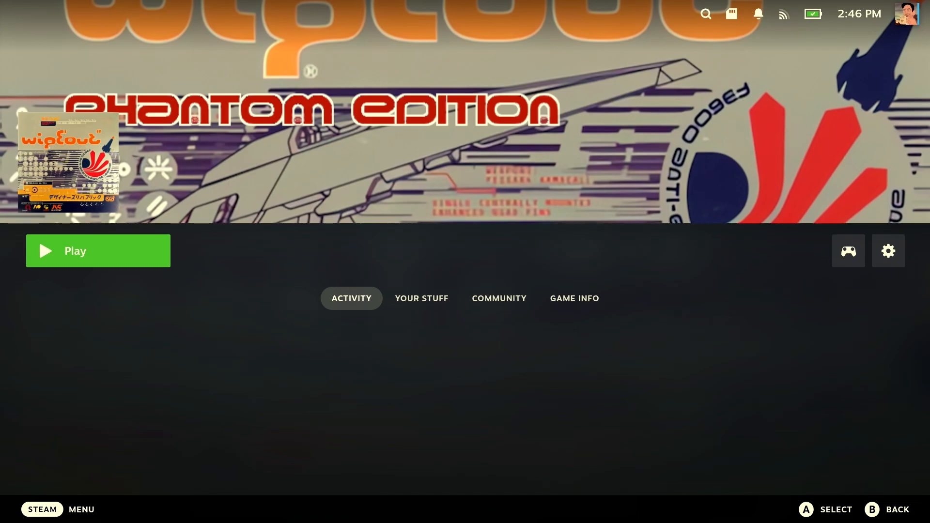
- Launch WipeOut Phantom Edition with Play and pass the title screen with Enter
left_click(97, 250)
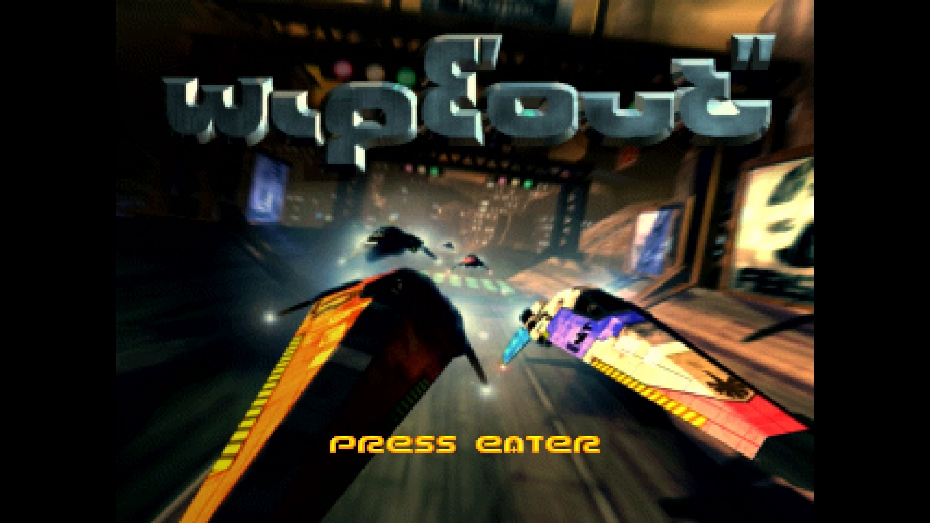
key("enter")
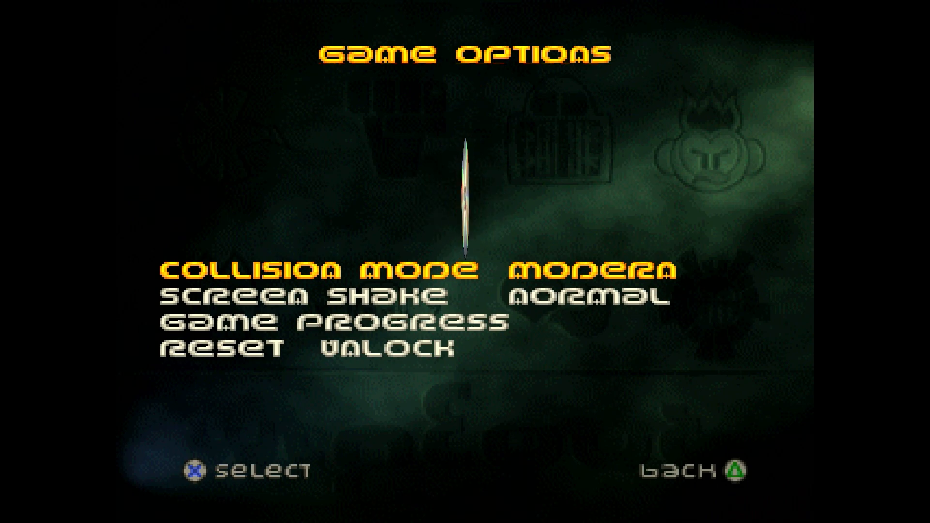
- Browse Game Options down to screen shake, back out, and enter the Game Configuration menu
key("Down")
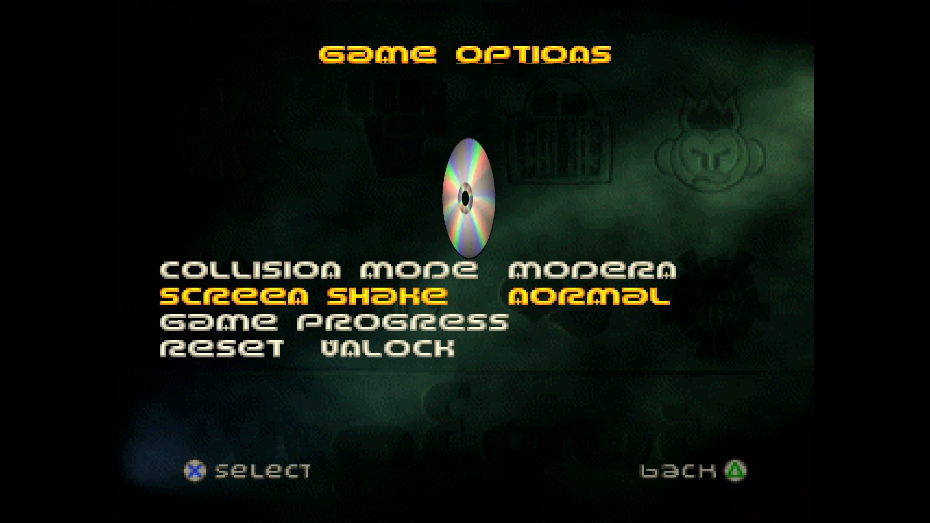
key("down")
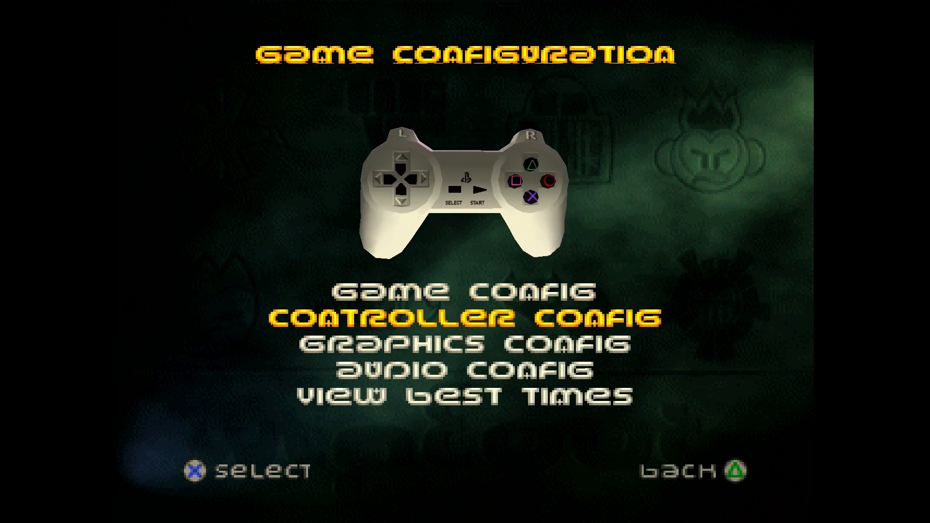
left_click(478, 317)
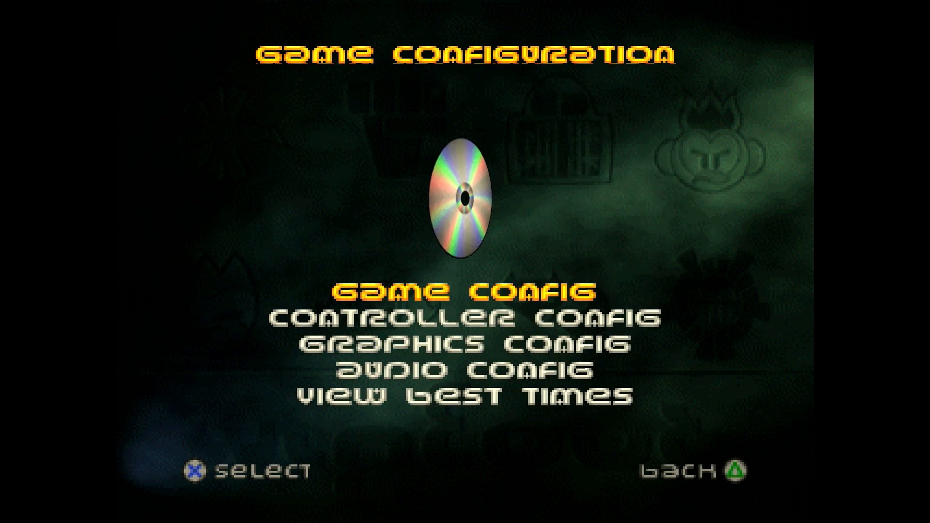
- In Graphics Config review Desktop FS mode, dynamic resolution and auto aspect ratio, then apply
left_click(468, 344)
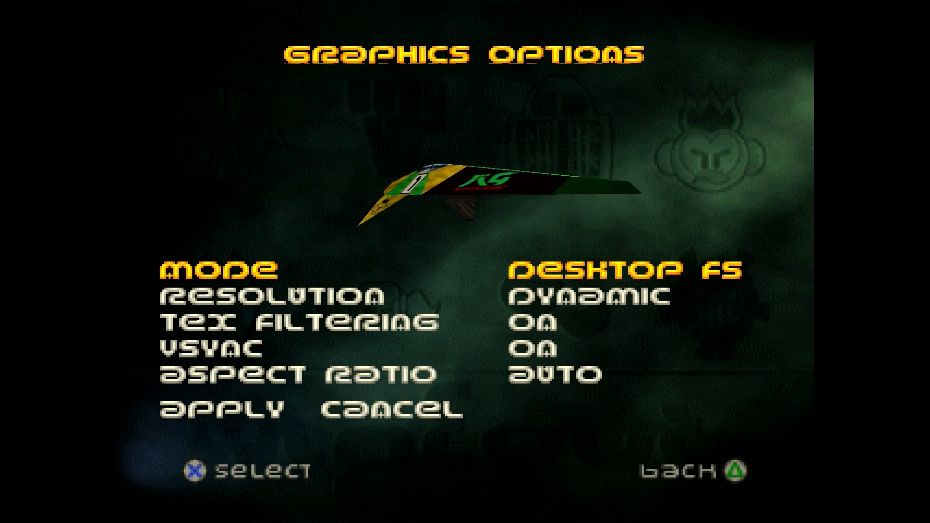
left_click(622, 270)
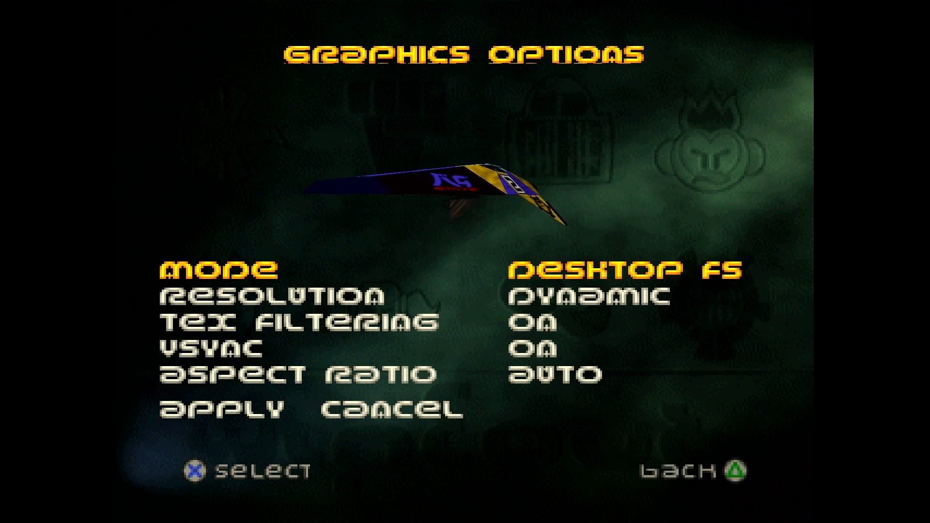
key("down")
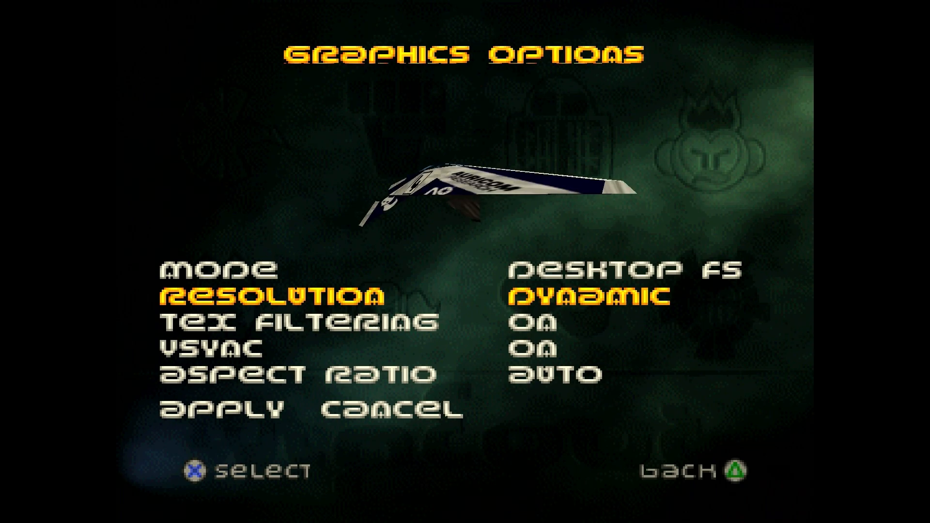
key("down")
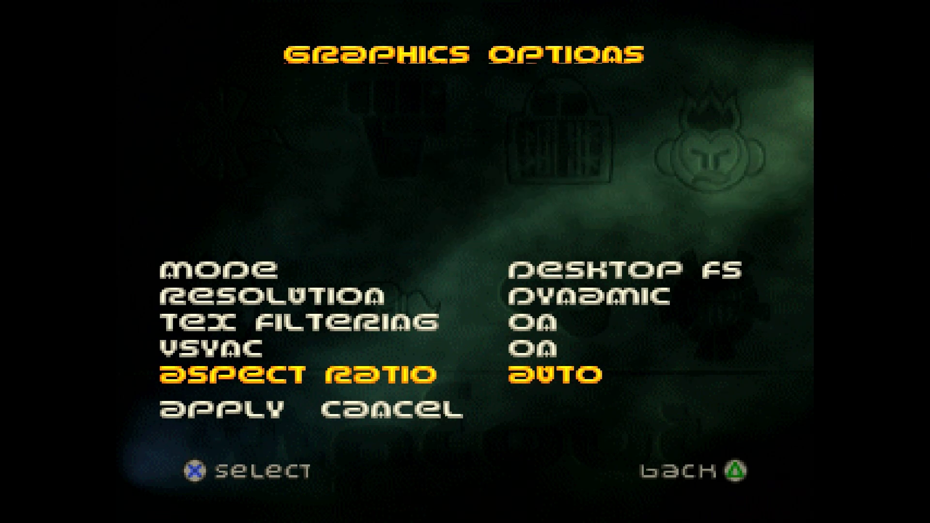
key("down")
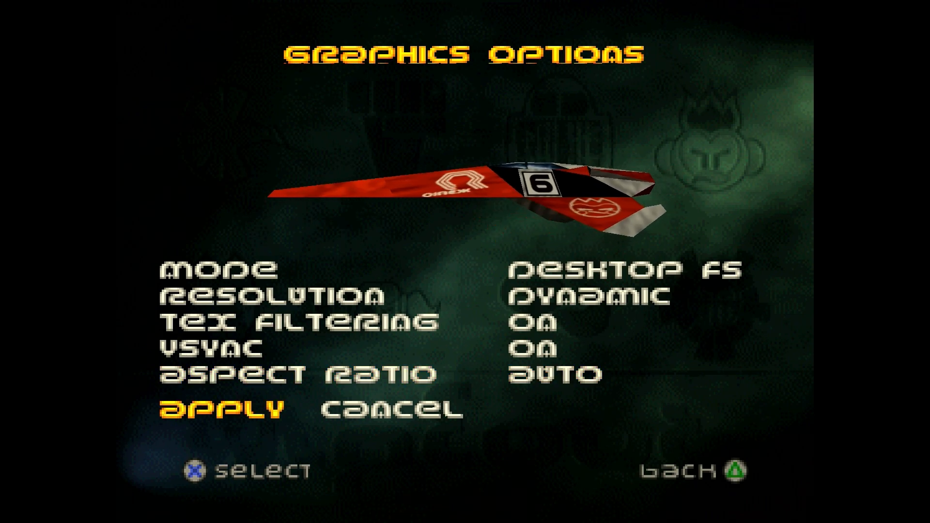
left_click(679, 471)
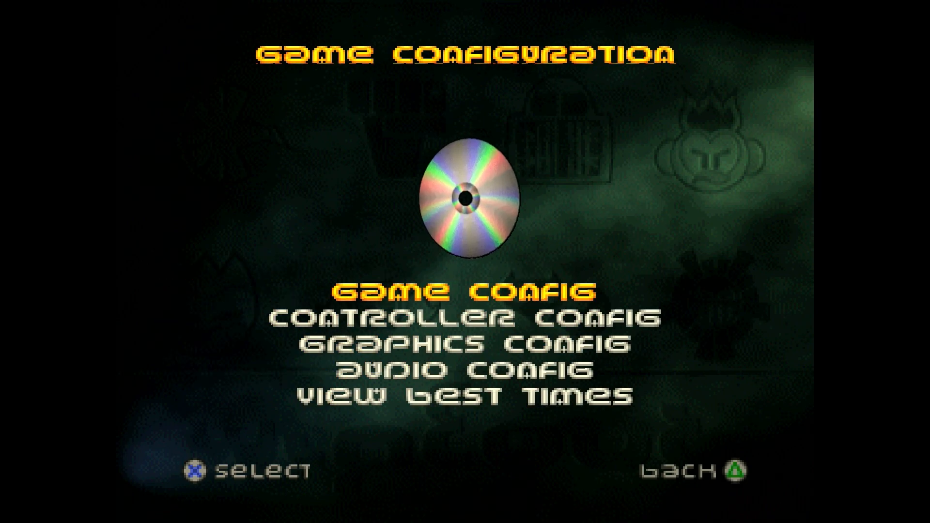
- Start a new race in Venom Class and accelerate off the starting grid
left_click(465, 292)
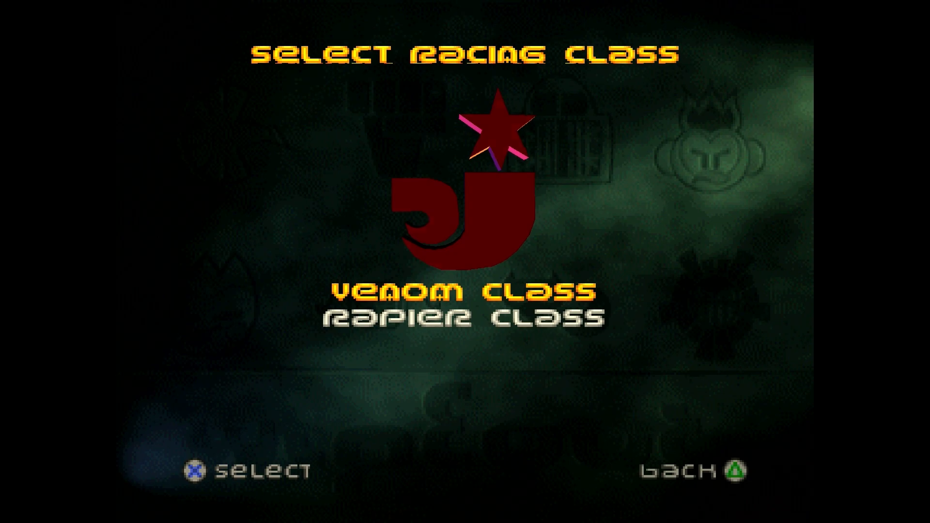
left_click(461, 291)
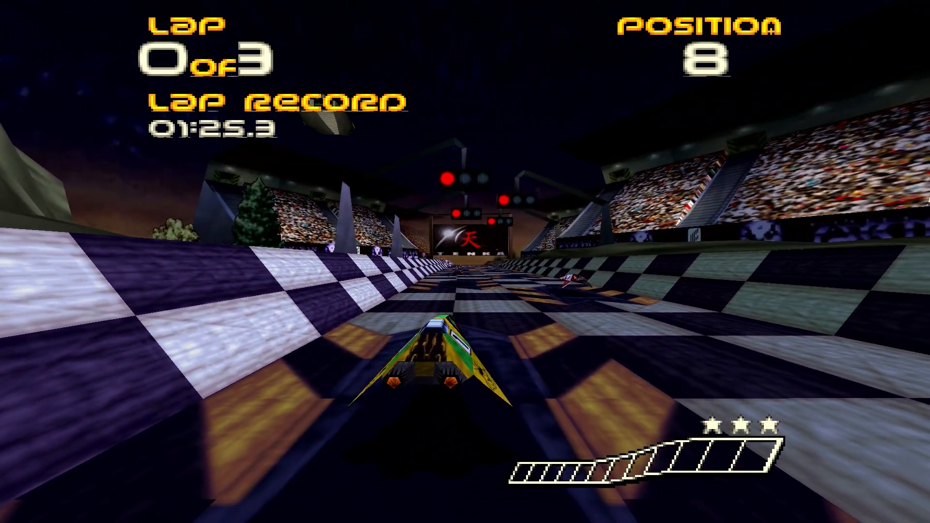
key("Up")
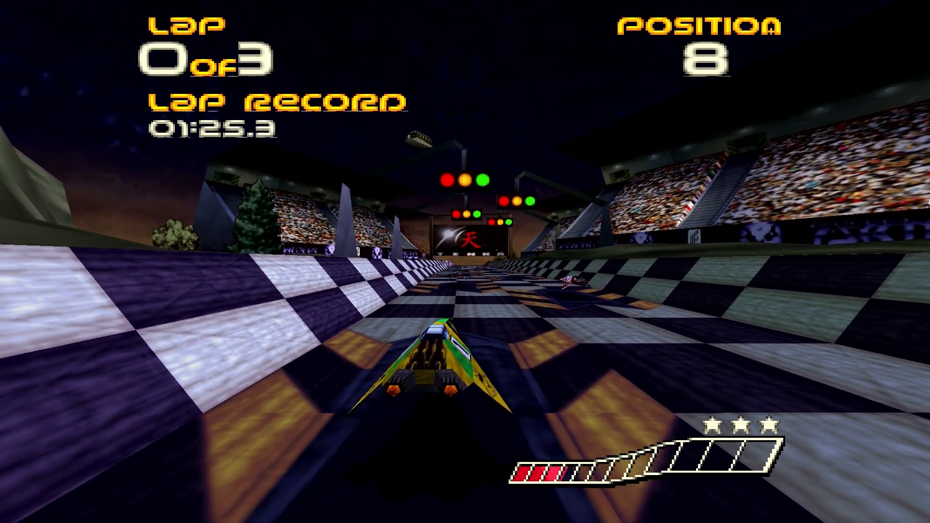